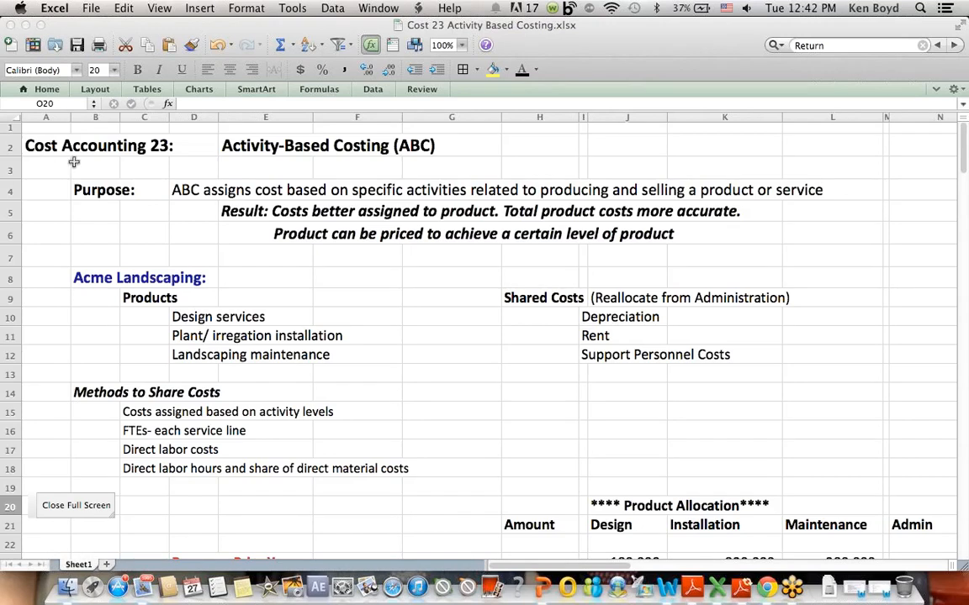
{"action": "mouse_move", "coordinate": [420, 161]}
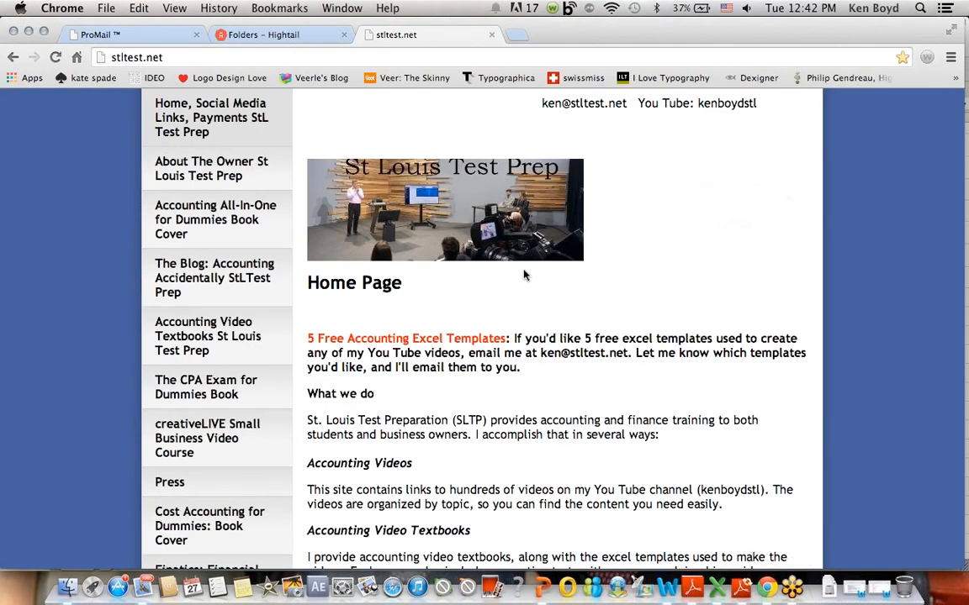
{"action": "mouse_move", "coordinate": [229, 148]}
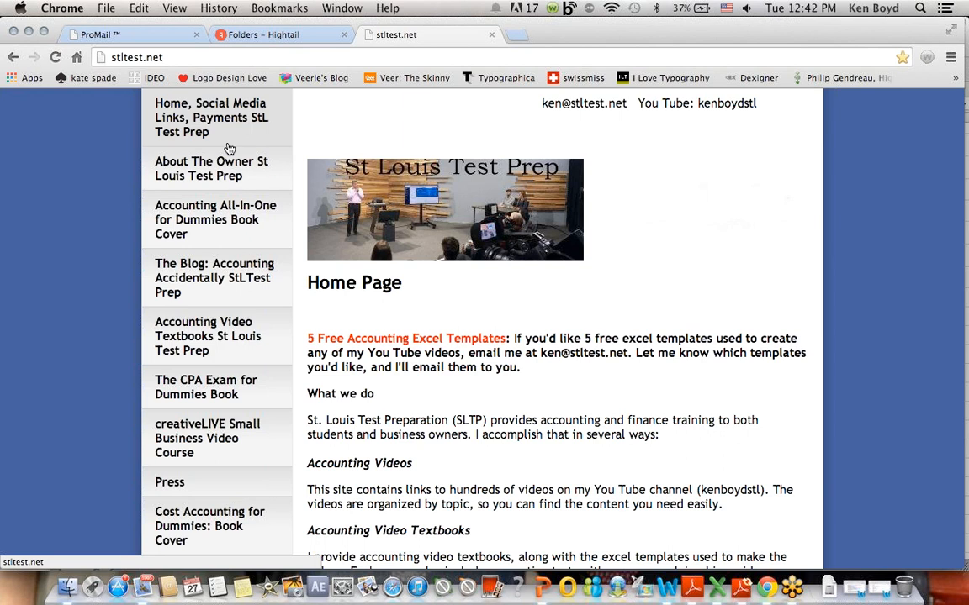
{"action": "mouse_move", "coordinate": [495, 286]}
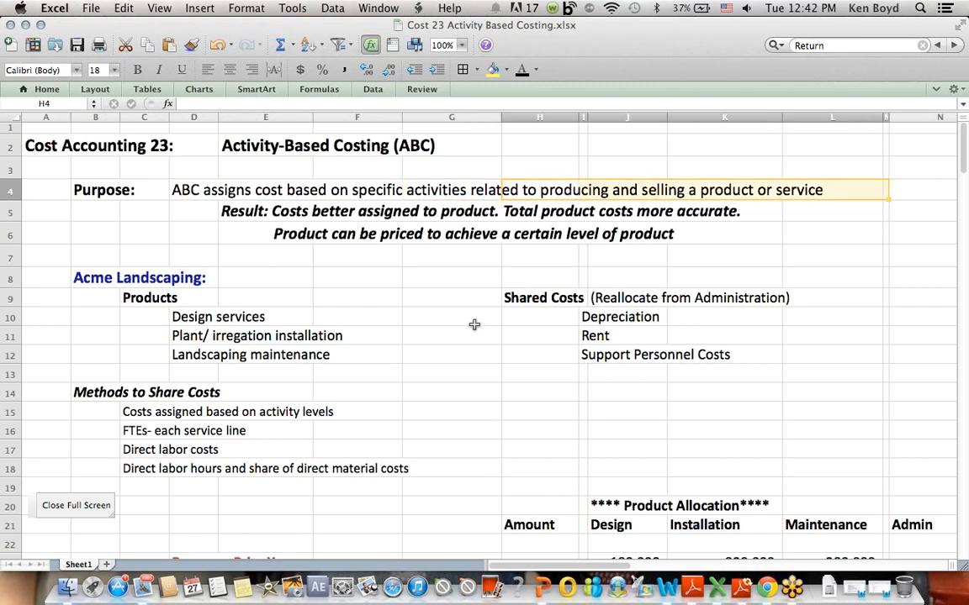
- Review the ABC purpose statement, the costs-better-assigned result and the product pricing note
{"action": "left_click", "coordinate": [328, 212]}
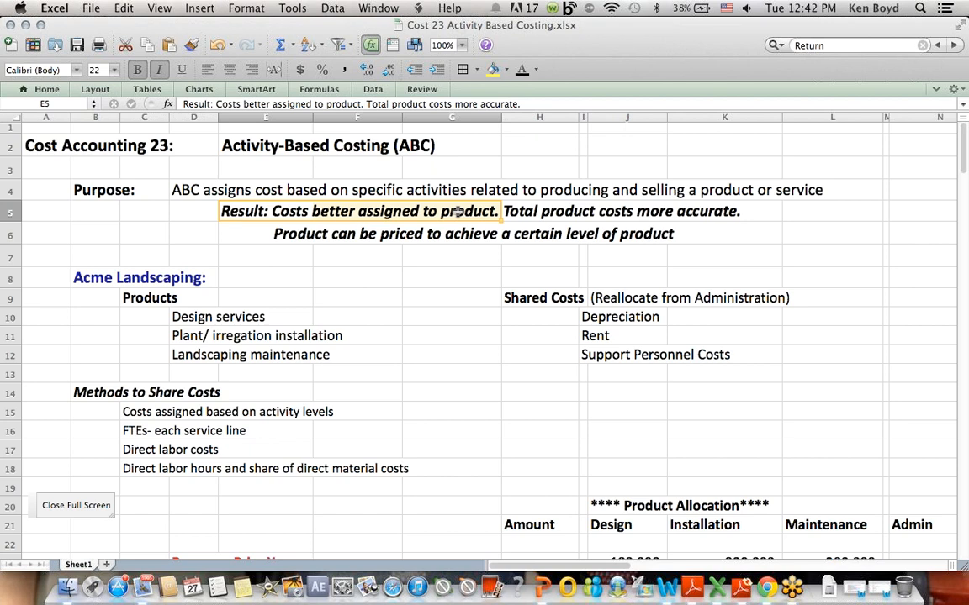
{"action": "mouse_move", "coordinate": [588, 252]}
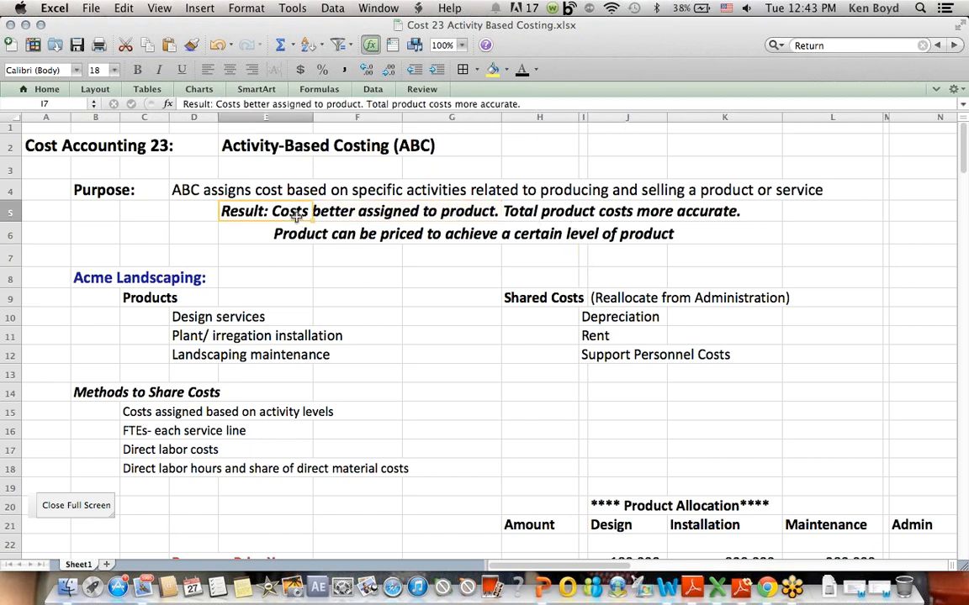
{"action": "left_click", "coordinate": [265, 212]}
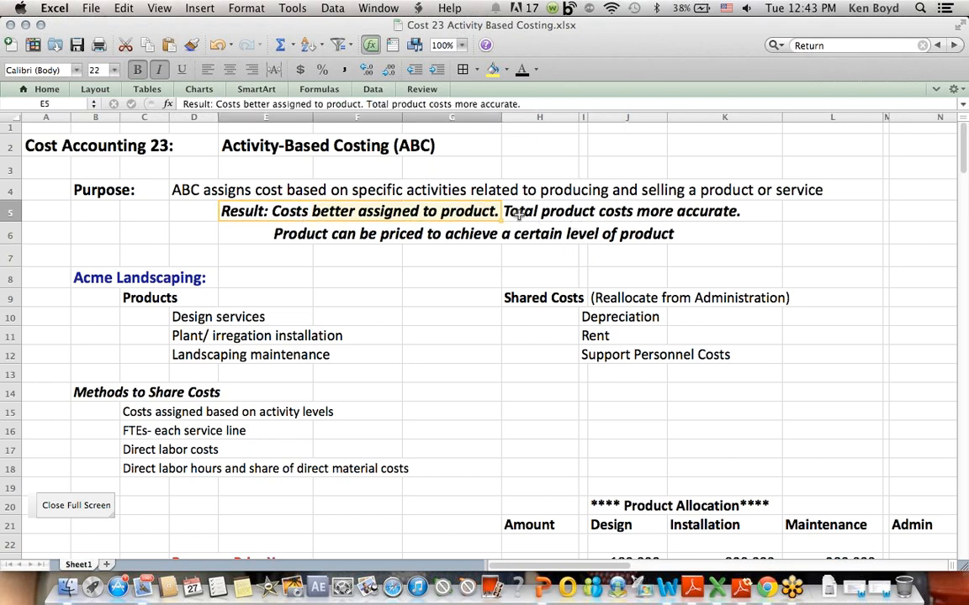
{"action": "left_click", "coordinate": [781, 212]}
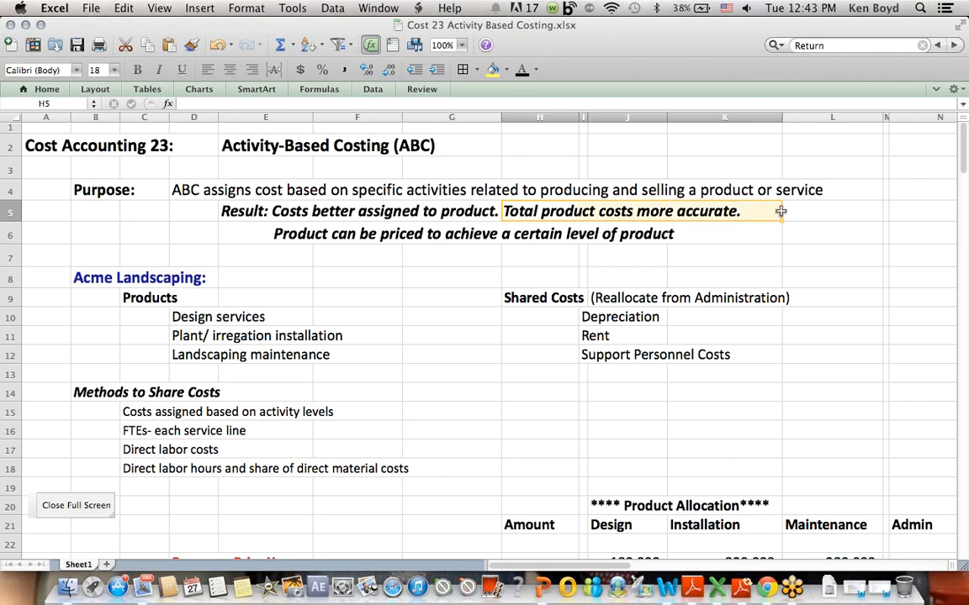
{"action": "left_click", "coordinate": [286, 234]}
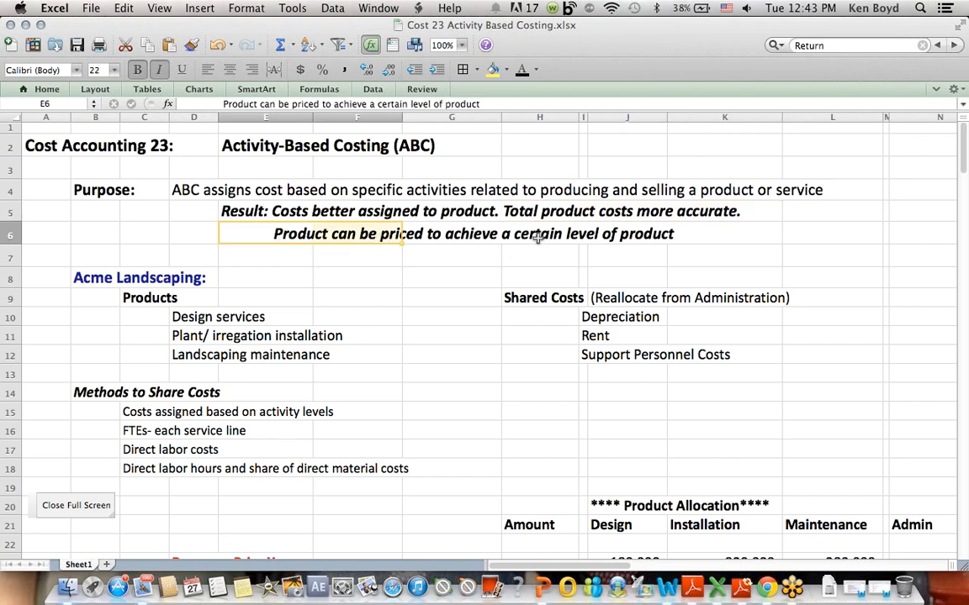
{"action": "left_click", "coordinate": [757, 234]}
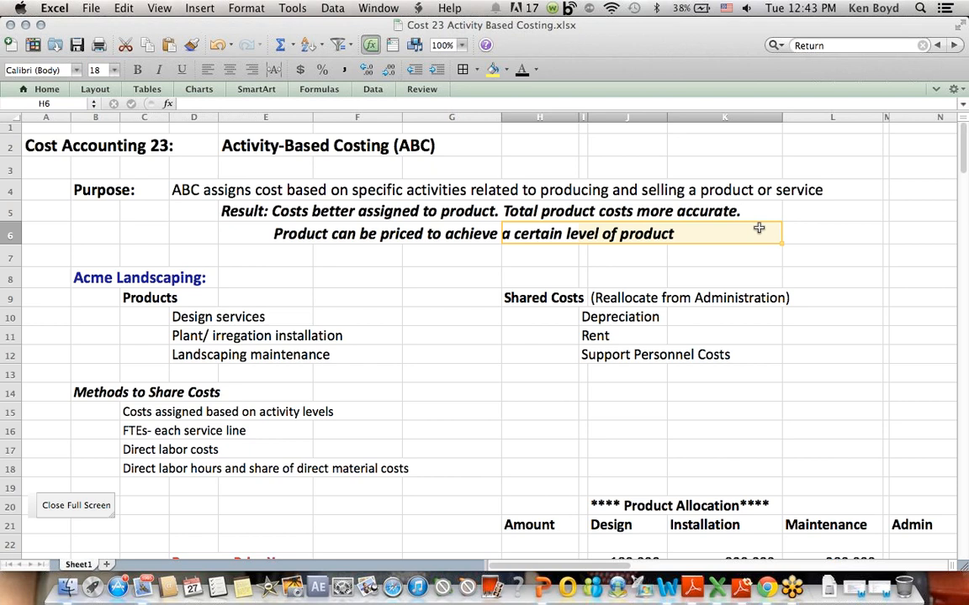
{"action": "left_click_drag", "start_coordinate": [756, 233], "coordinate": [757, 211]}
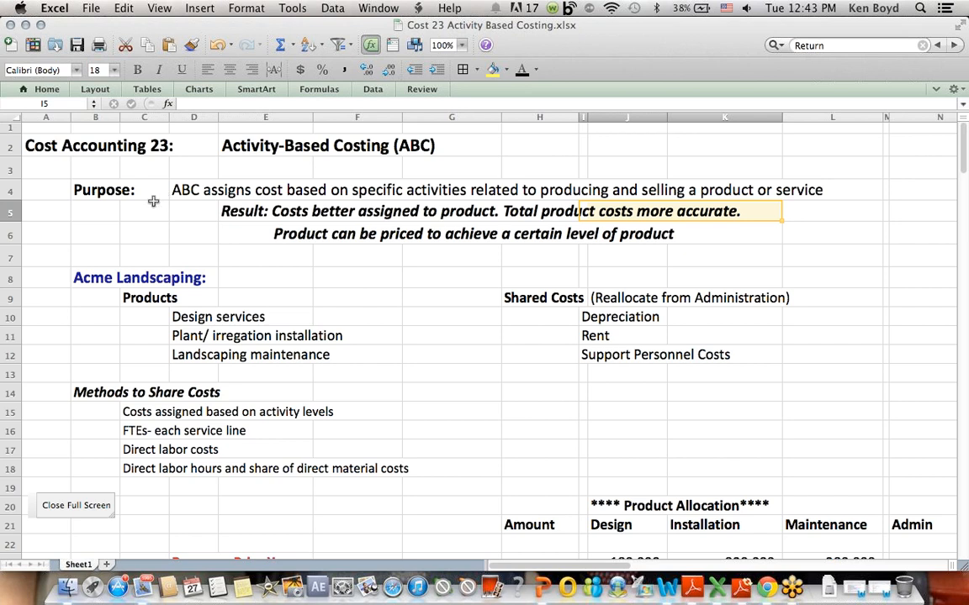
- Review the Acme Landscaping products, the Reallocate from Administration note and the shared costs
{"action": "left_click_drag", "start_coordinate": [42, 257], "coordinate": [456, 277]}
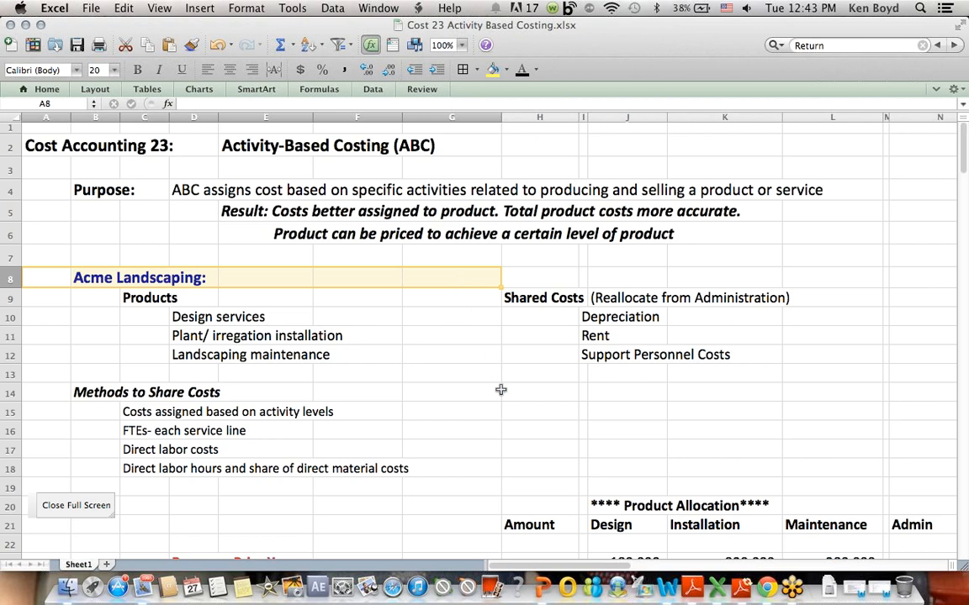
{"action": "left_click", "coordinate": [450, 392]}
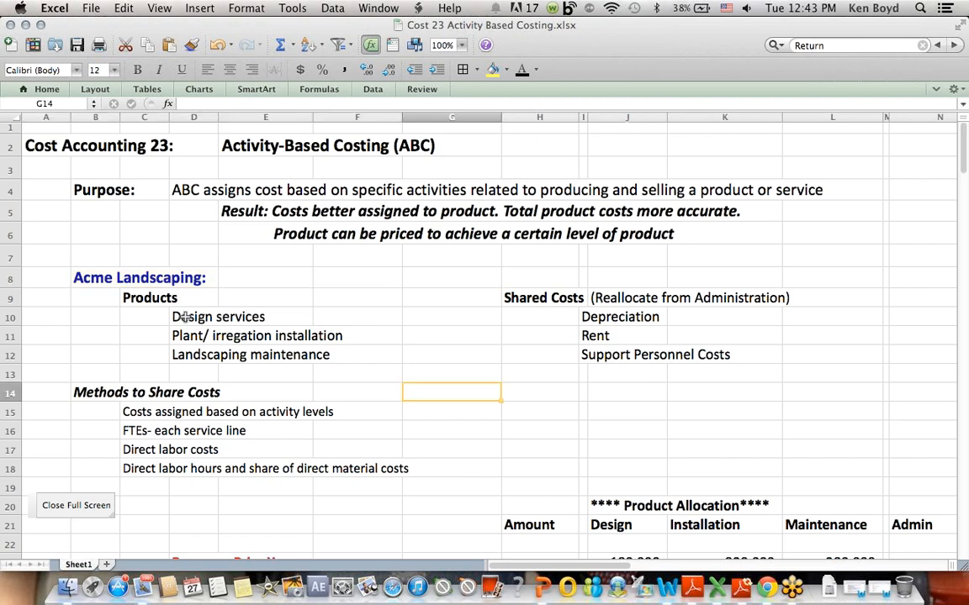
{"action": "left_click", "coordinate": [218, 316]}
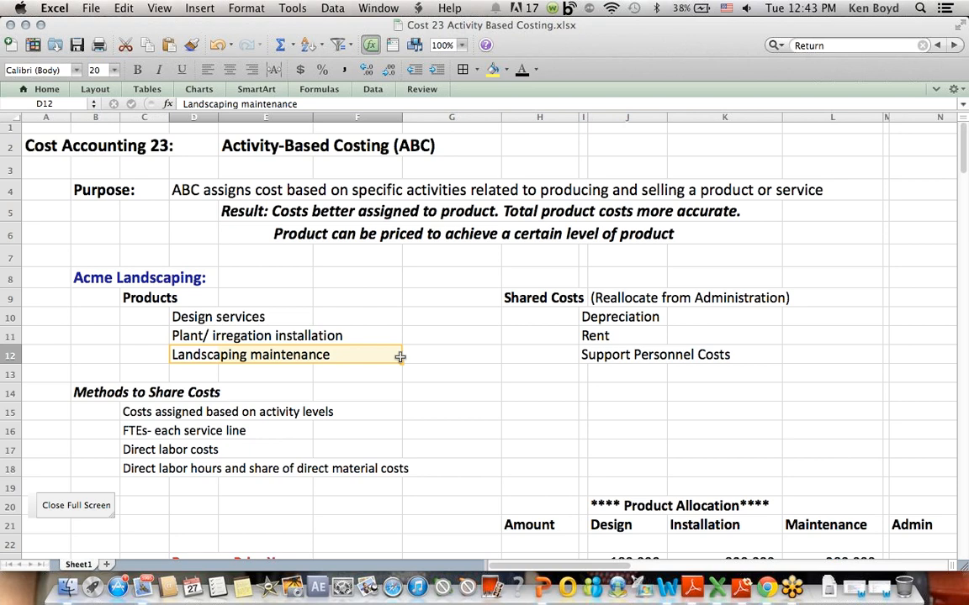
{"action": "mouse_move", "coordinate": [168, 293]}
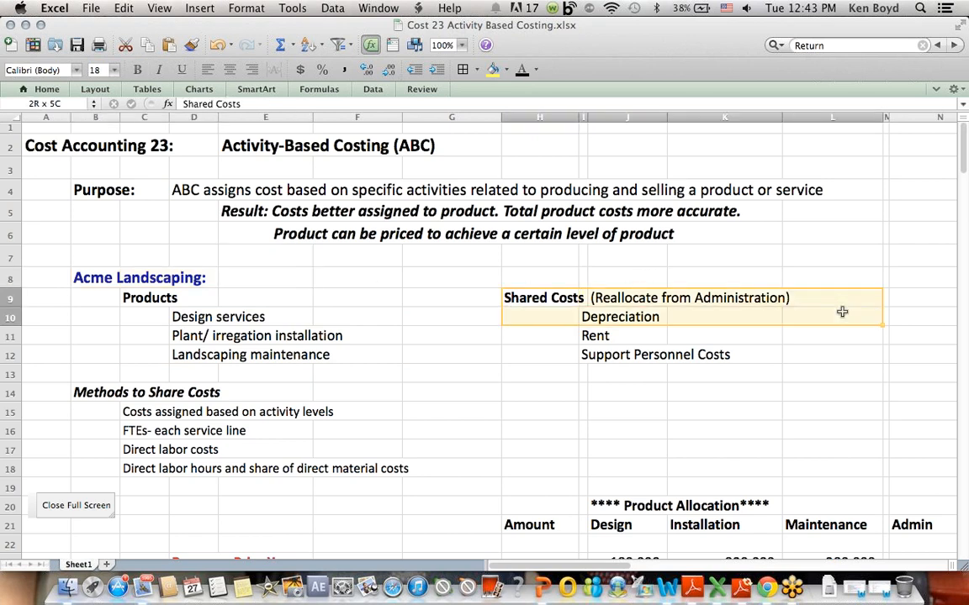
{"action": "left_click", "coordinate": [814, 296]}
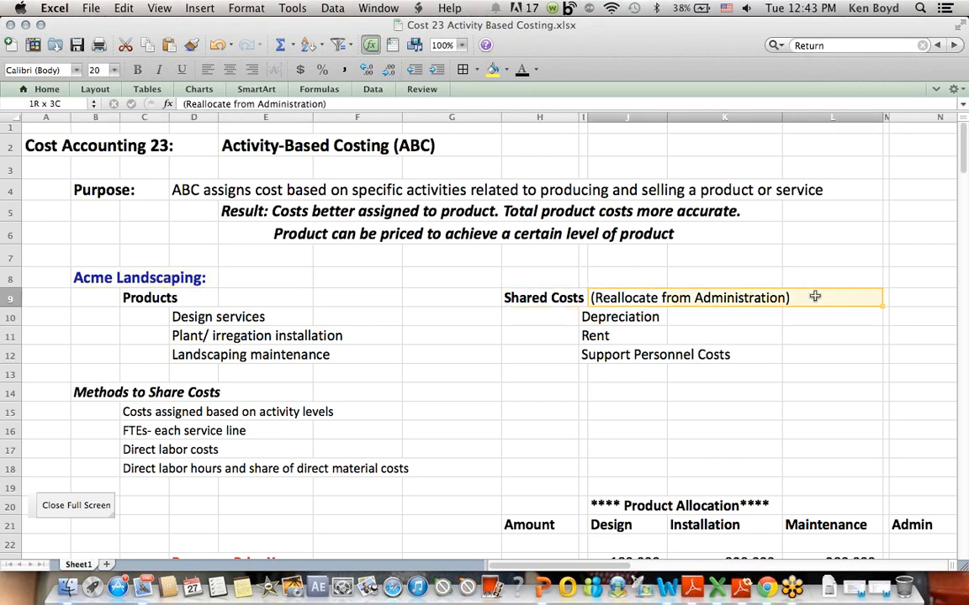
{"action": "left_click", "coordinate": [627, 298]}
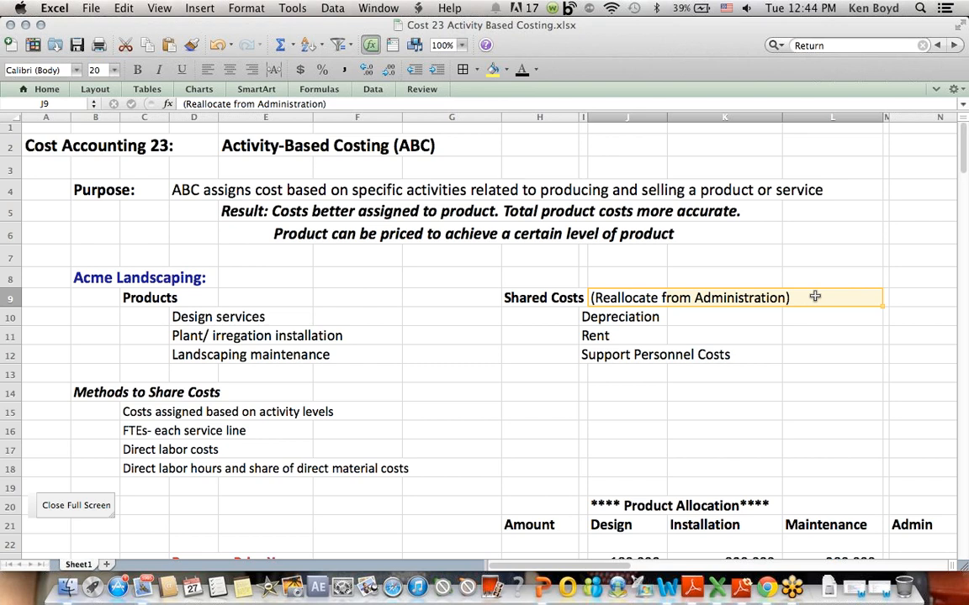
{"action": "left_click", "coordinate": [622, 316]}
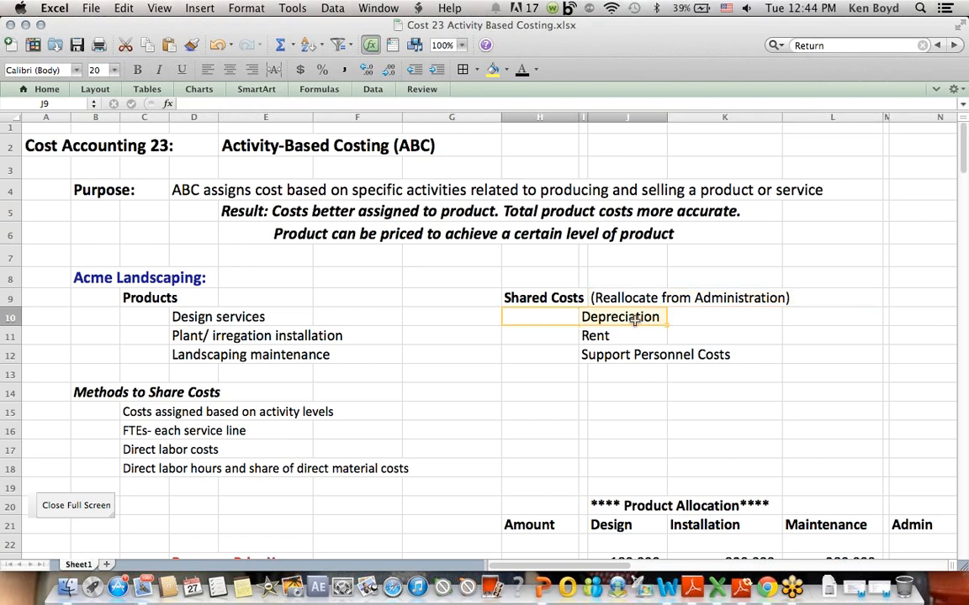
{"action": "left_click", "coordinate": [539, 316]}
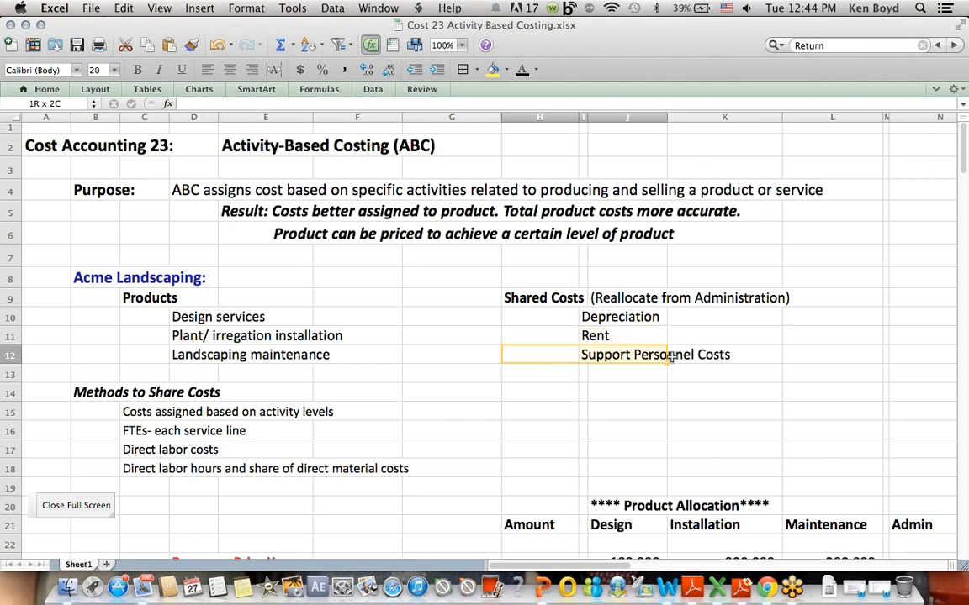
{"action": "left_click", "coordinate": [539, 353]}
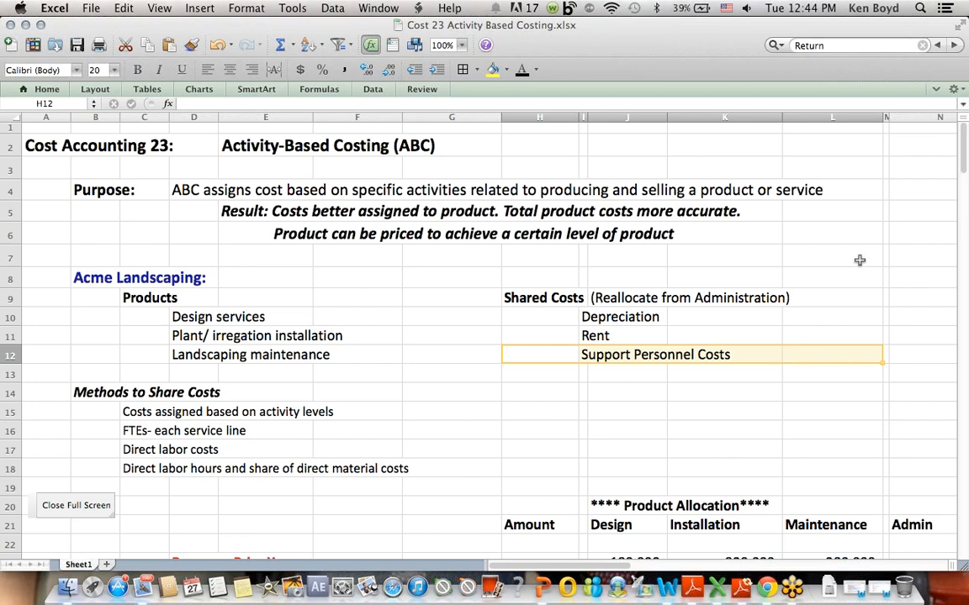
- Review the four methods to share costs, focusing on the FTE and direct labor methods
{"action": "scroll", "scroll_direction": "down", "scroll_amount": 3}
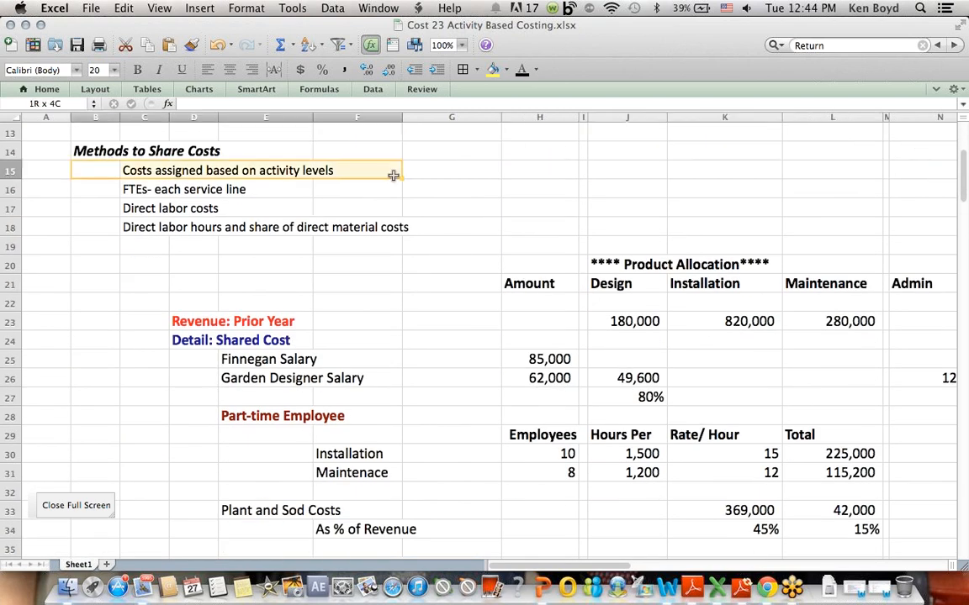
{"action": "left_click_drag", "start_coordinate": [393, 170], "coordinate": [524, 227]}
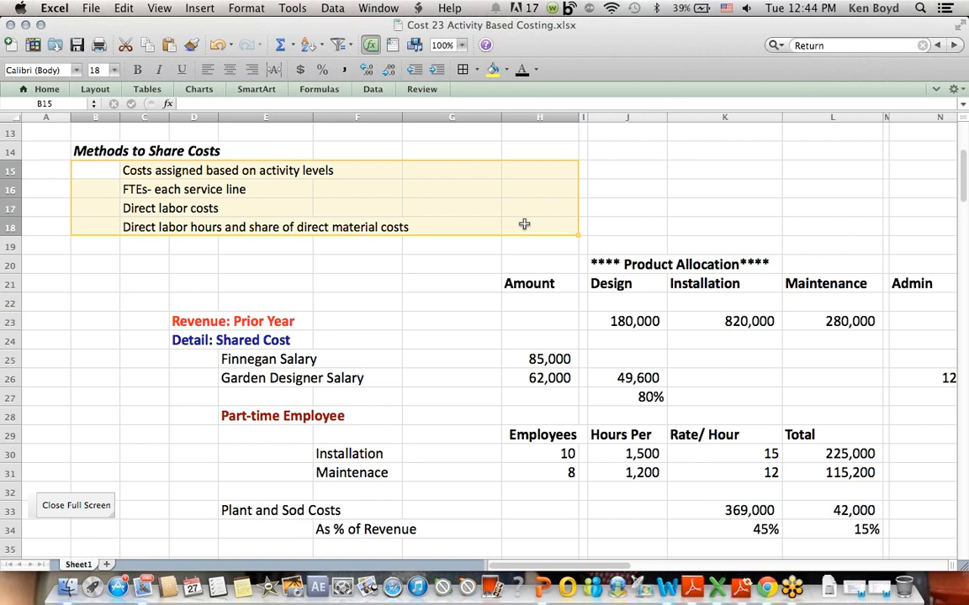
{"action": "mouse_move", "coordinate": [430, 252]}
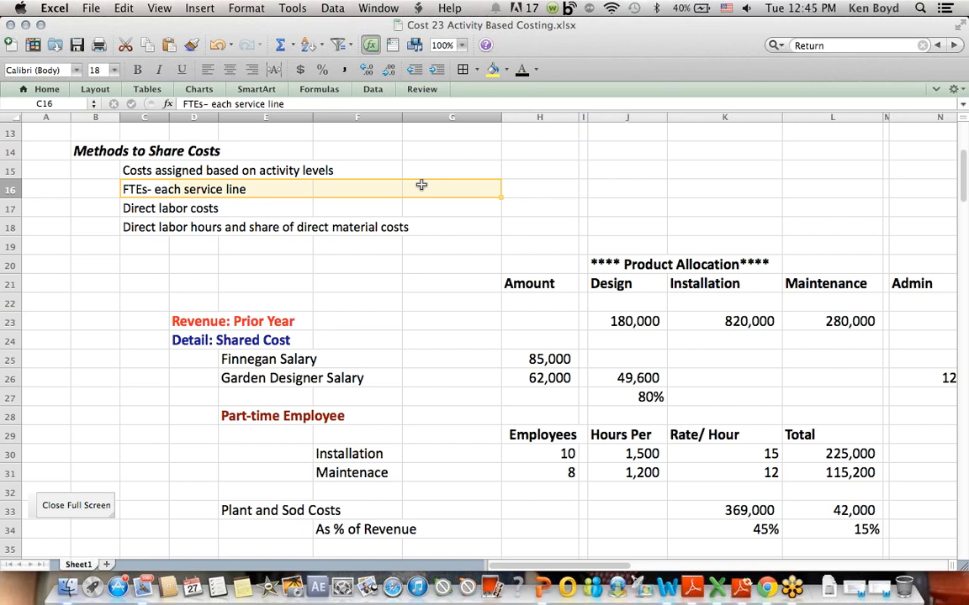
{"action": "left_click_drag", "start_coordinate": [421, 188], "coordinate": [548, 209]}
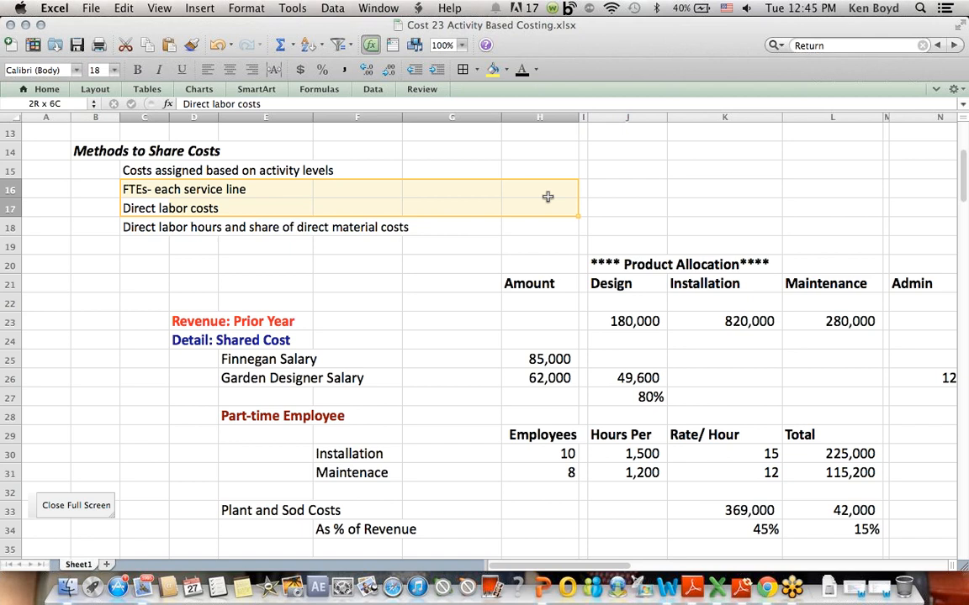
- Reword the fourth method to "Direct labor costs and share of direct material costs"
{"action": "left_click", "coordinate": [170, 209]}
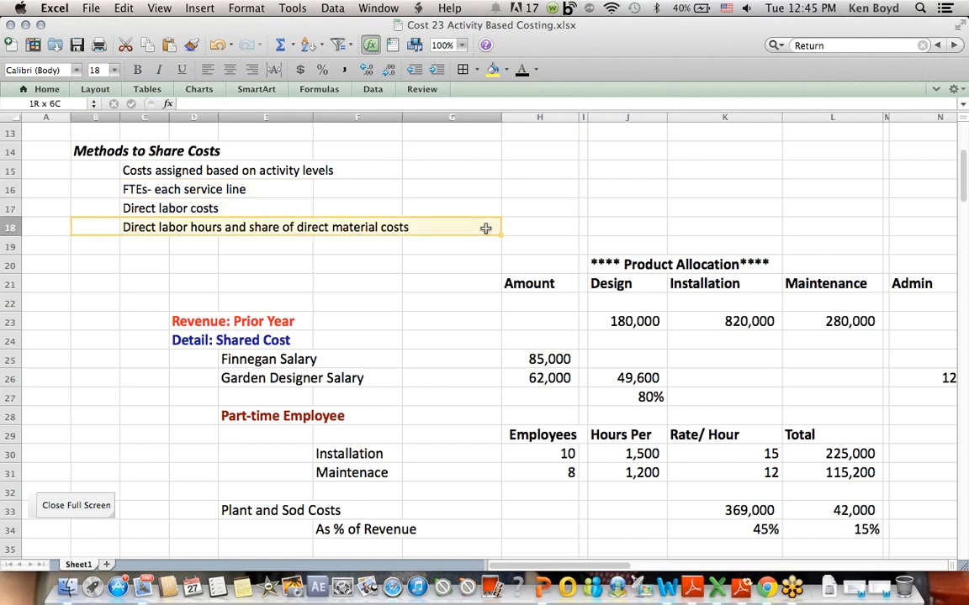
{"action": "left_click", "coordinate": [145, 227]}
{"action": "type", "text": "cost"}
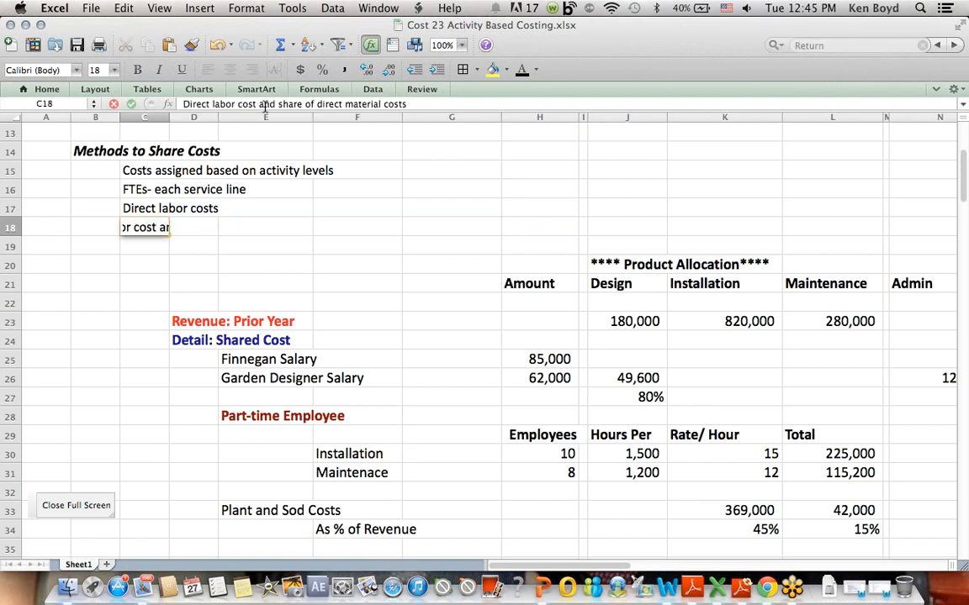
{"action": "key", "text": "Return"}
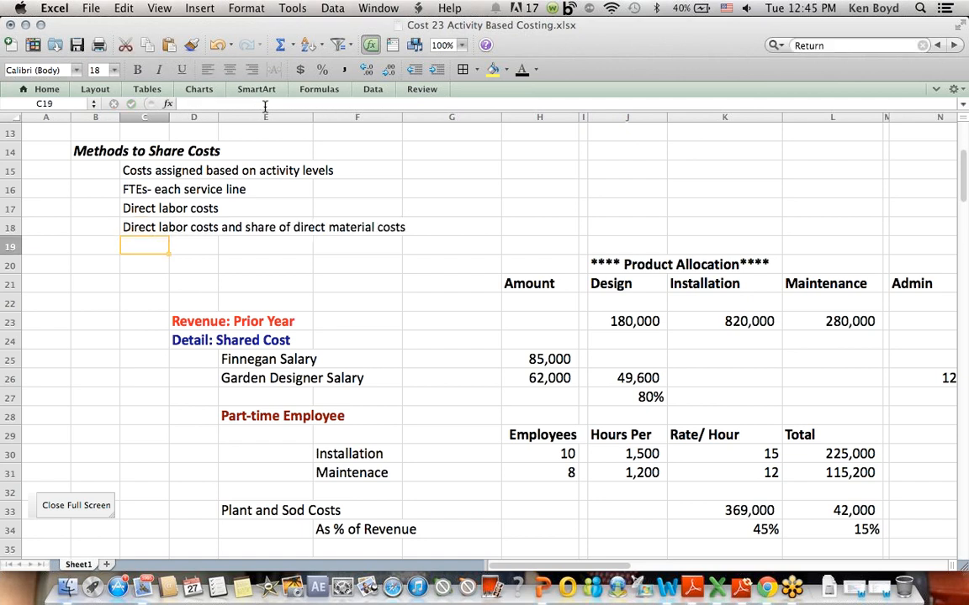
{"action": "left_click_drag", "start_coordinate": [145, 170], "coordinate": [384, 232]}
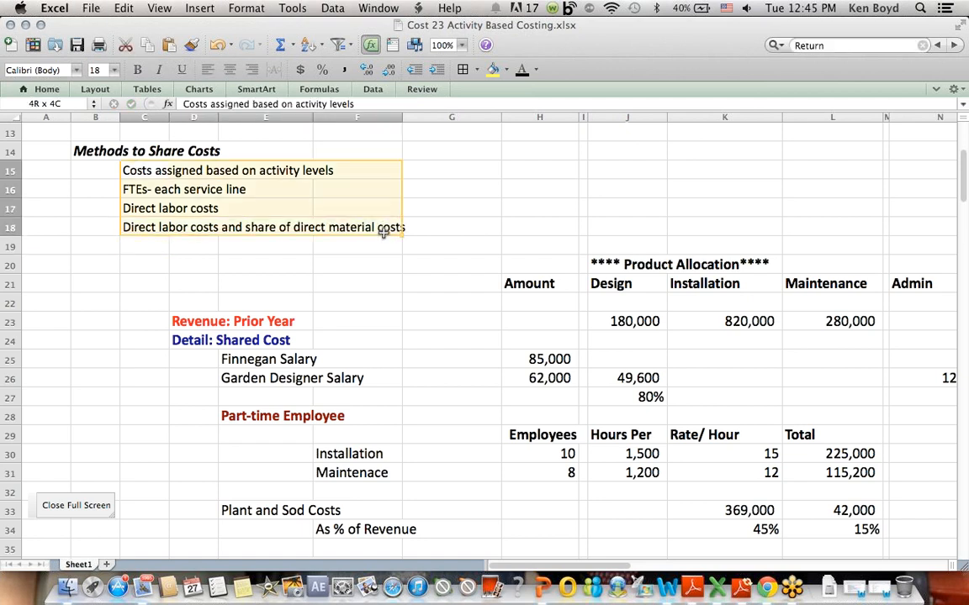
{"action": "left_click", "coordinate": [830, 245]}
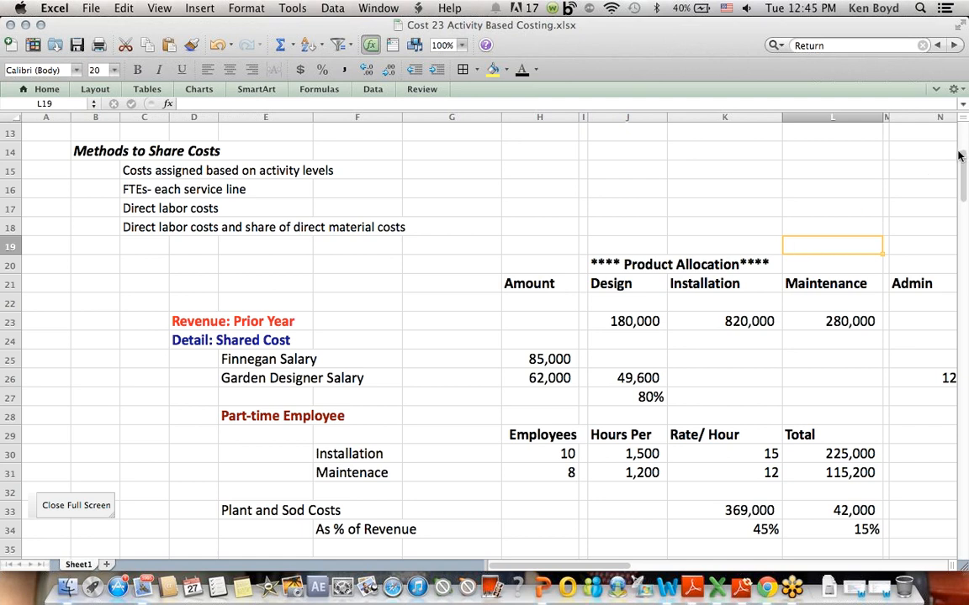
{"action": "scroll", "scroll_direction": "down", "scroll_amount": 3}
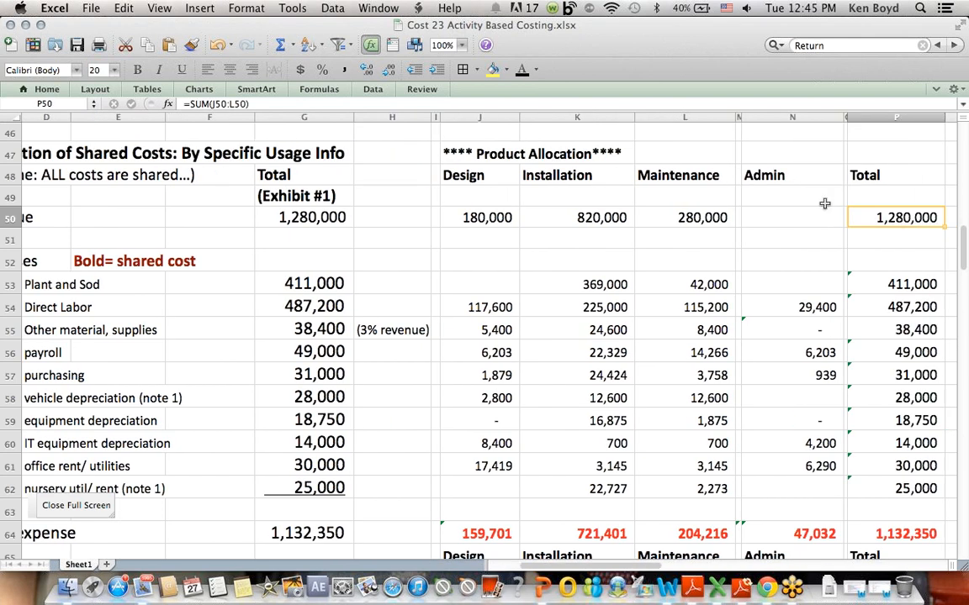
{"action": "left_click", "coordinate": [791, 175]}
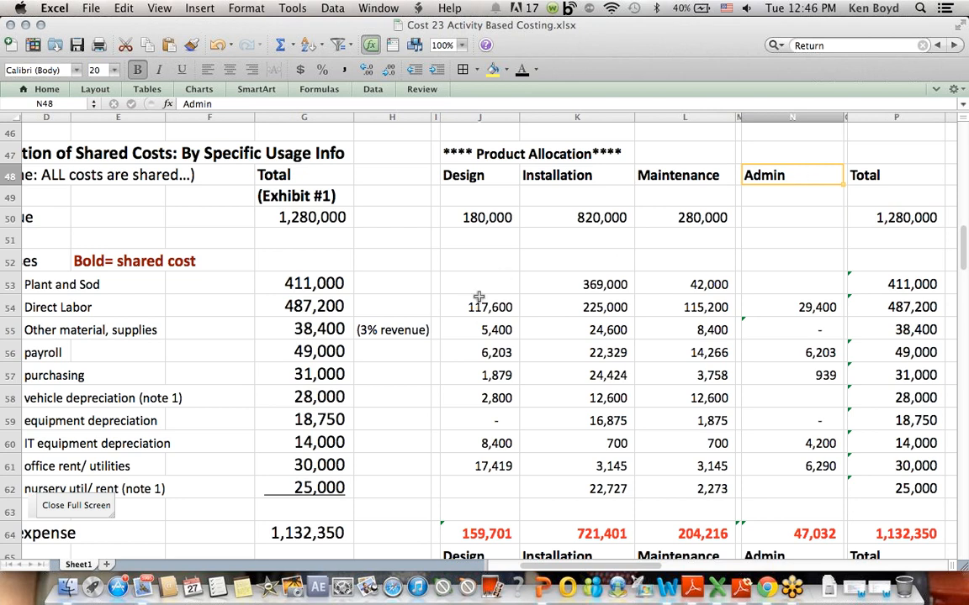
{"action": "left_click_drag", "start_coordinate": [478, 306], "coordinate": [708, 498]}
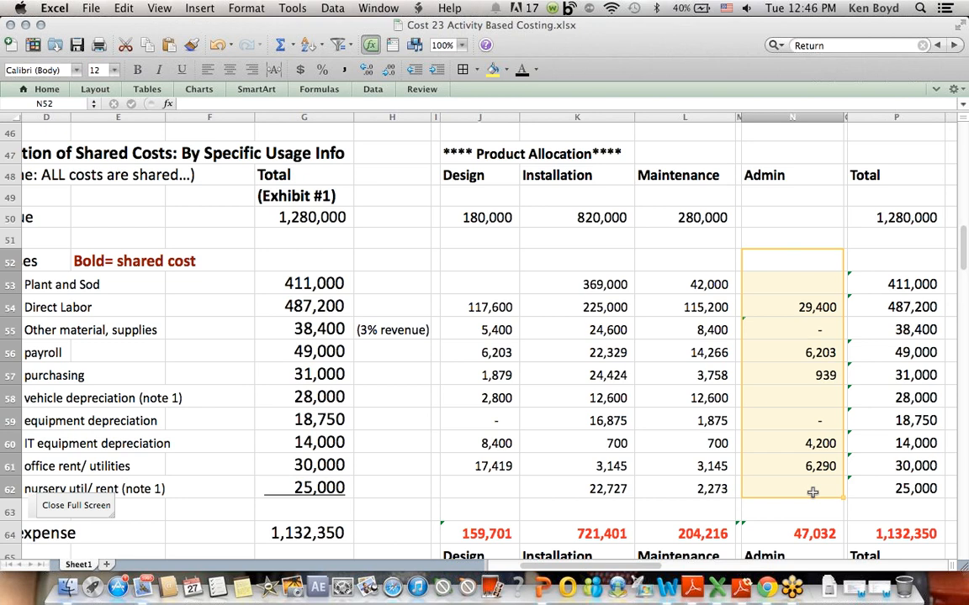
{"action": "mouse_move", "coordinate": [579, 393]}
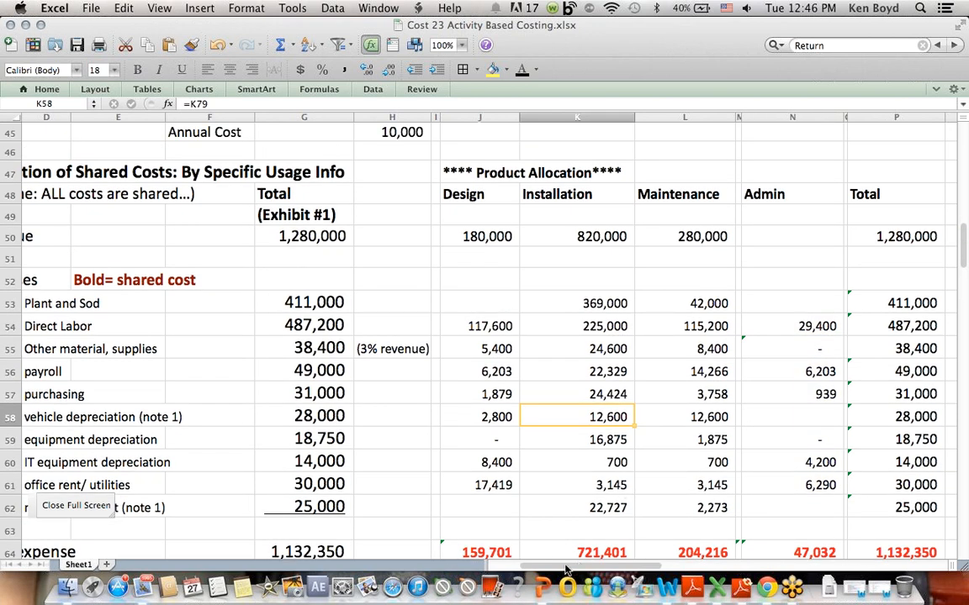
{"action": "scroll", "scroll_direction": "left", "scroll_amount": 3}
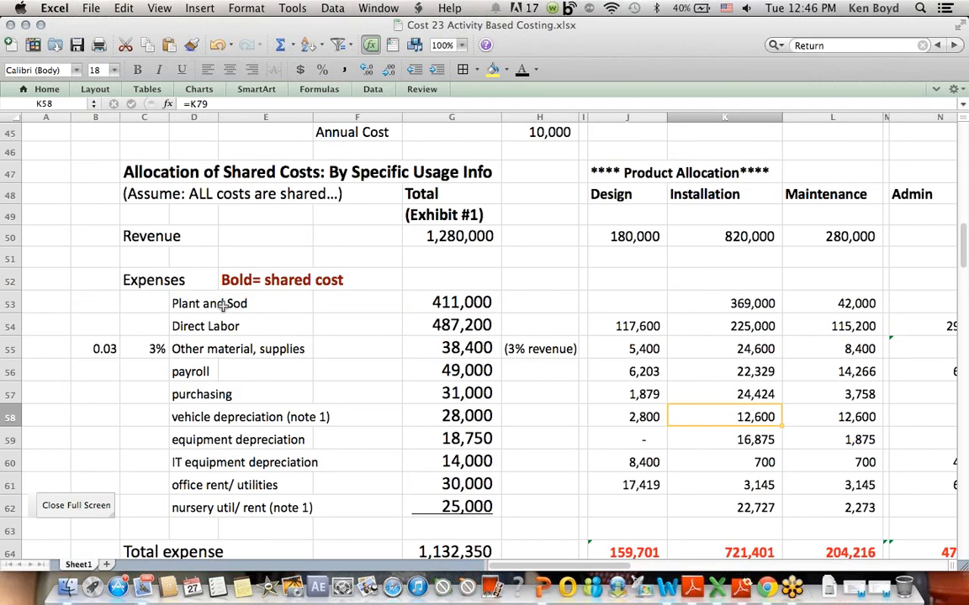
{"action": "left_click", "coordinate": [194, 302]}
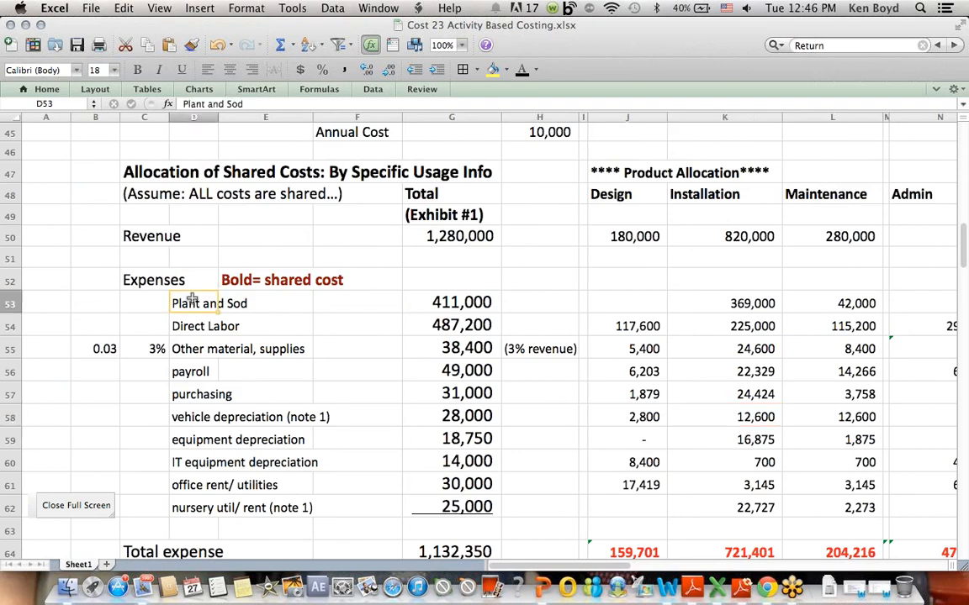
{"action": "left_click", "coordinate": [724, 303]}
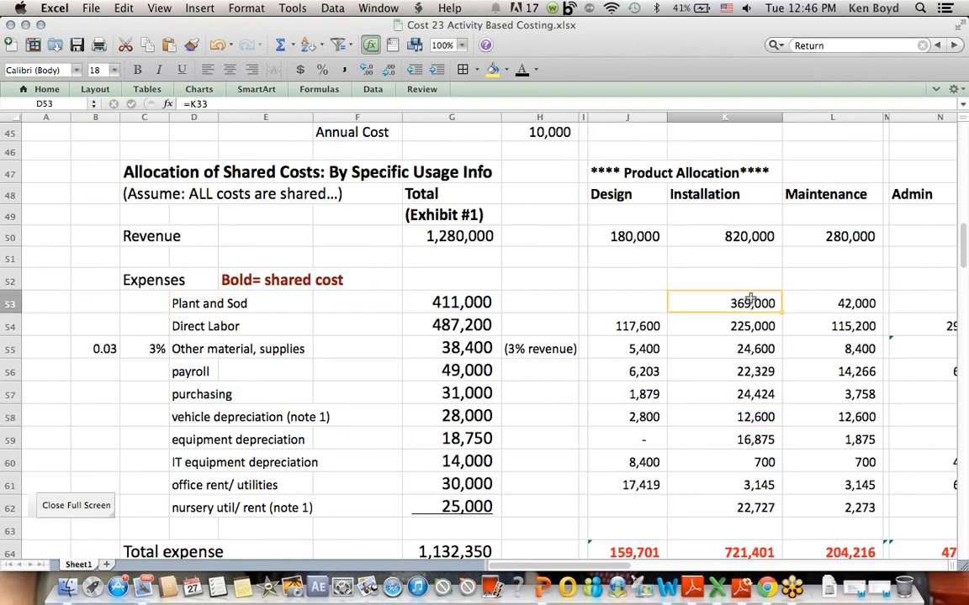
{"action": "left_click", "coordinate": [856, 303]}
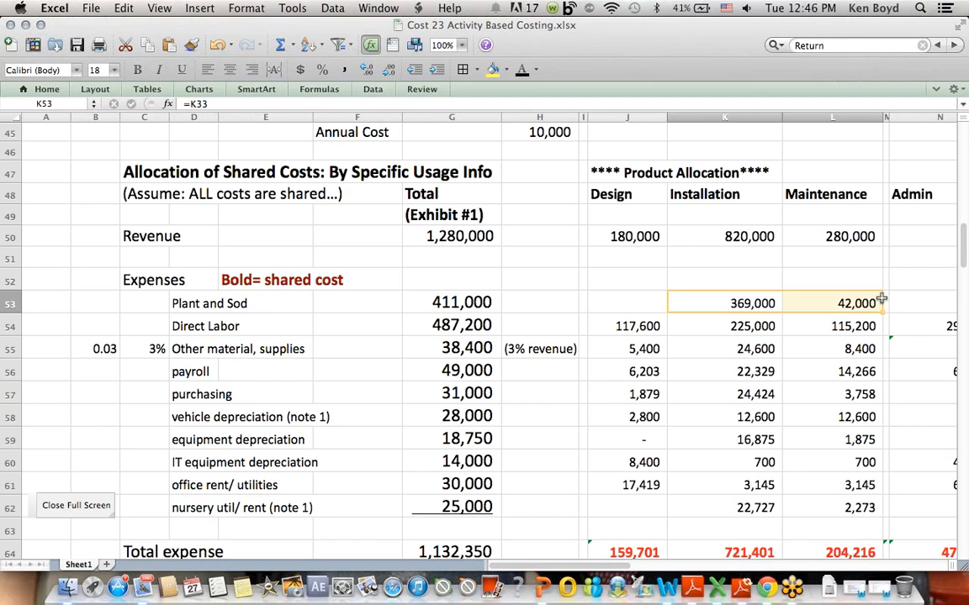
{"action": "left_click_drag", "start_coordinate": [636, 327], "coordinate": [855, 326]}
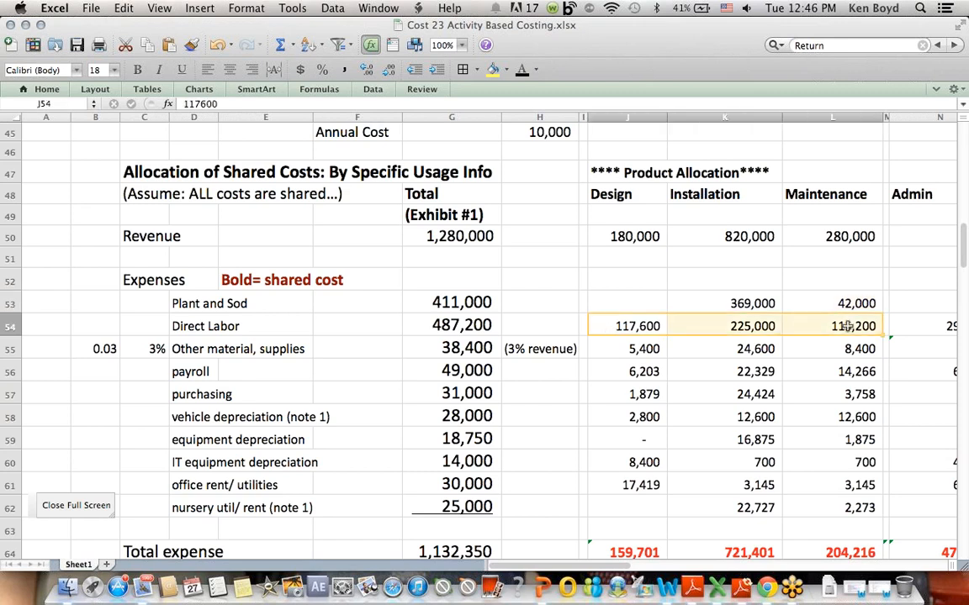
{"action": "left_click", "coordinate": [831, 303]}
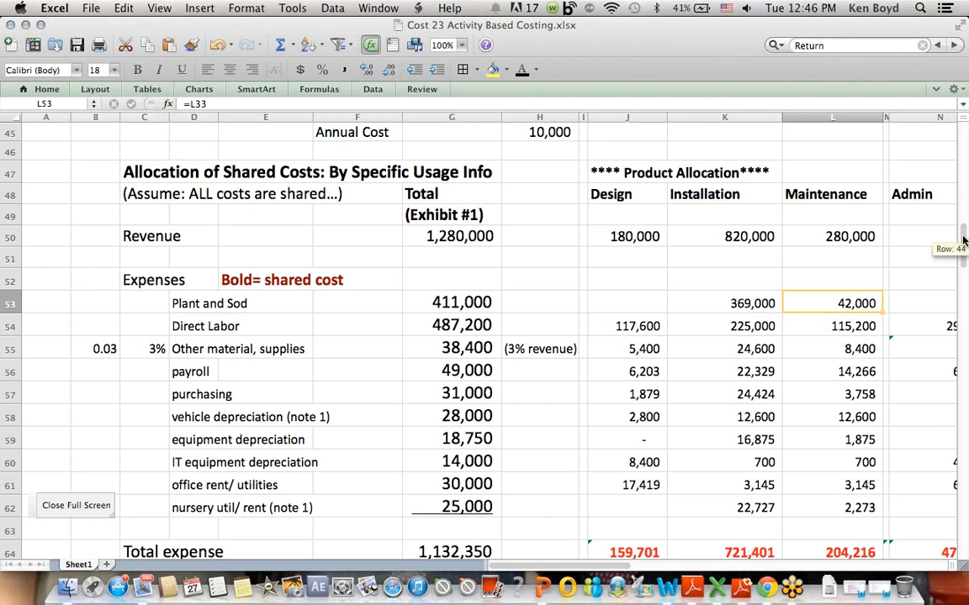
{"action": "scroll", "scroll_direction": "up", "scroll_amount": 3}
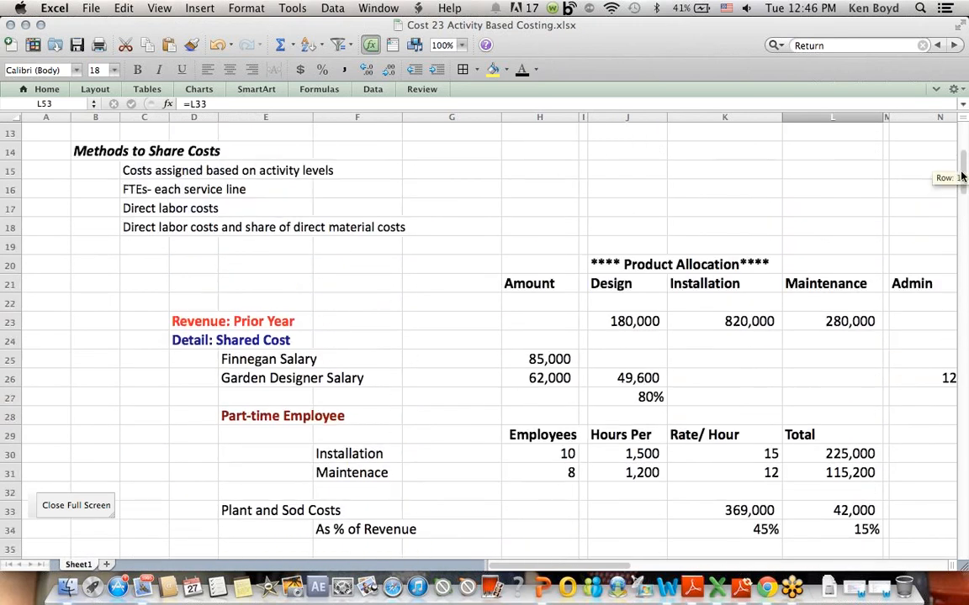
{"action": "scroll", "scroll_direction": "down", "scroll_amount": 3}
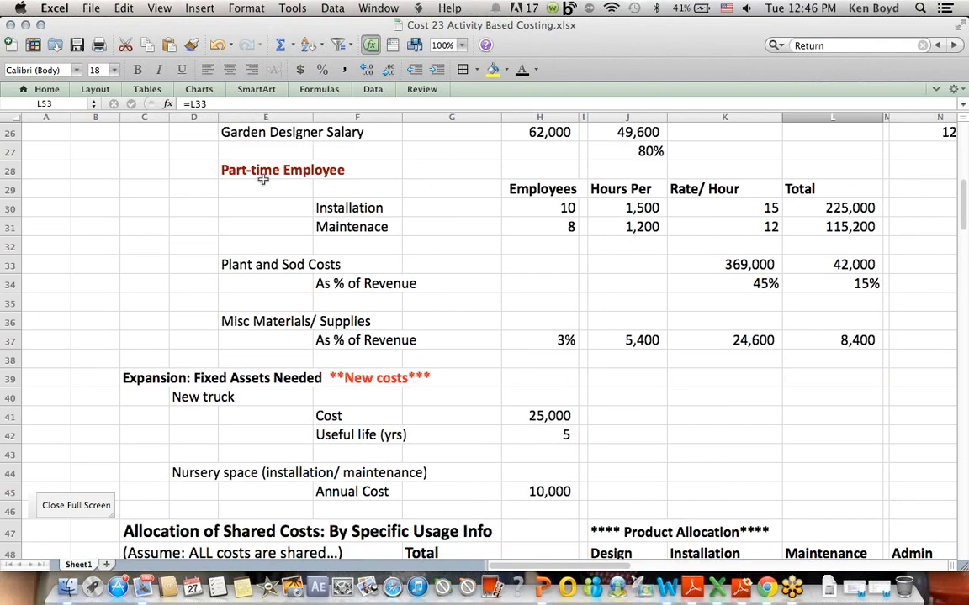
{"action": "left_click", "coordinate": [282, 168]}
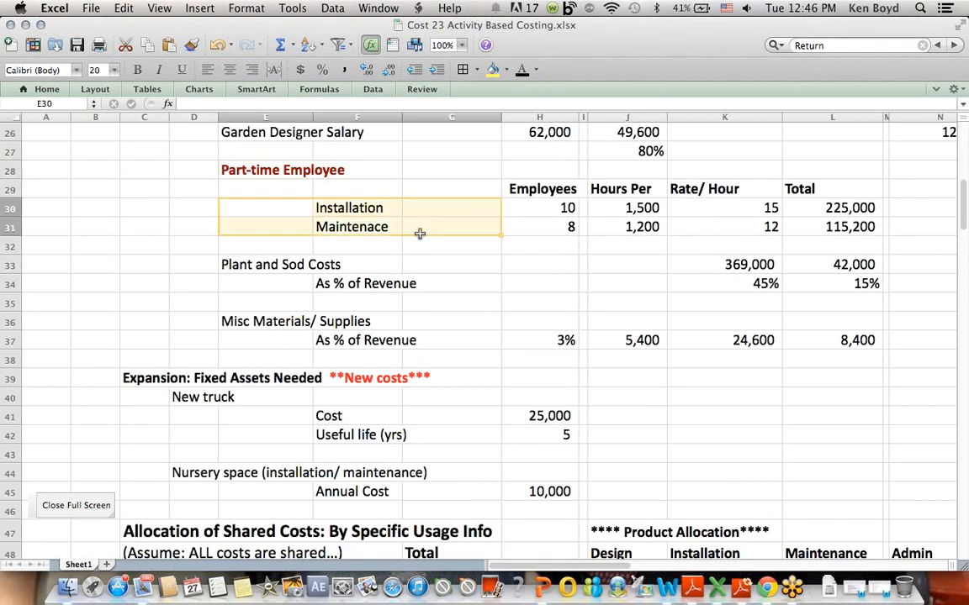
{"action": "left_click", "coordinate": [538, 208]}
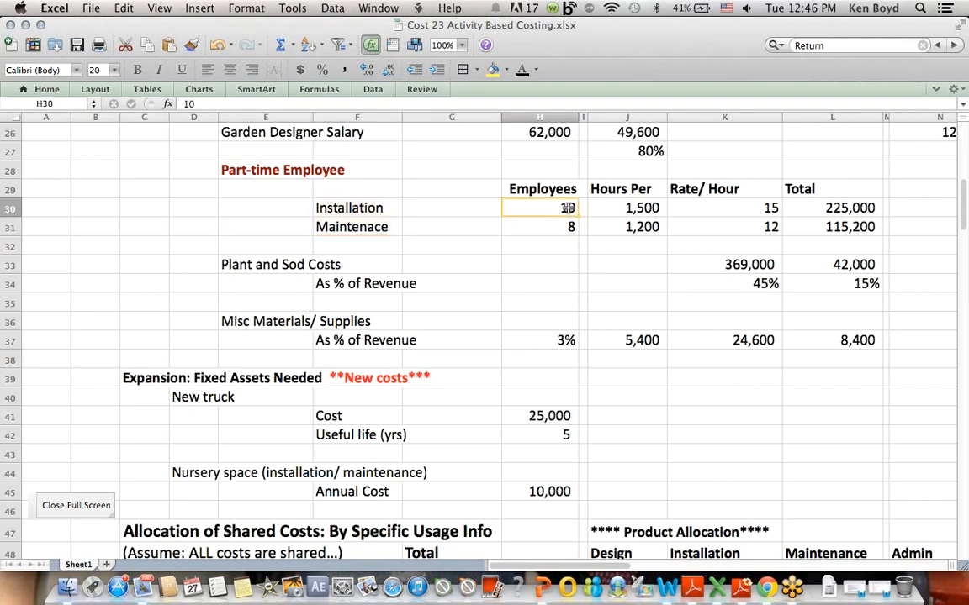
{"action": "left_click", "coordinate": [643, 209]}
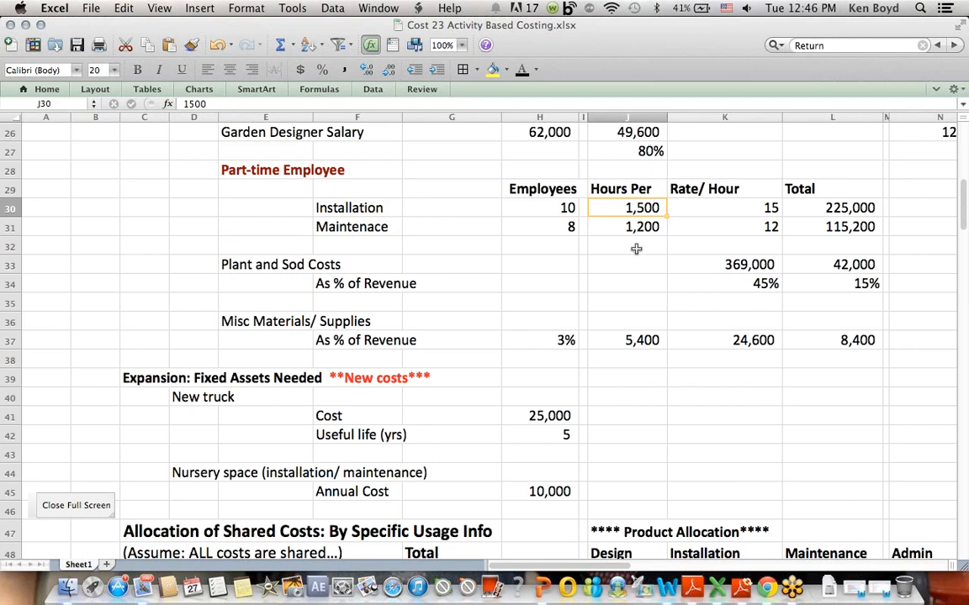
{"action": "left_click", "coordinate": [266, 170]}
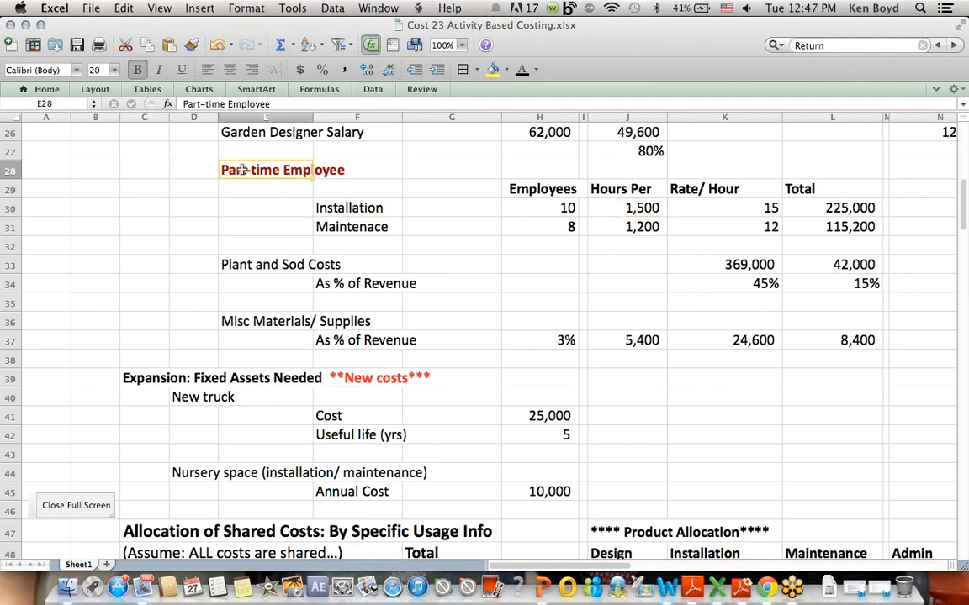
{"action": "left_click", "coordinate": [724, 209]}
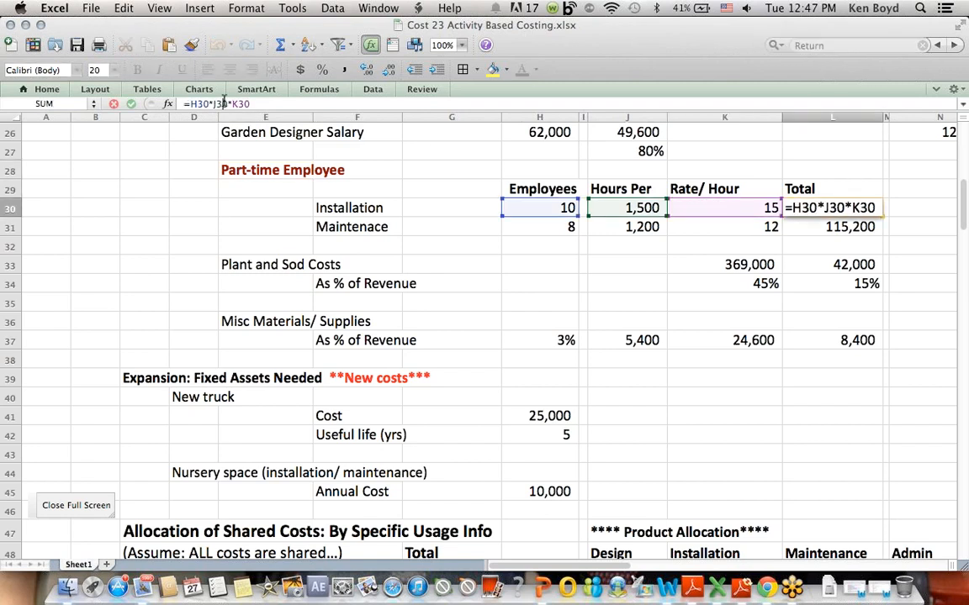
{"action": "key", "text": "Return"}
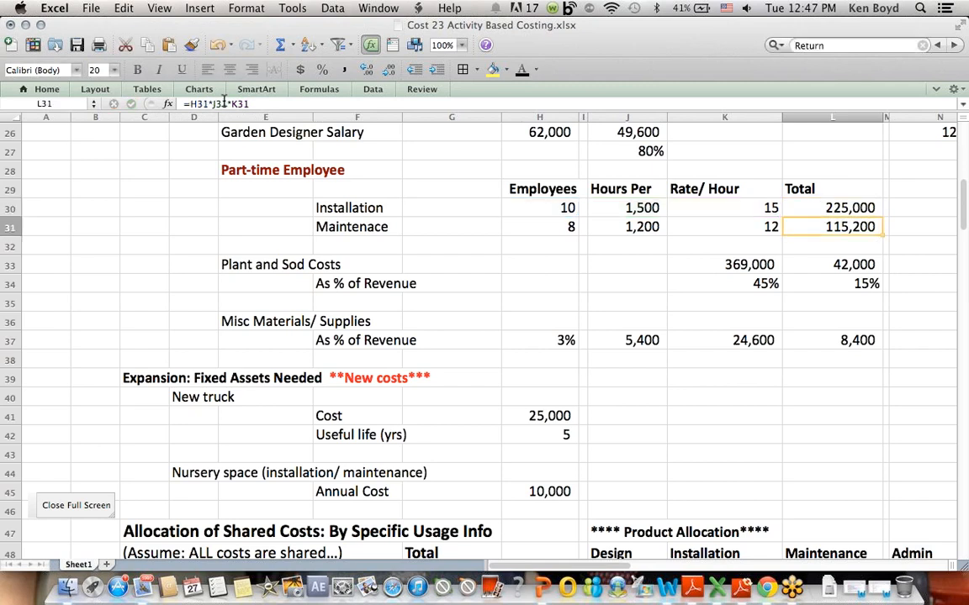
{"action": "left_click", "coordinate": [357, 208]}
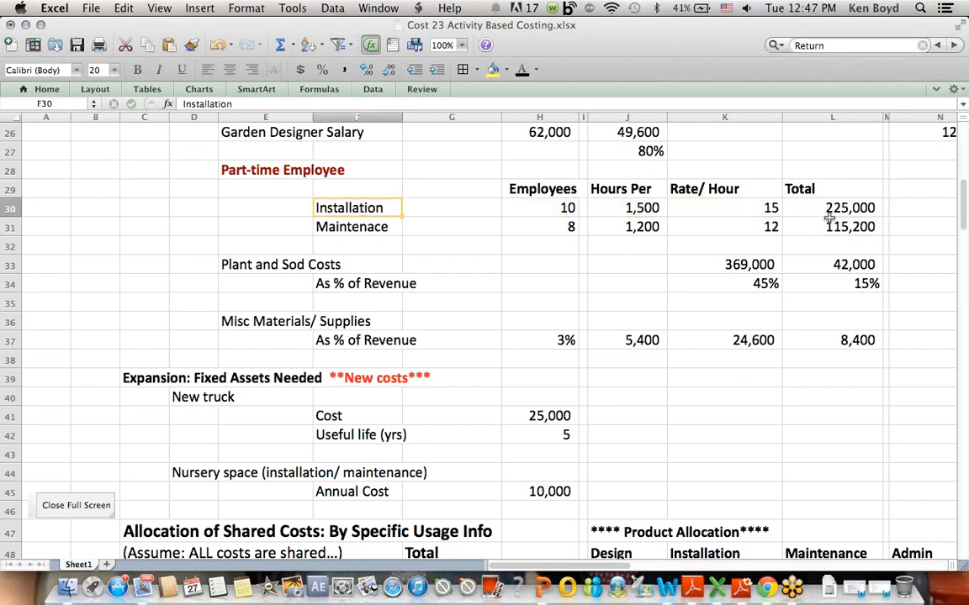
{"action": "scroll", "scroll_direction": "down", "scroll_amount": 3}
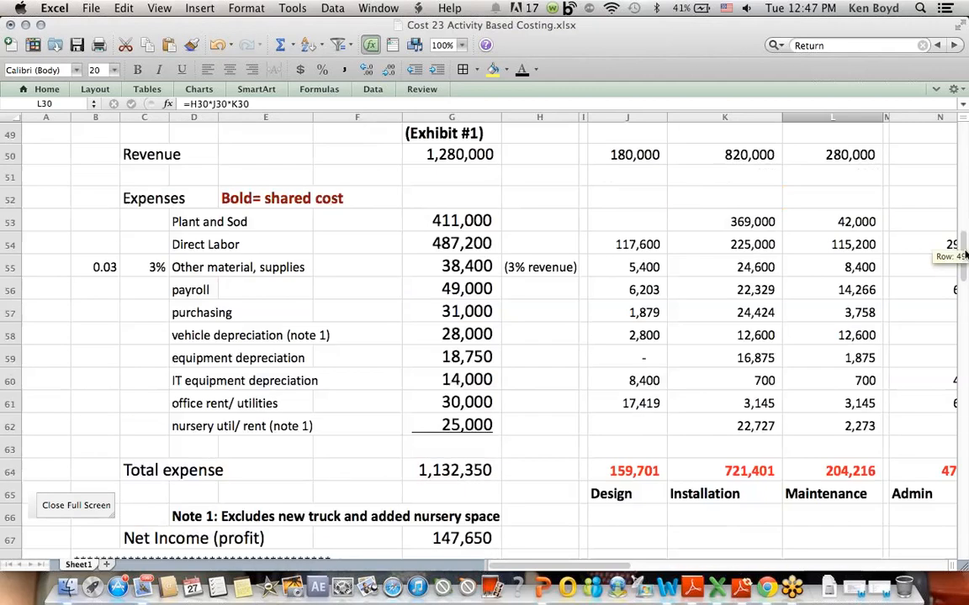
{"action": "left_click", "coordinate": [723, 244]}
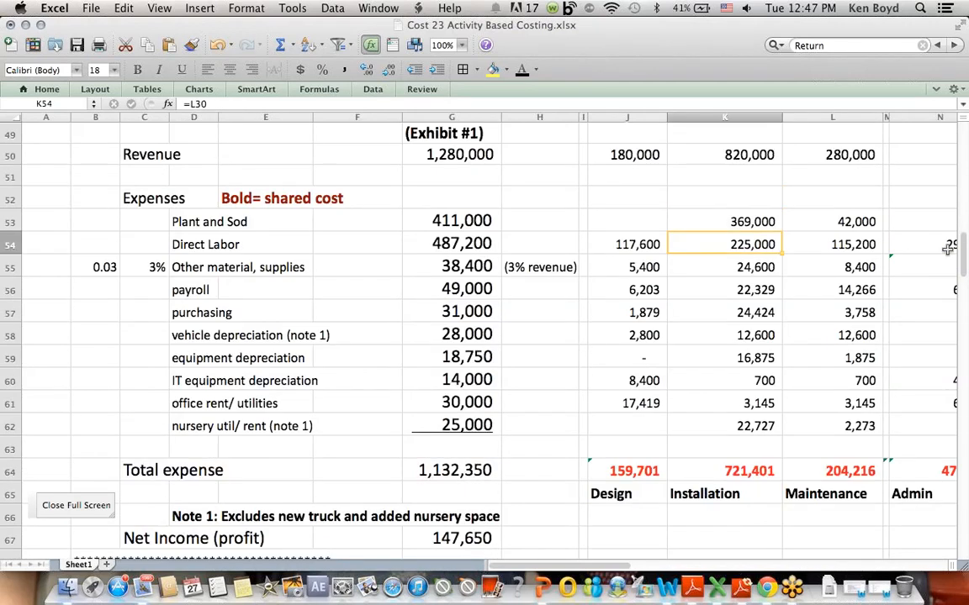
{"action": "scroll", "scroll_direction": "up", "scroll_amount": 3}
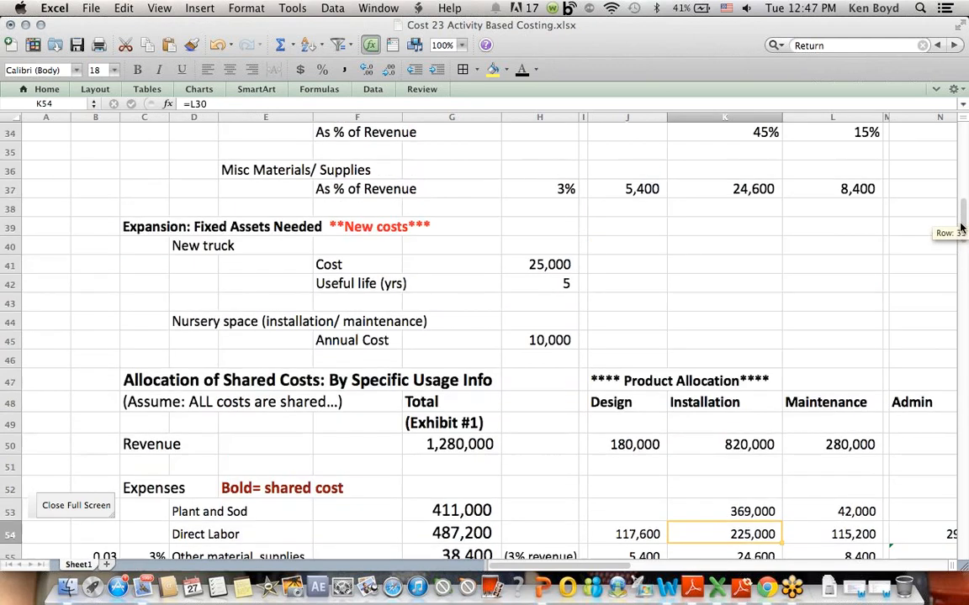
{"action": "scroll", "scroll_direction": "up", "scroll_amount": 3}
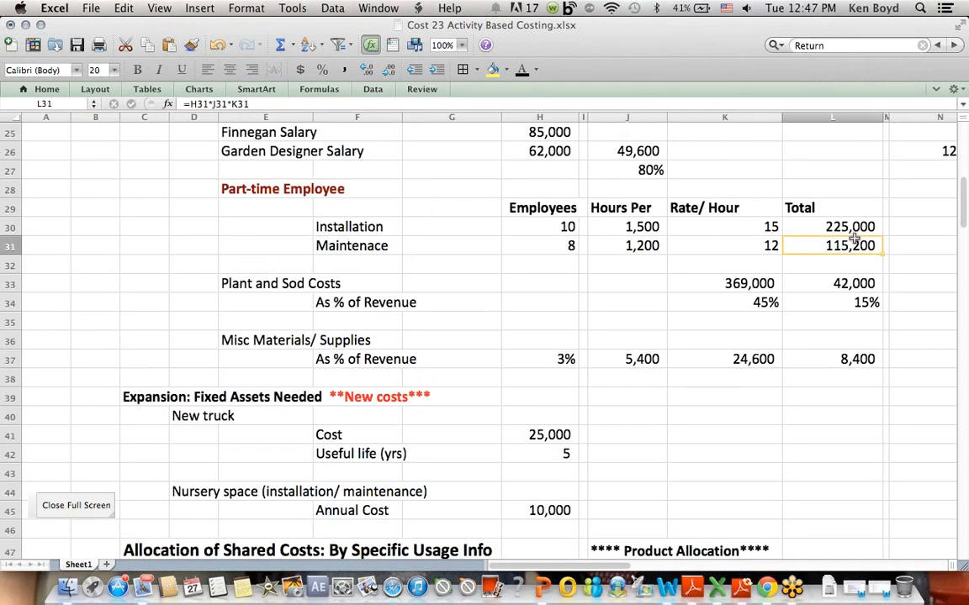
{"action": "left_click", "coordinate": [833, 264]}
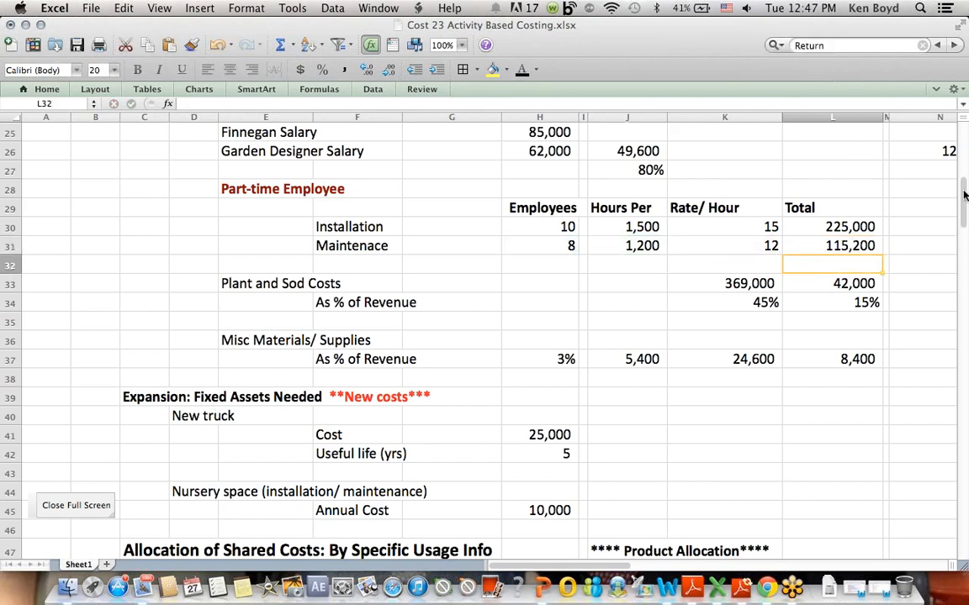
{"action": "scroll", "scroll_direction": "down", "scroll_amount": 3}
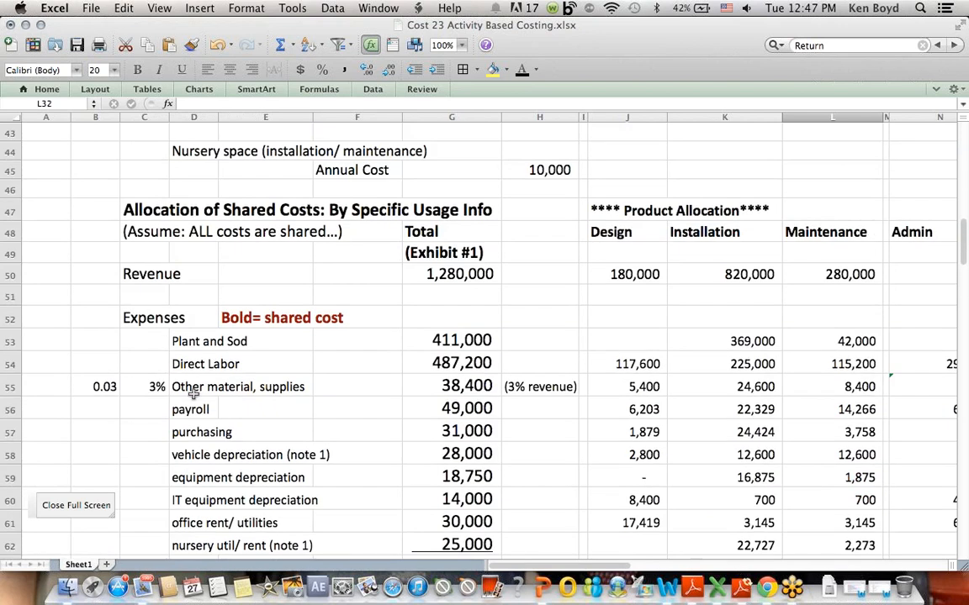
{"action": "left_click", "coordinate": [193, 363]}
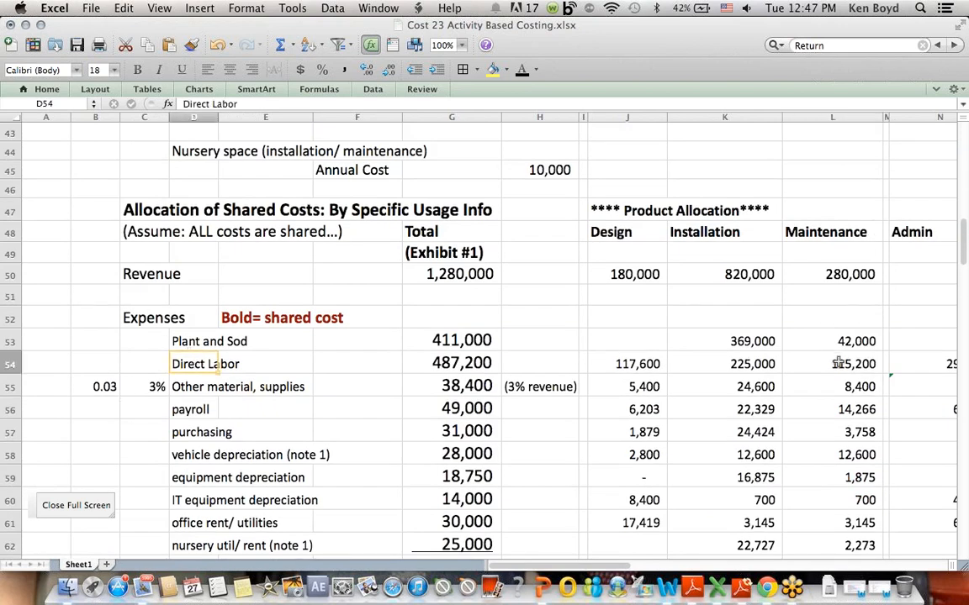
{"action": "left_click", "coordinate": [833, 363]}
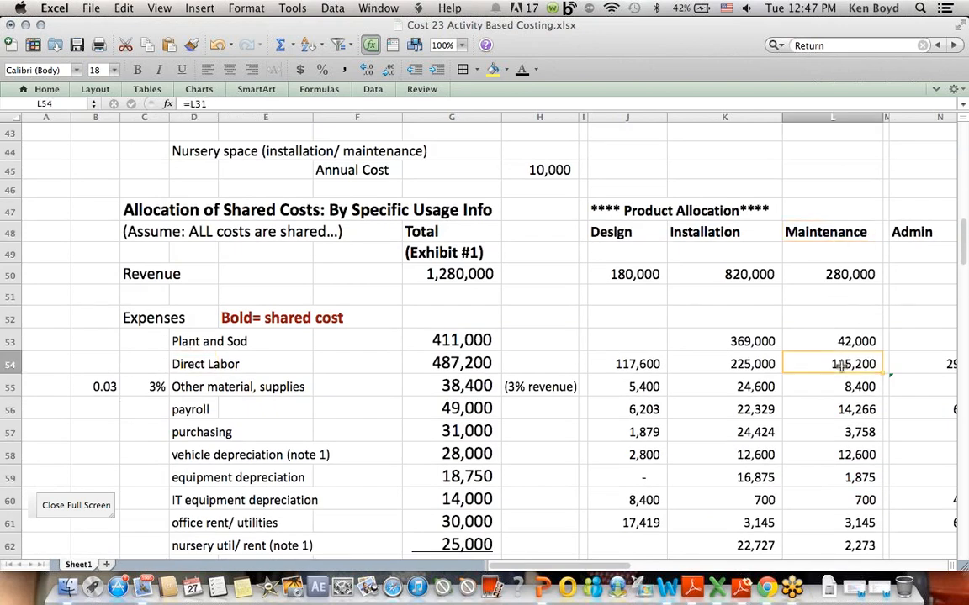
{"action": "scroll", "scroll_direction": "down", "scroll_amount": 3}
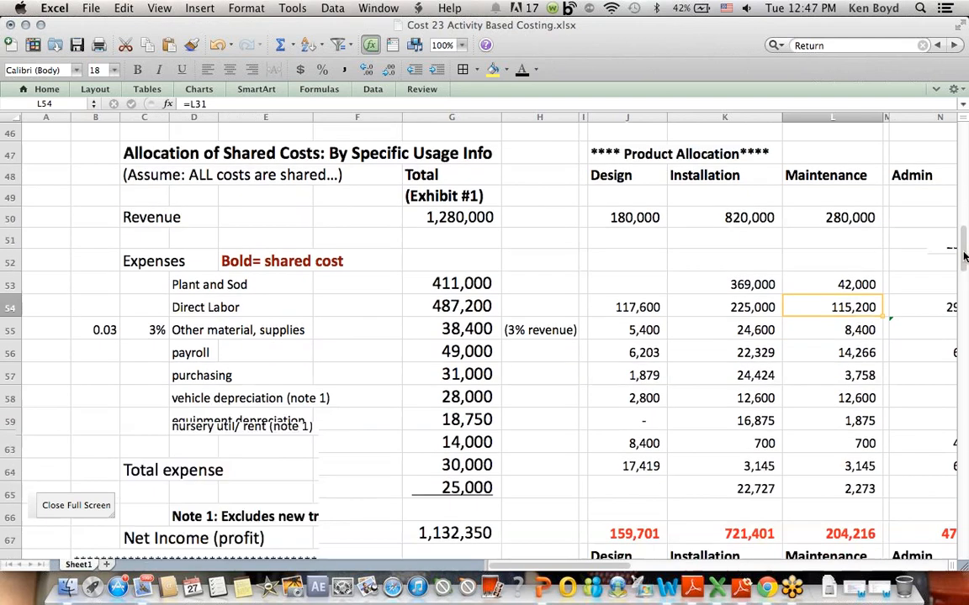
{"action": "scroll", "scroll_direction": "down", "scroll_amount": 3}
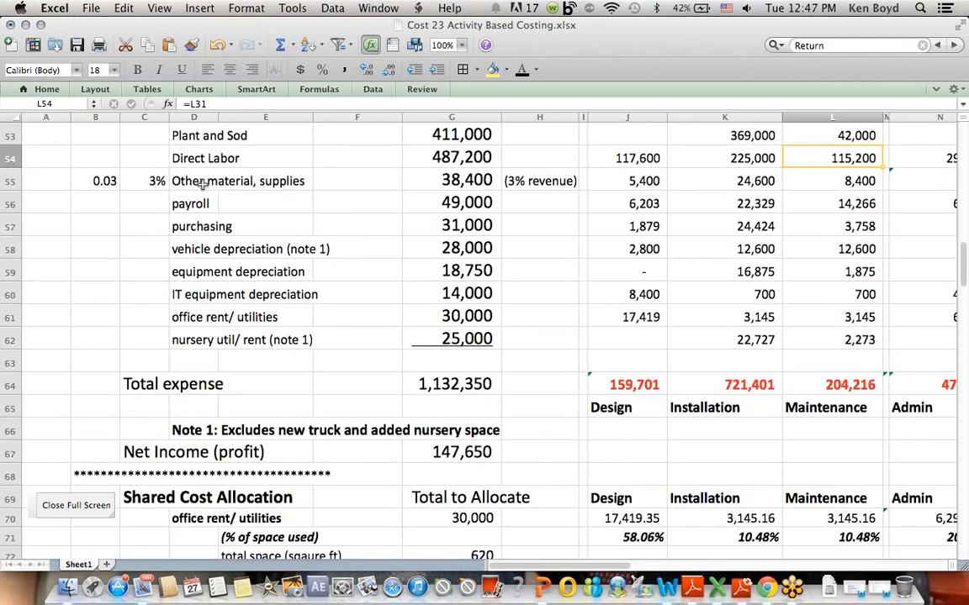
{"action": "left_click", "coordinate": [239, 182]}
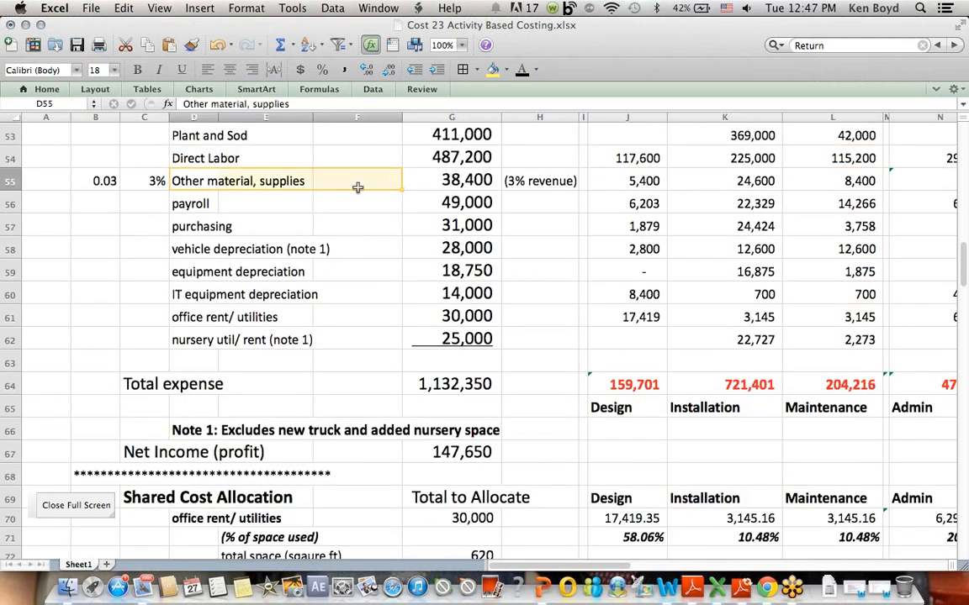
{"action": "mouse_move", "coordinate": [461, 178]}
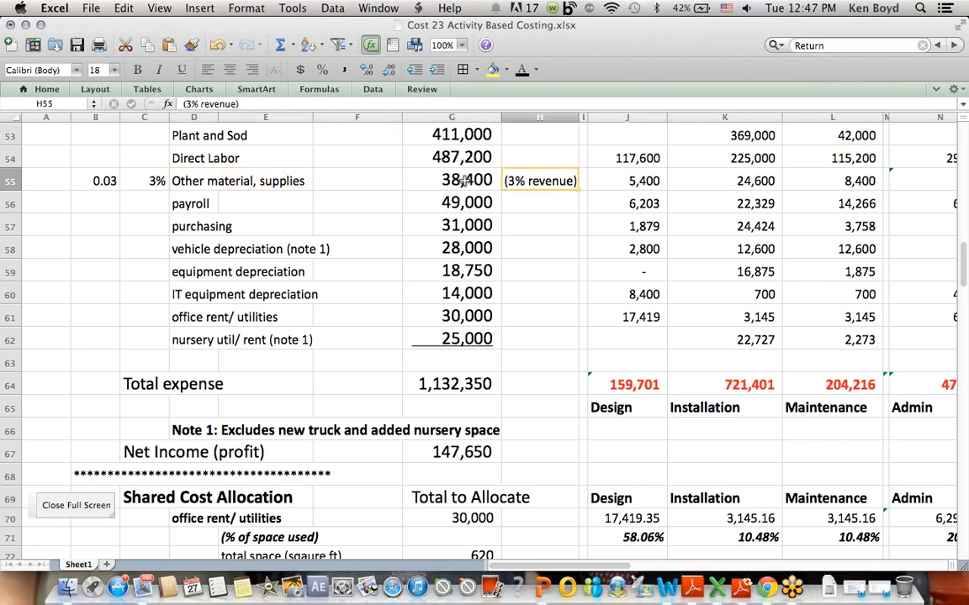
{"action": "left_click", "coordinate": [643, 181]}
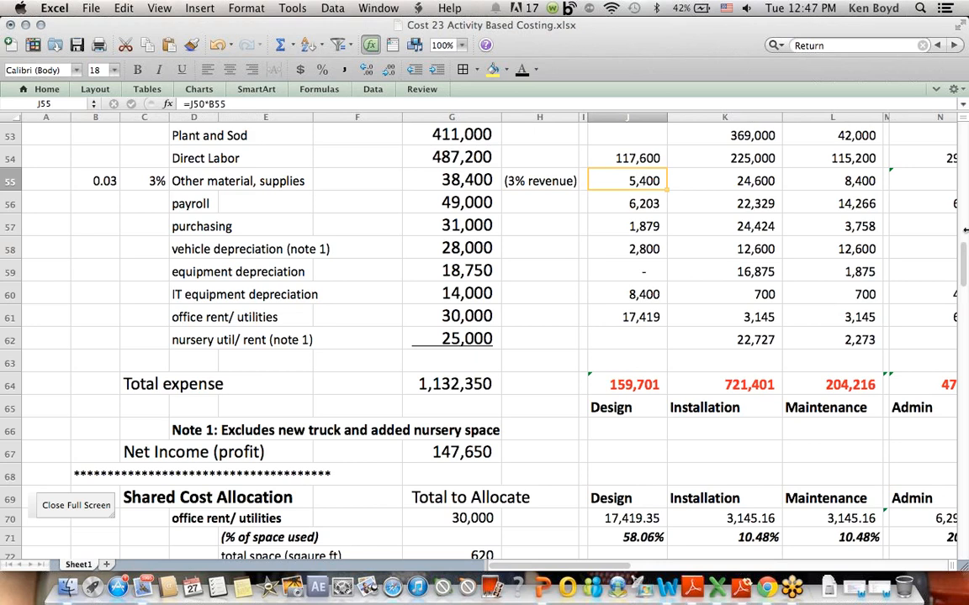
{"action": "scroll", "scroll_direction": "up", "scroll_amount": 3}
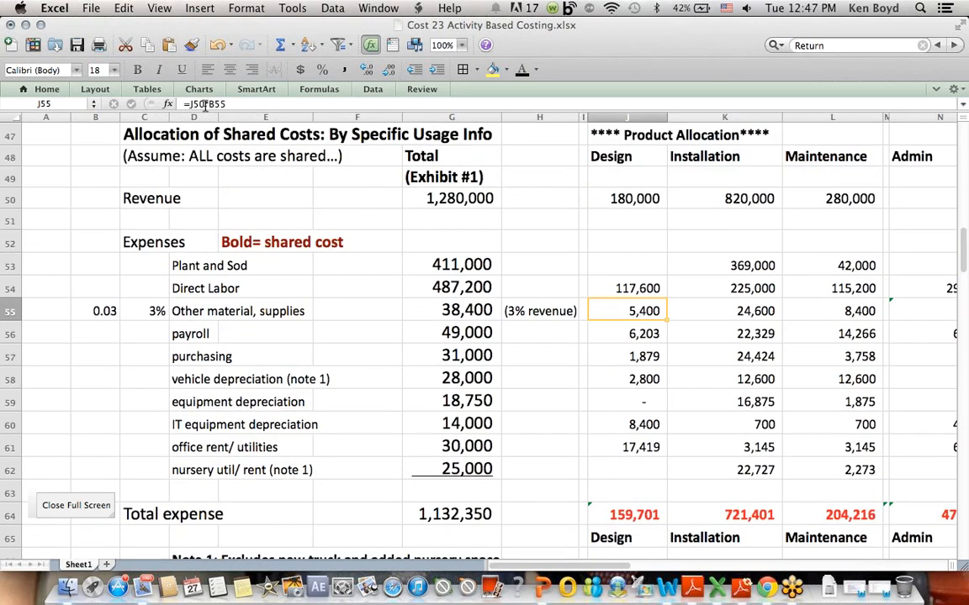
{"action": "left_click", "coordinate": [627, 333]}
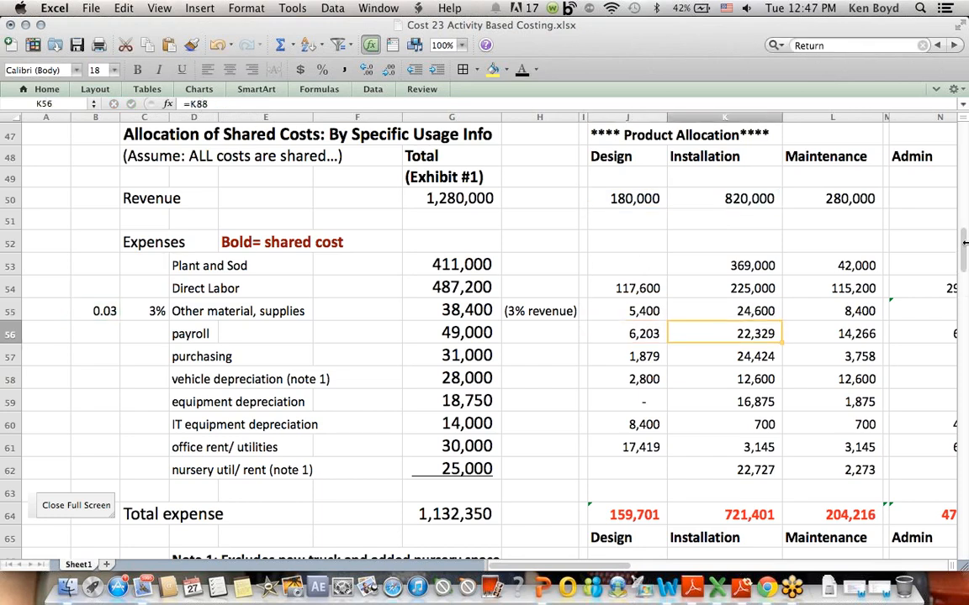
{"action": "scroll", "scroll_direction": "down", "scroll_amount": 3}
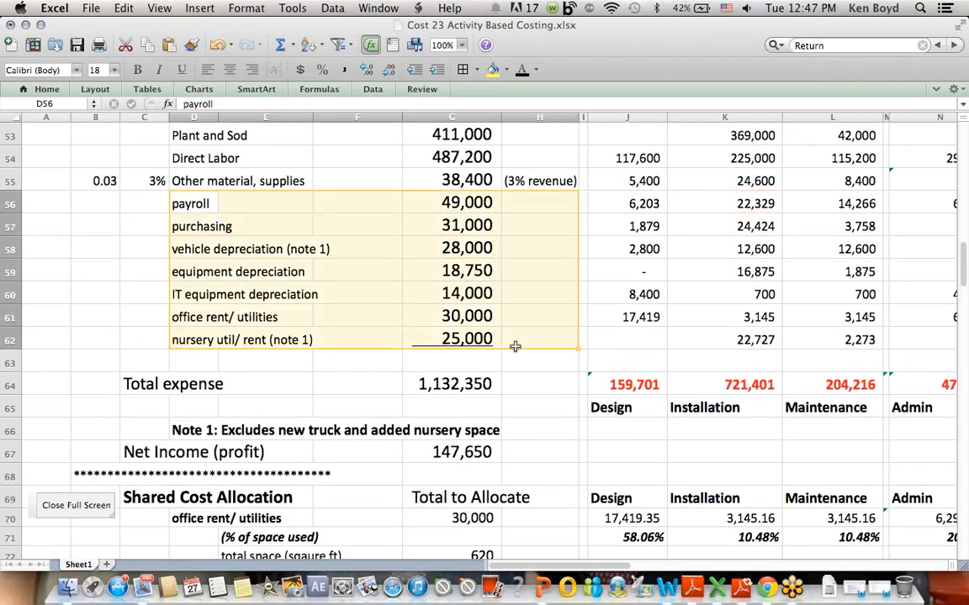
{"action": "left_click", "coordinate": [540, 430]}
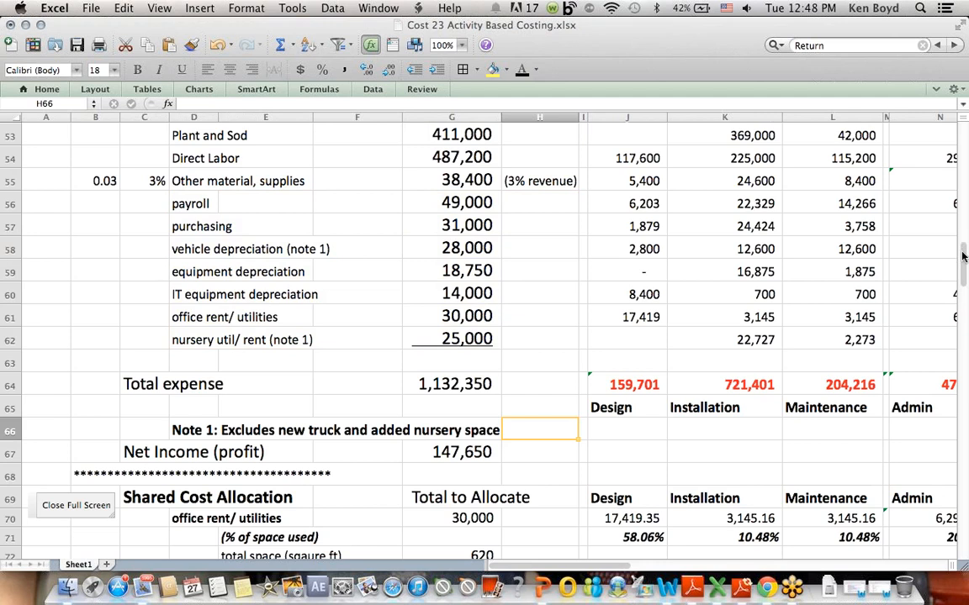
{"action": "scroll", "scroll_direction": "down", "scroll_amount": 3}
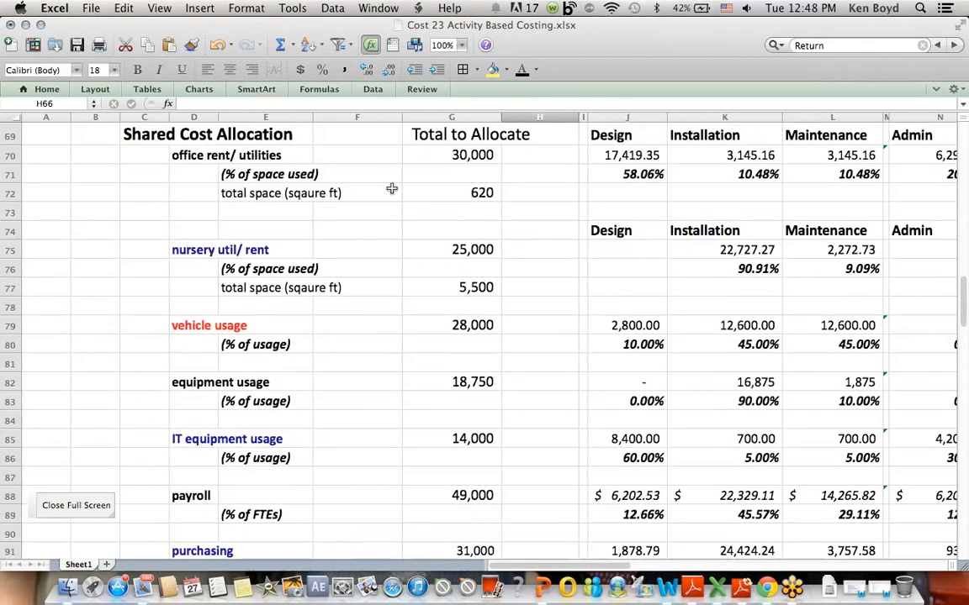
{"action": "left_click", "coordinate": [226, 155]}
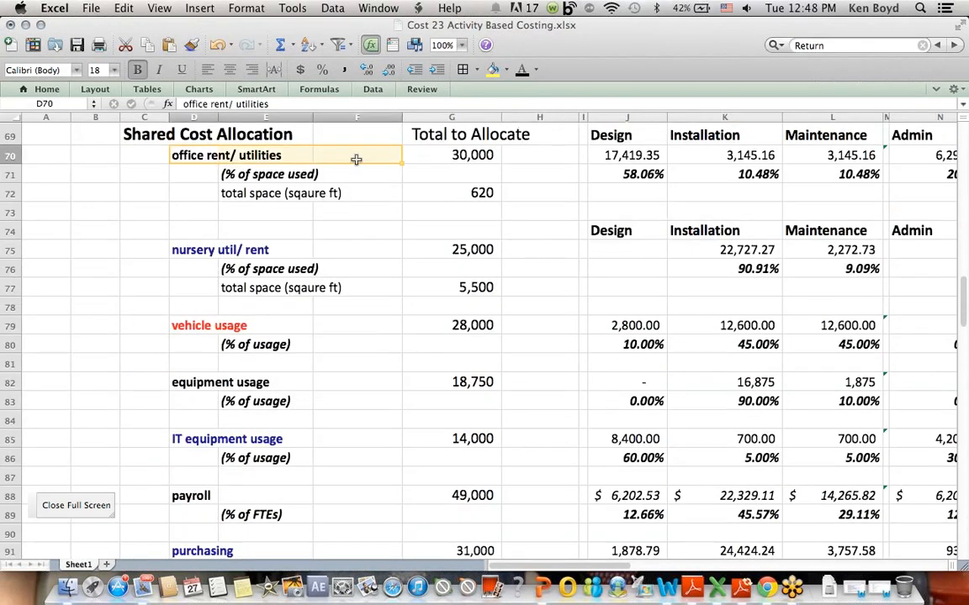
{"action": "left_click", "coordinate": [311, 173]}
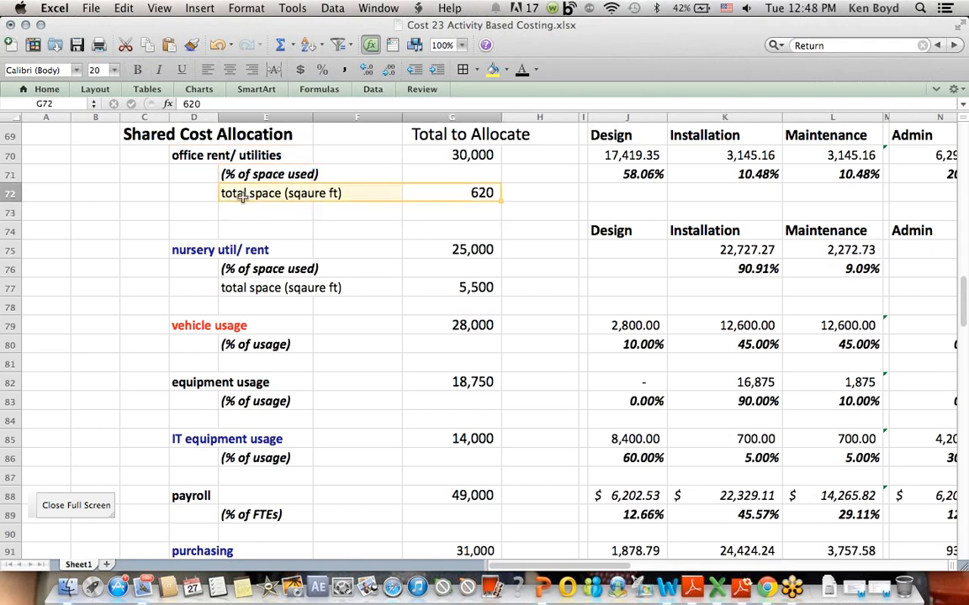
{"action": "left_click", "coordinate": [538, 174]}
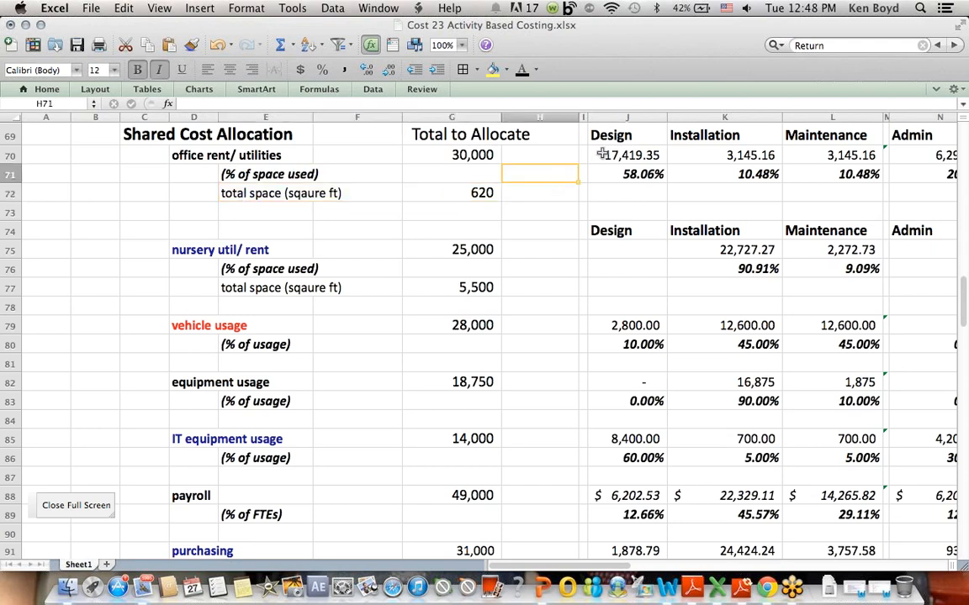
{"action": "left_click", "coordinate": [626, 155]}
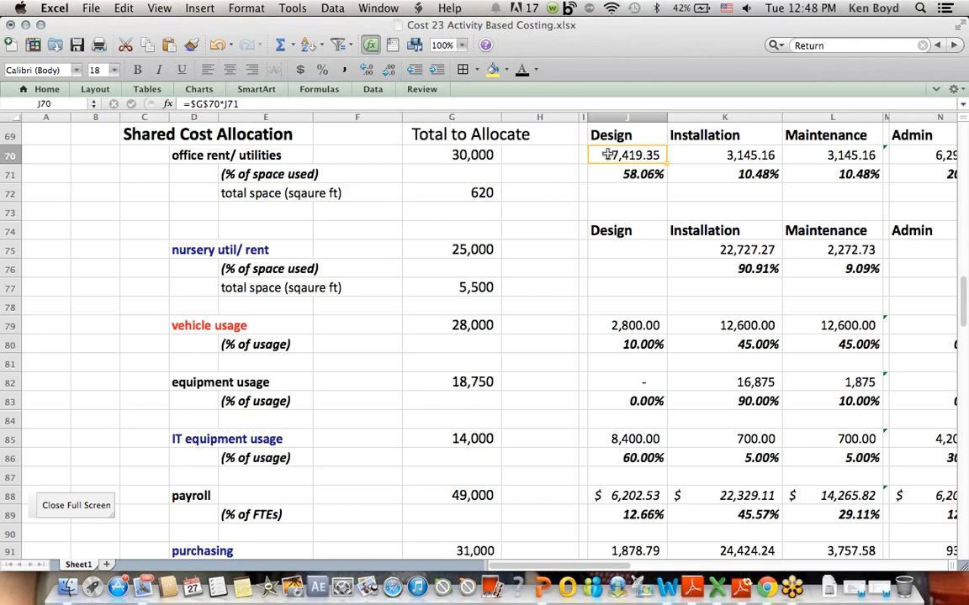
{"action": "left_click", "coordinate": [626, 173]}
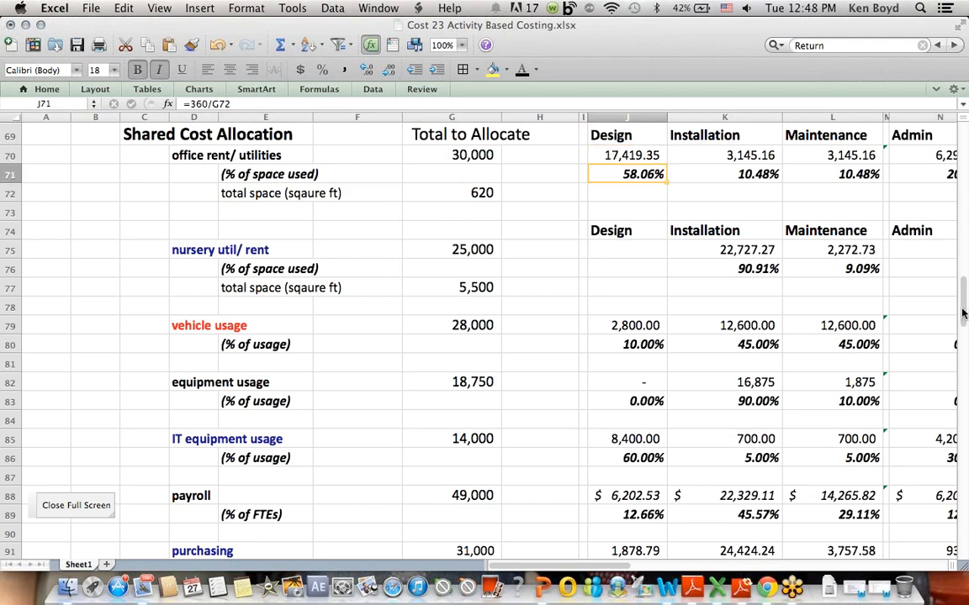
{"action": "scroll", "scroll_direction": "up", "scroll_amount": 3}
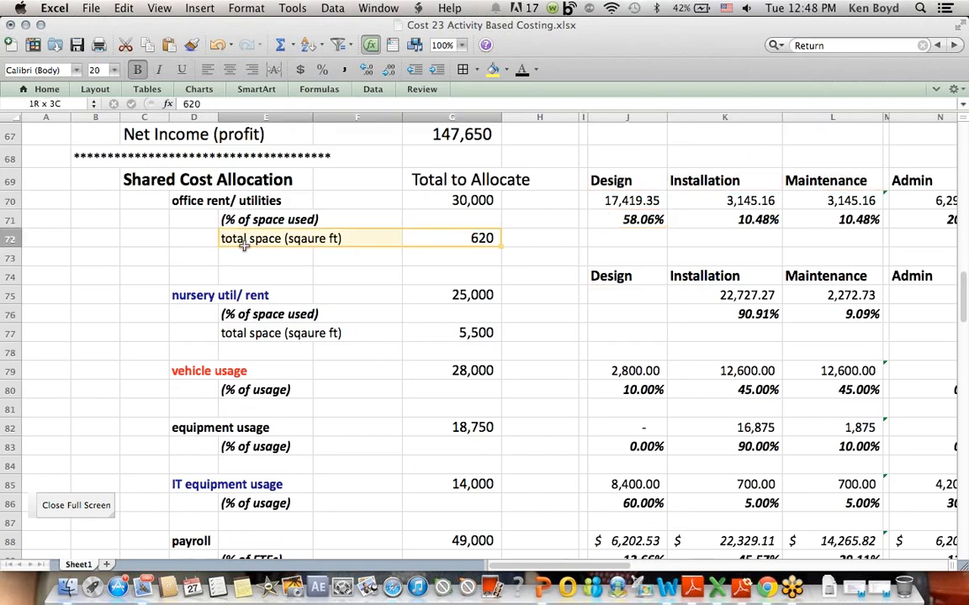
{"action": "left_click", "coordinate": [628, 200]}
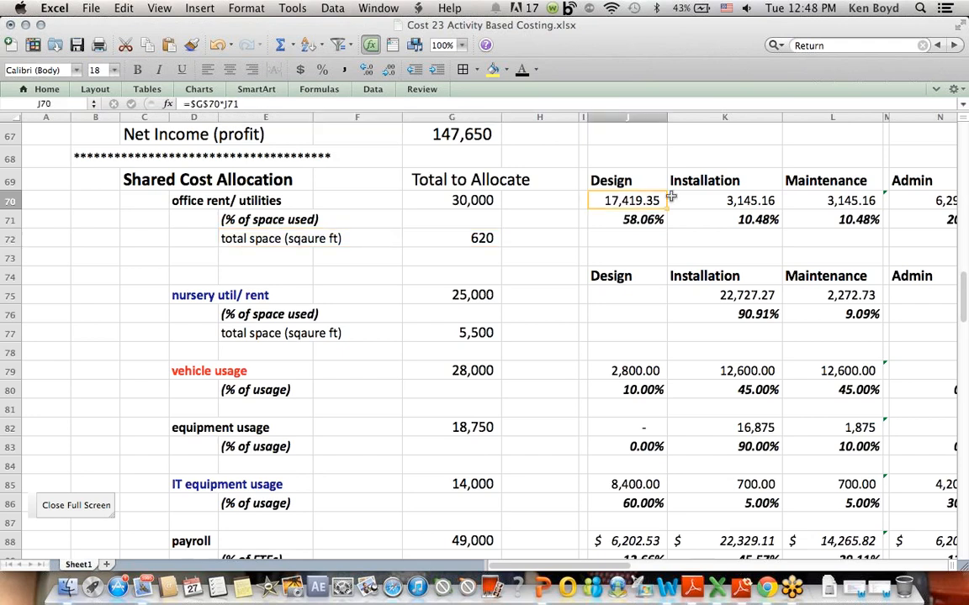
{"action": "left_click", "coordinate": [723, 200]}
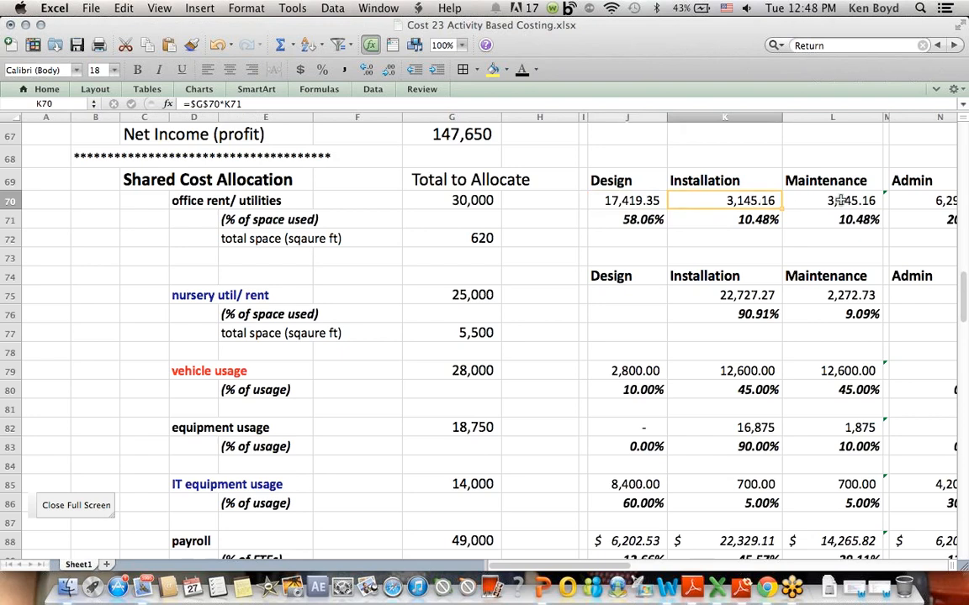
{"action": "left_click", "coordinate": [628, 219]}
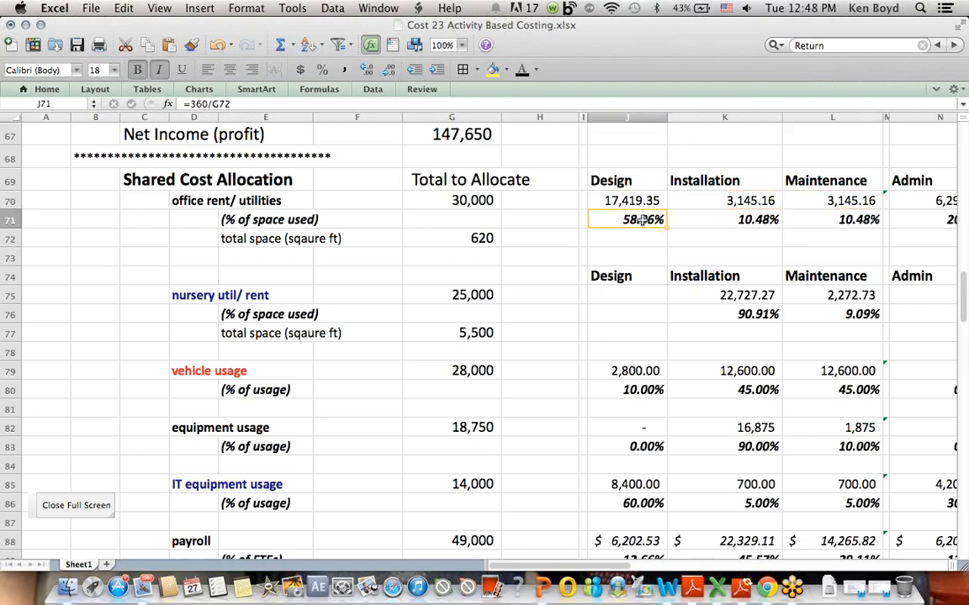
{"action": "mouse_move", "coordinate": [578, 162]}
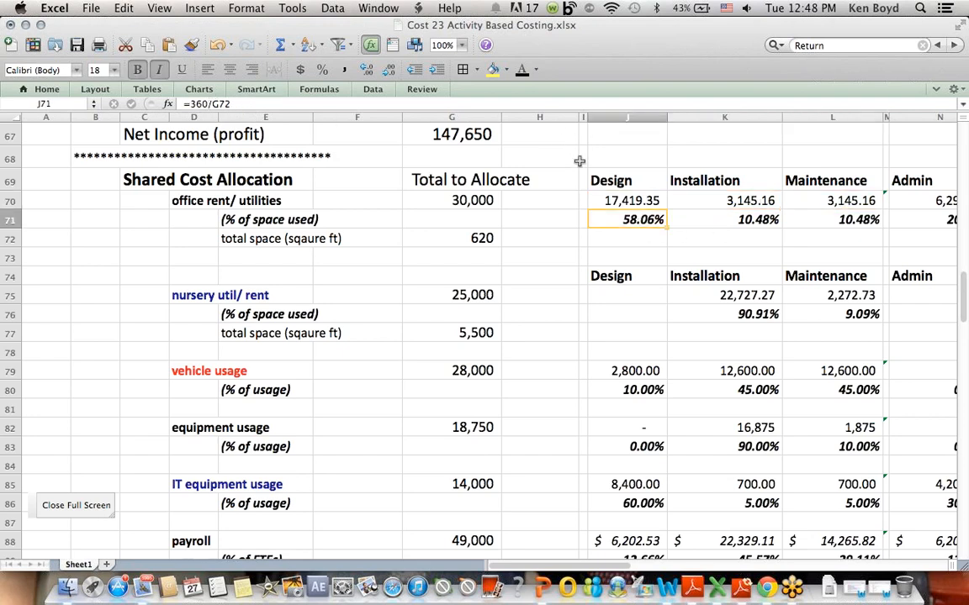
{"action": "mouse_move", "coordinate": [431, 246]}
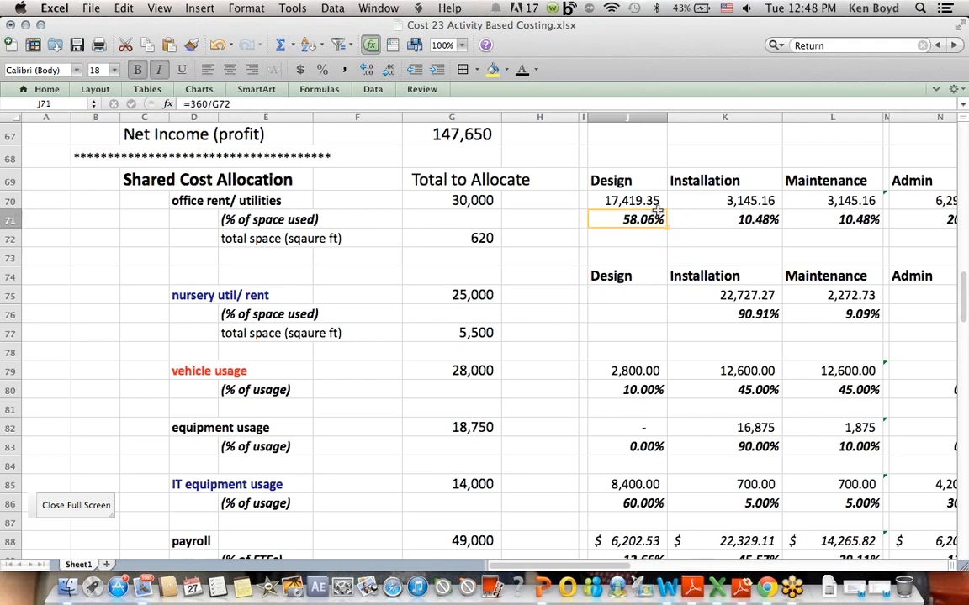
{"action": "left_click", "coordinate": [626, 200]}
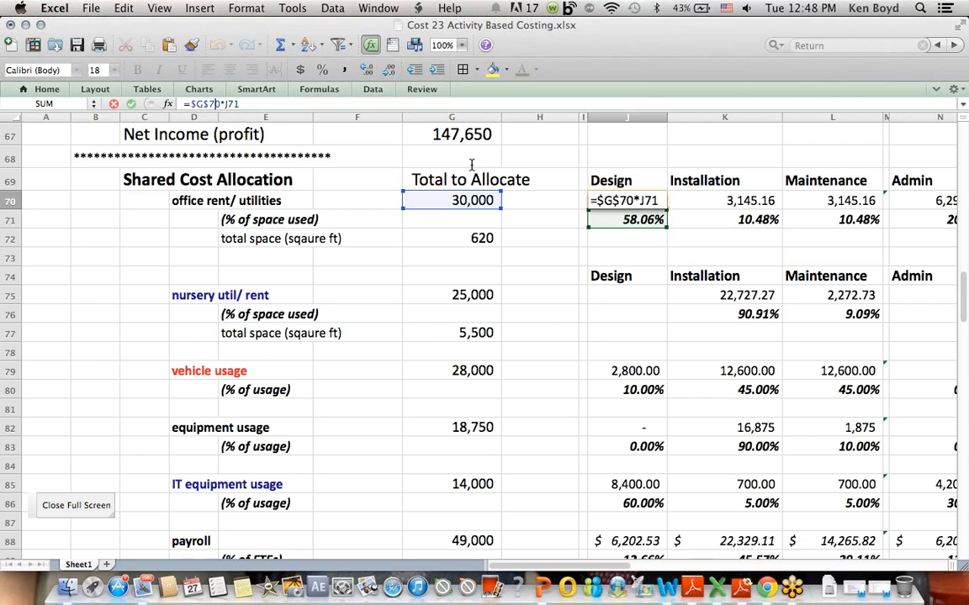
{"action": "key", "text": "Return"}
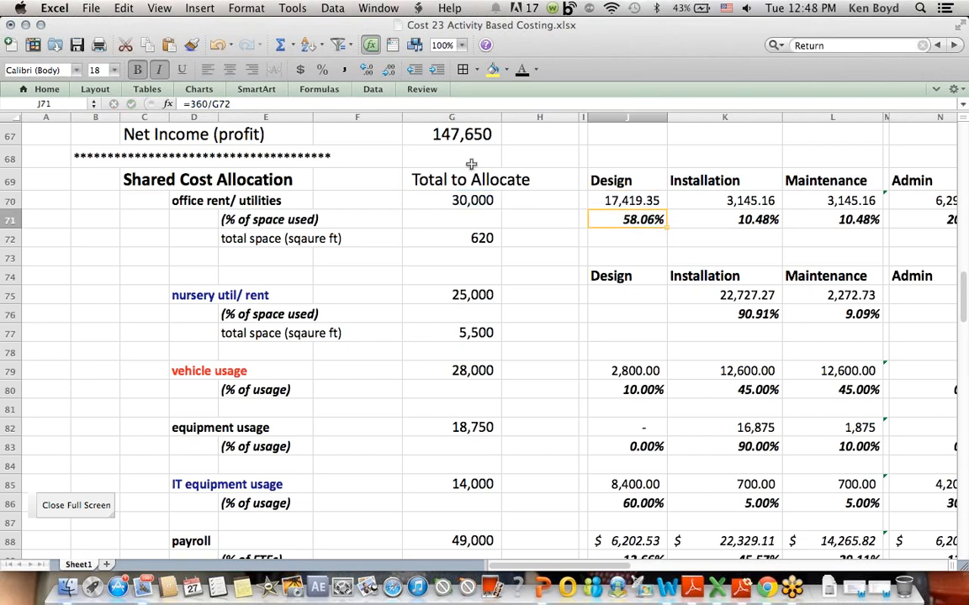
{"action": "left_click", "coordinate": [626, 201]}
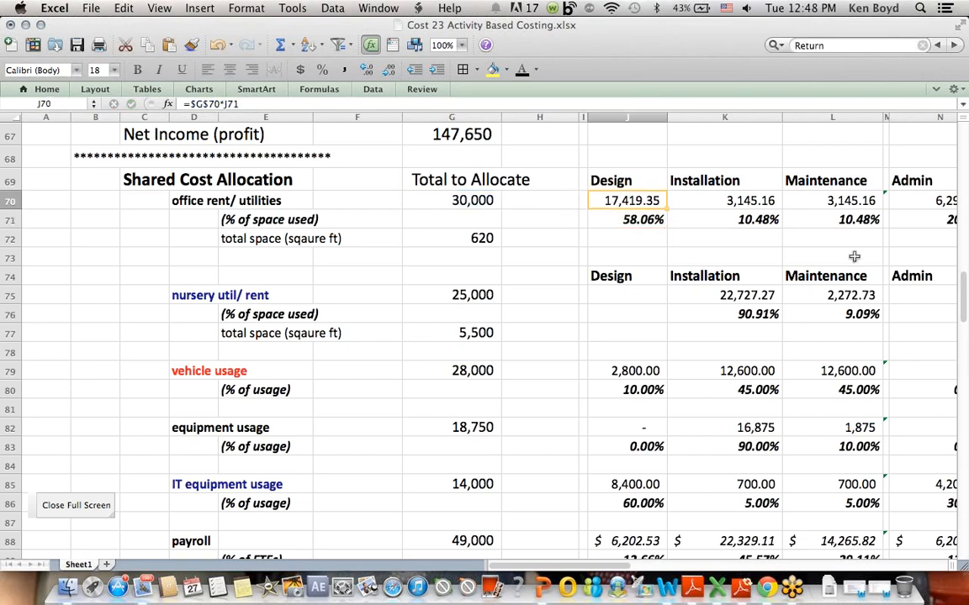
{"action": "scroll", "scroll_direction": "up", "scroll_amount": 3}
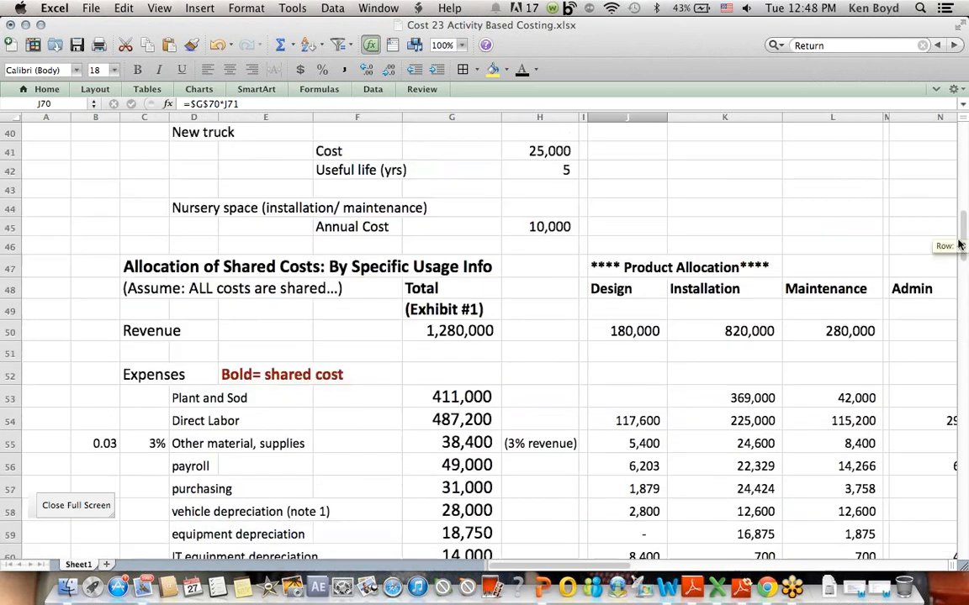
{"action": "scroll", "scroll_direction": "down", "scroll_amount": 3}
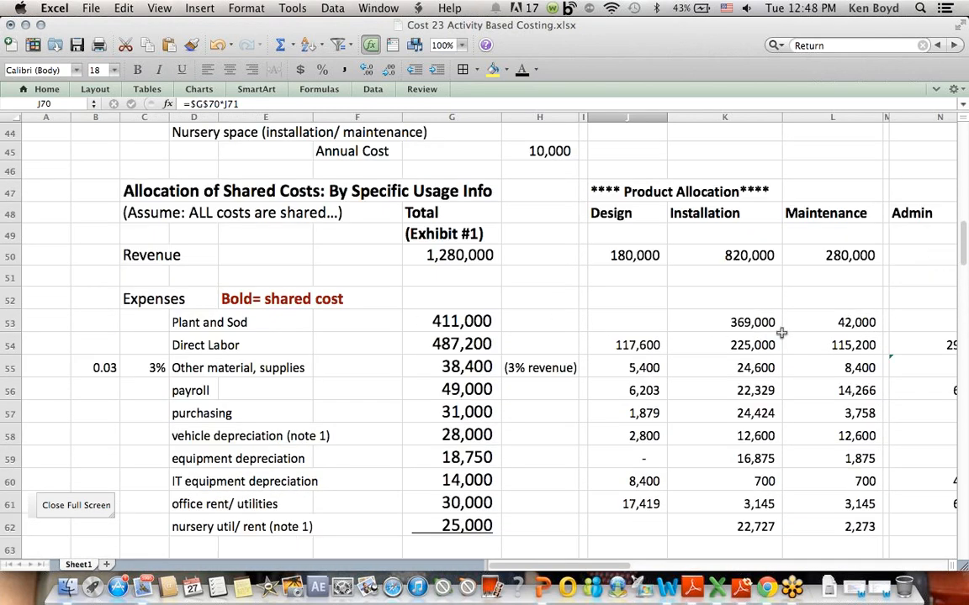
{"action": "left_click", "coordinate": [626, 504]}
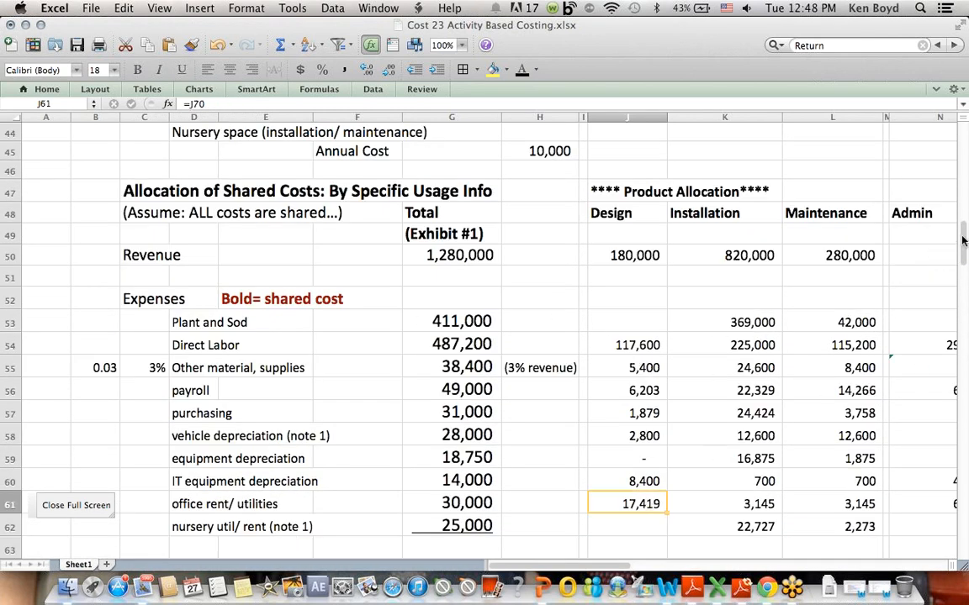
{"action": "left_click", "coordinate": [625, 156]}
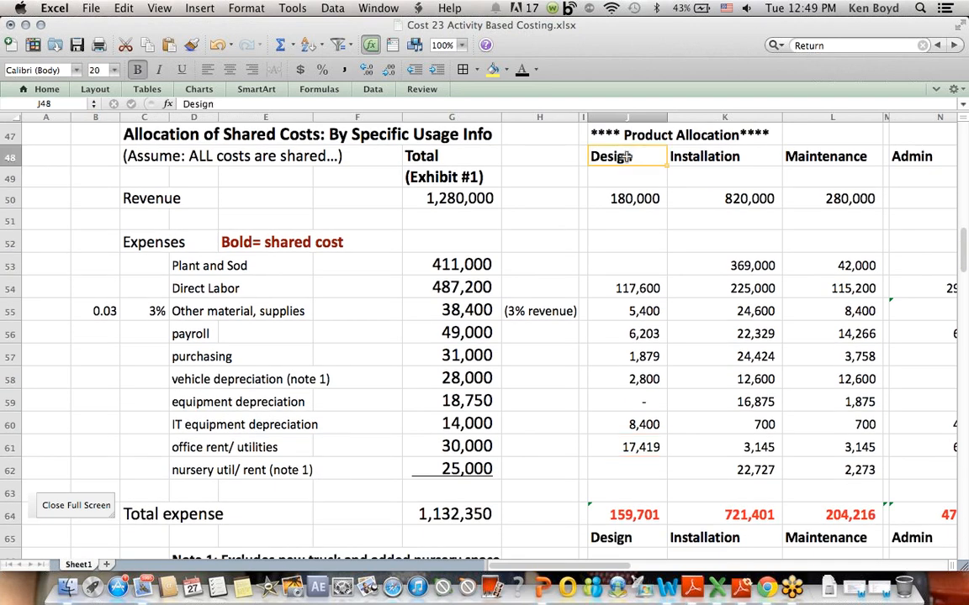
{"action": "scroll", "scroll_direction": "down", "scroll_amount": 3}
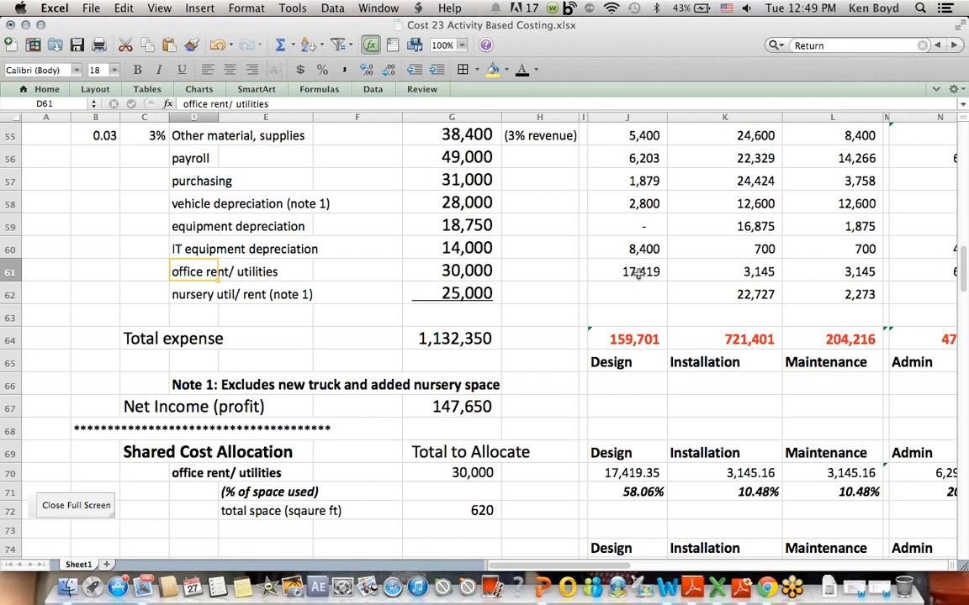
{"action": "scroll", "scroll_direction": "down", "scroll_amount": 3}
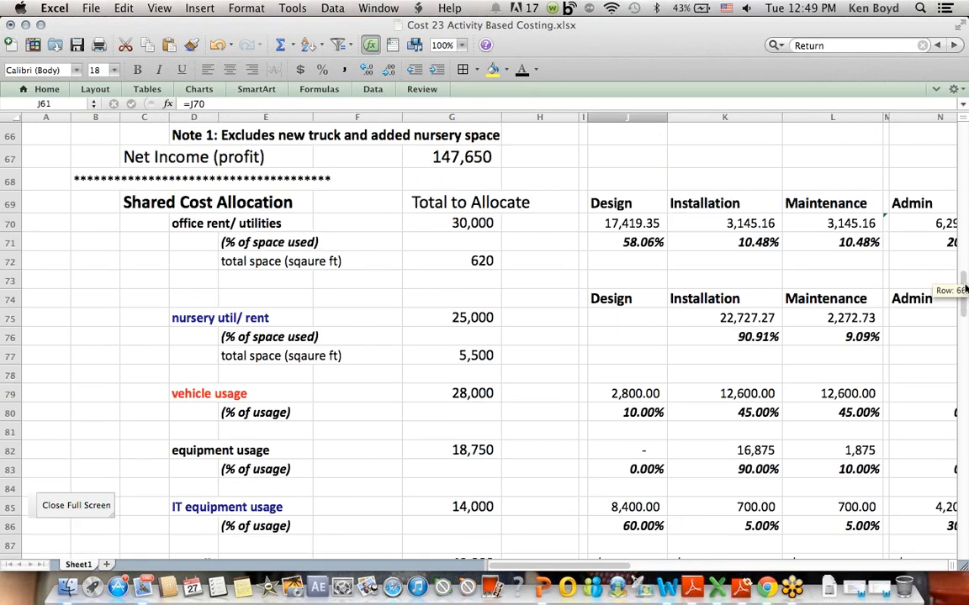
{"action": "scroll", "scroll_direction": "down", "scroll_amount": 3}
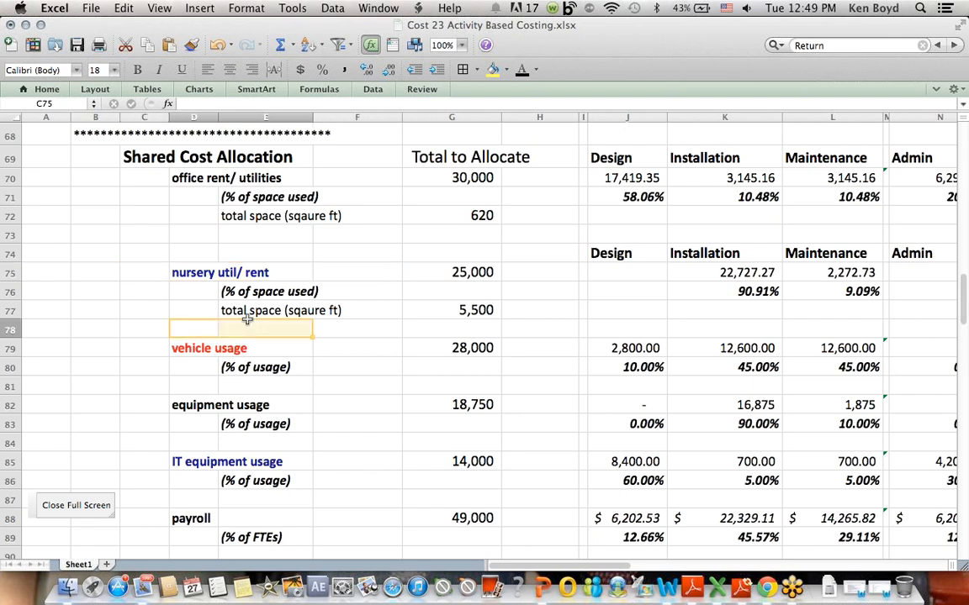
{"action": "left_click", "coordinate": [356, 385]}
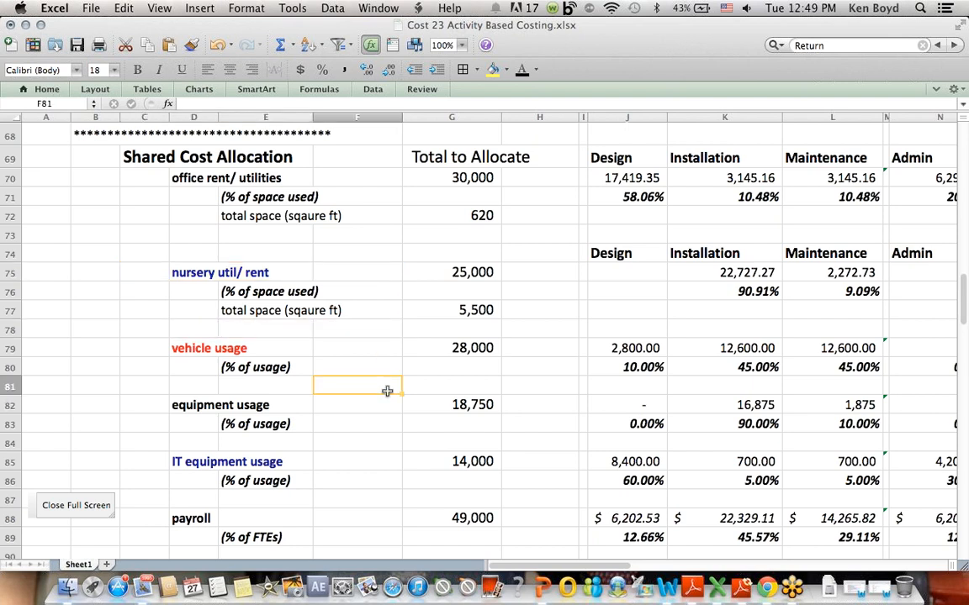
{"action": "left_click", "coordinate": [209, 347]}
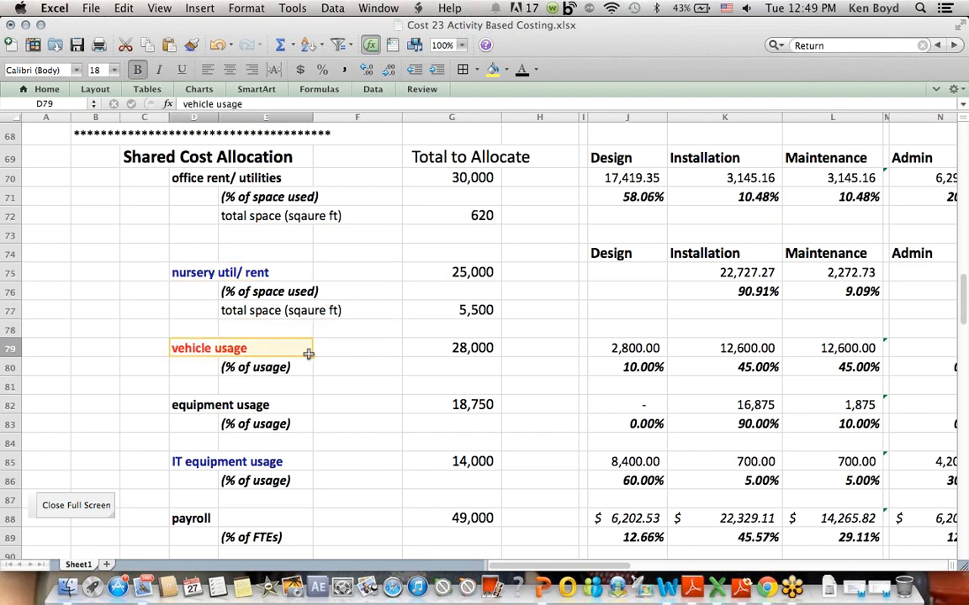
{"action": "left_click", "coordinate": [255, 367]}
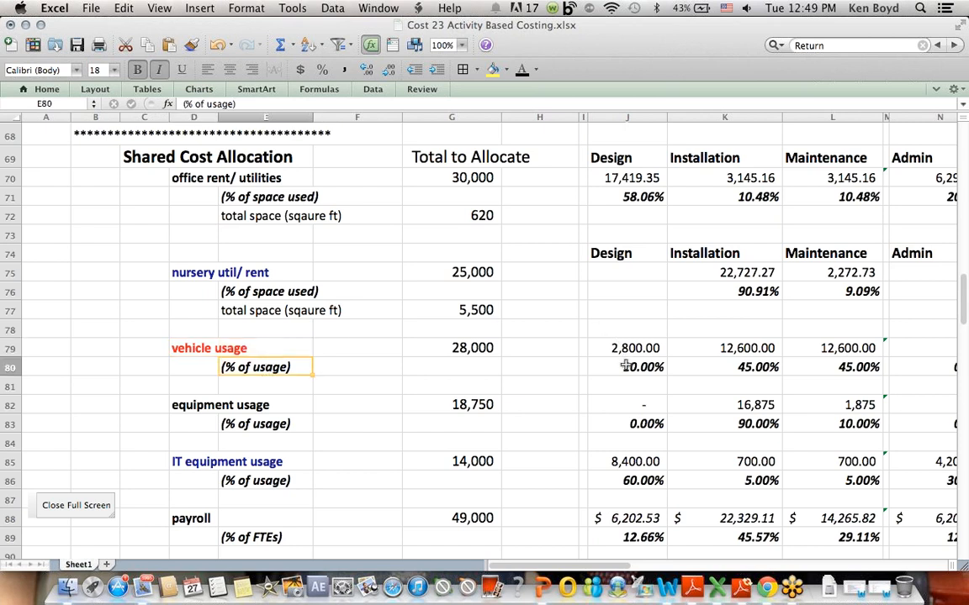
{"action": "left_click", "coordinate": [626, 366]}
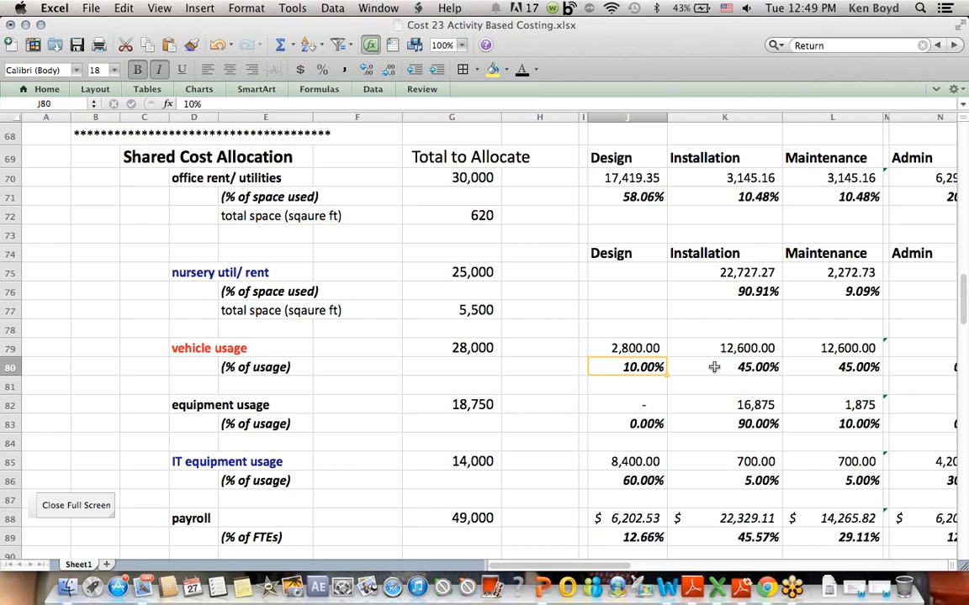
{"action": "left_click", "coordinate": [723, 366]}
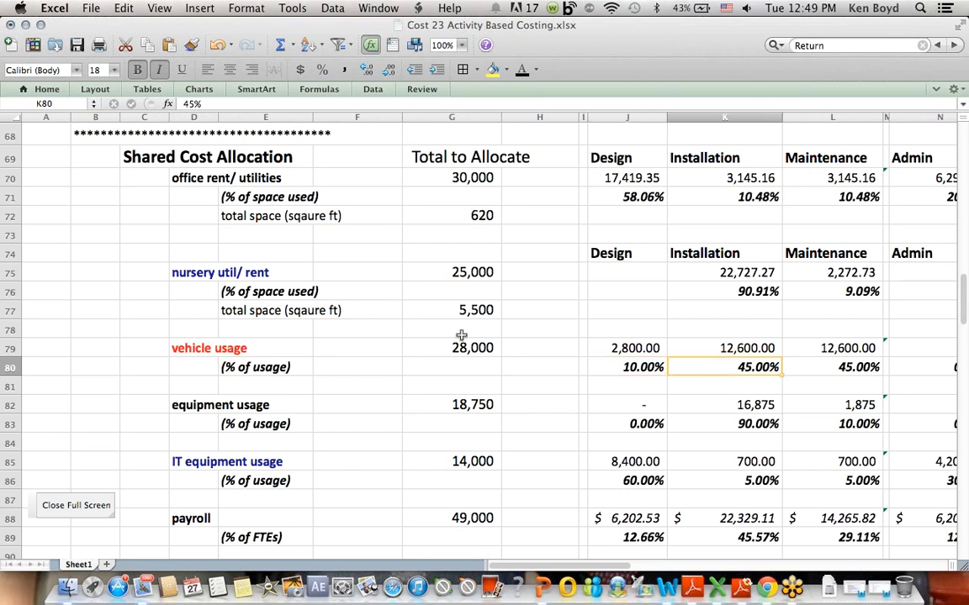
{"action": "left_click", "coordinate": [625, 348]}
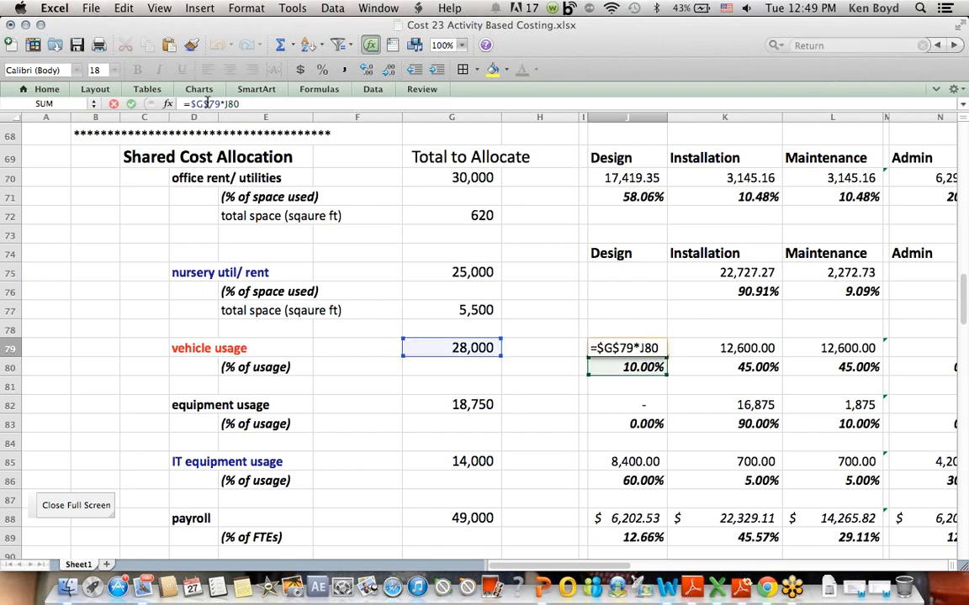
{"action": "key", "text": "Return"}
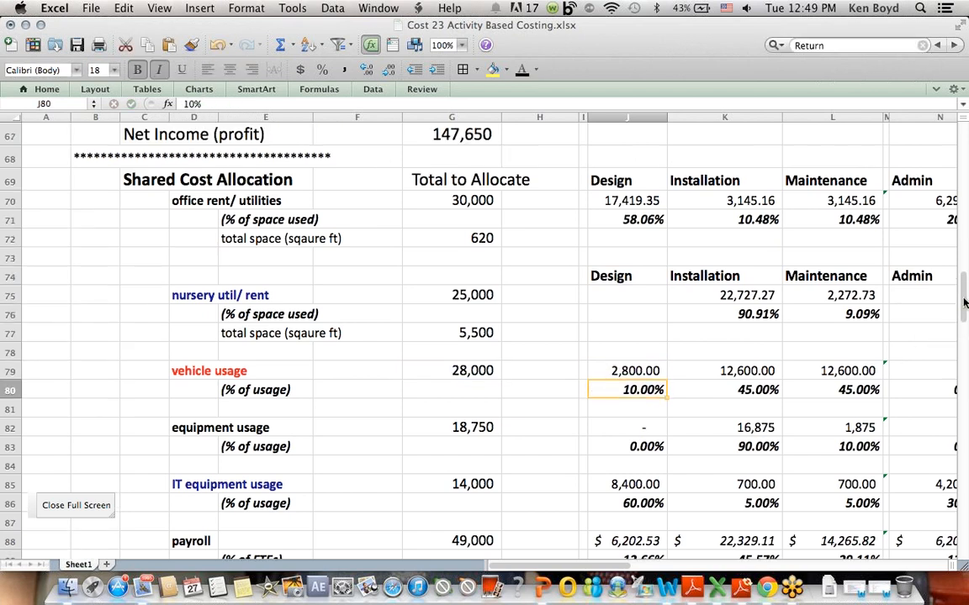
{"action": "scroll", "scroll_direction": "up", "scroll_amount": 3}
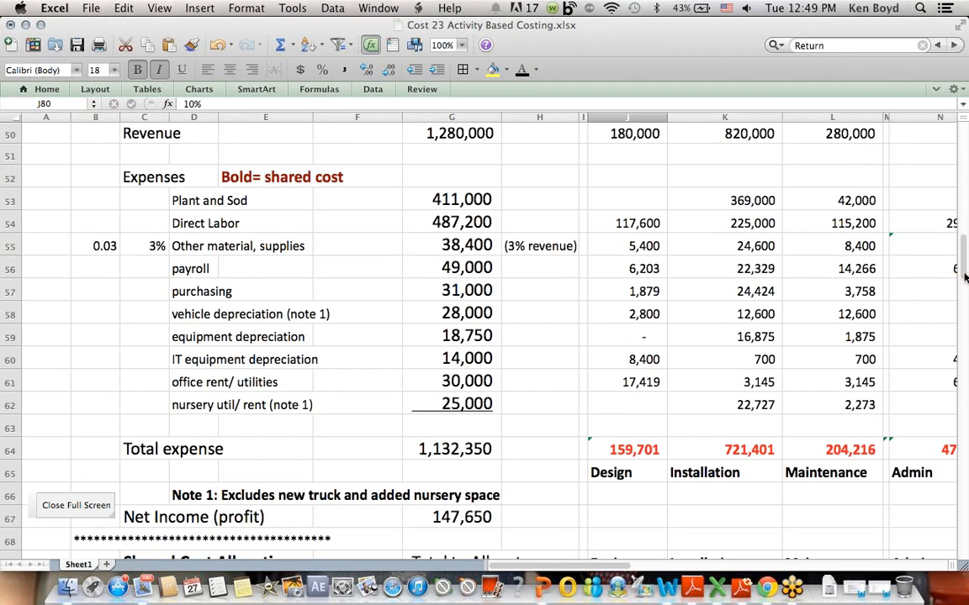
{"action": "left_click", "coordinate": [249, 314]}
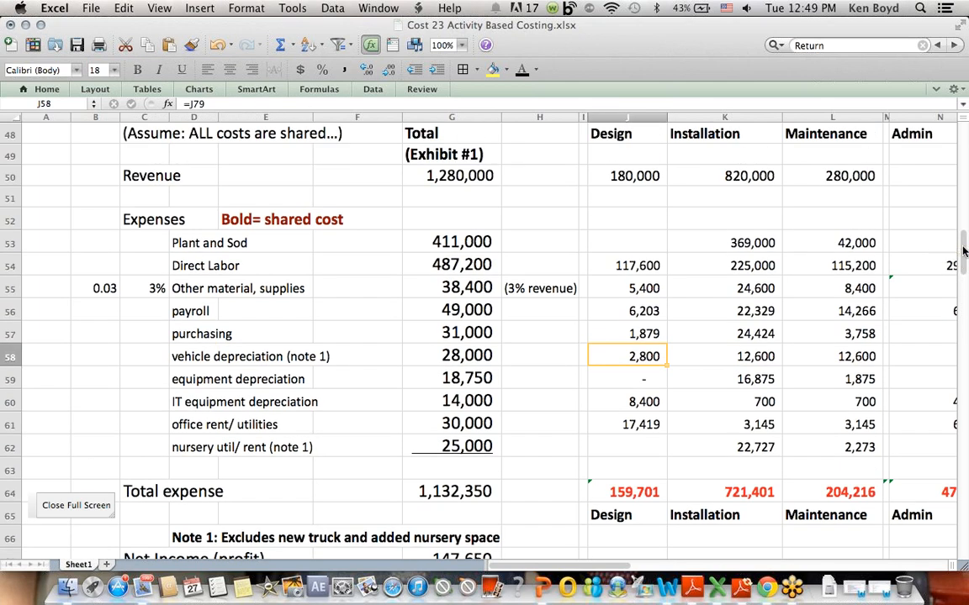
{"action": "left_click", "coordinate": [625, 133]}
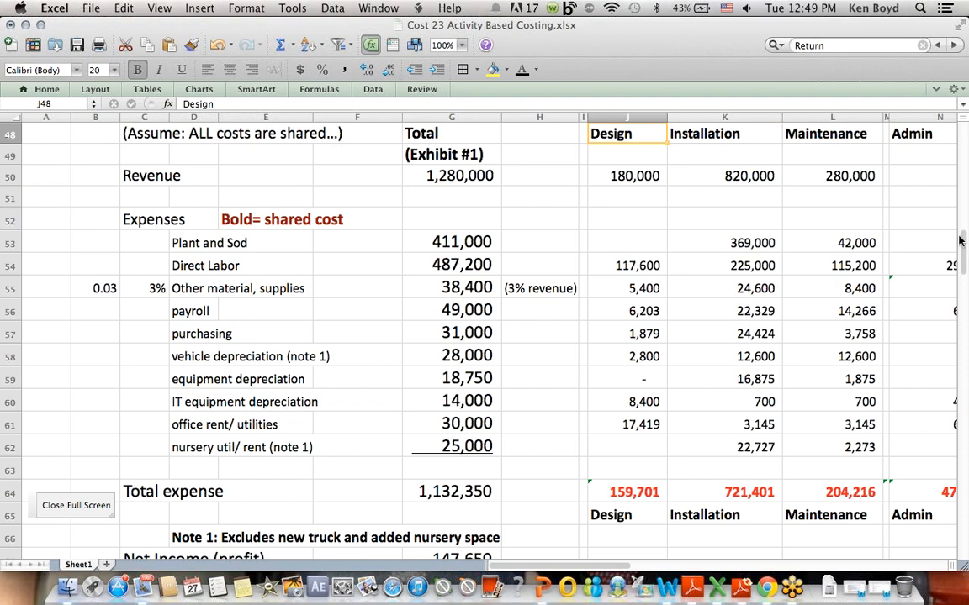
{"action": "scroll", "scroll_direction": "up", "scroll_amount": 3}
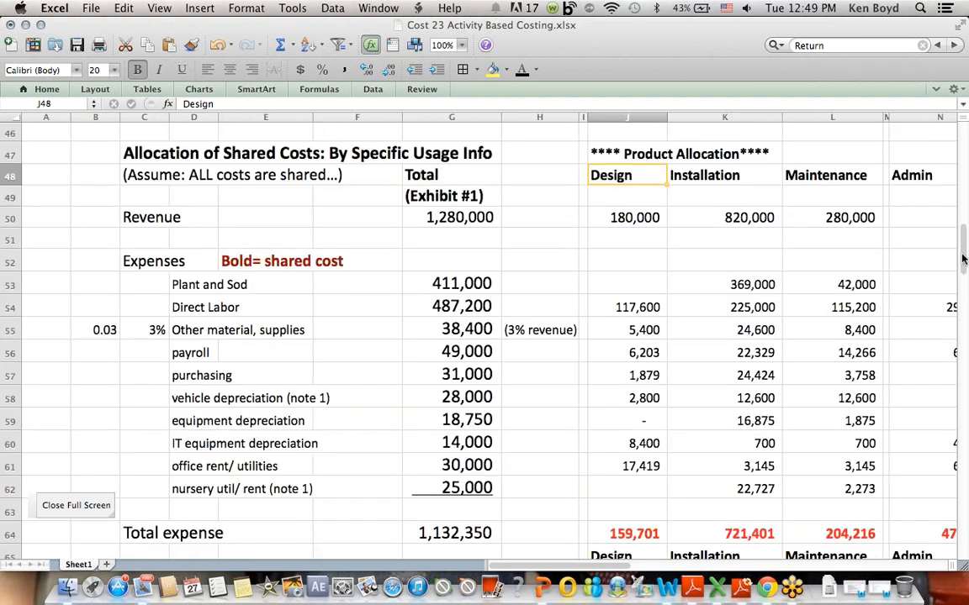
{"action": "scroll", "scroll_direction": "down", "scroll_amount": 3}
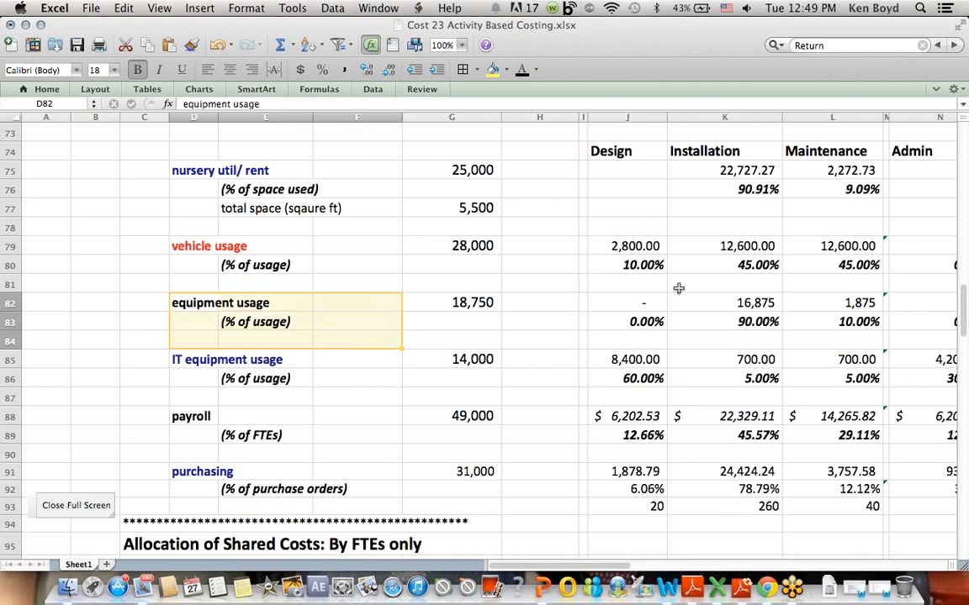
{"action": "left_click", "coordinate": [626, 302]}
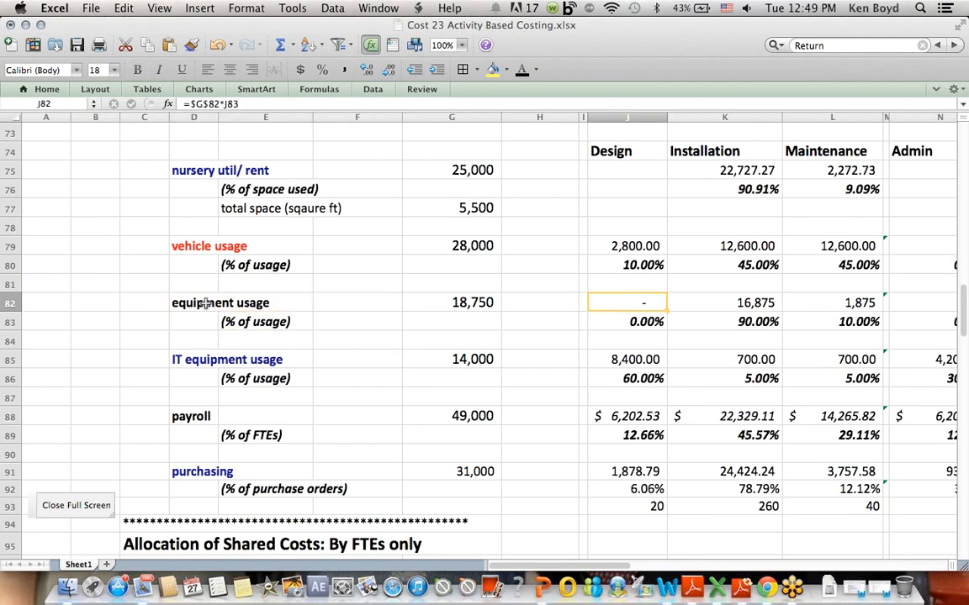
{"action": "left_click", "coordinate": [724, 151]}
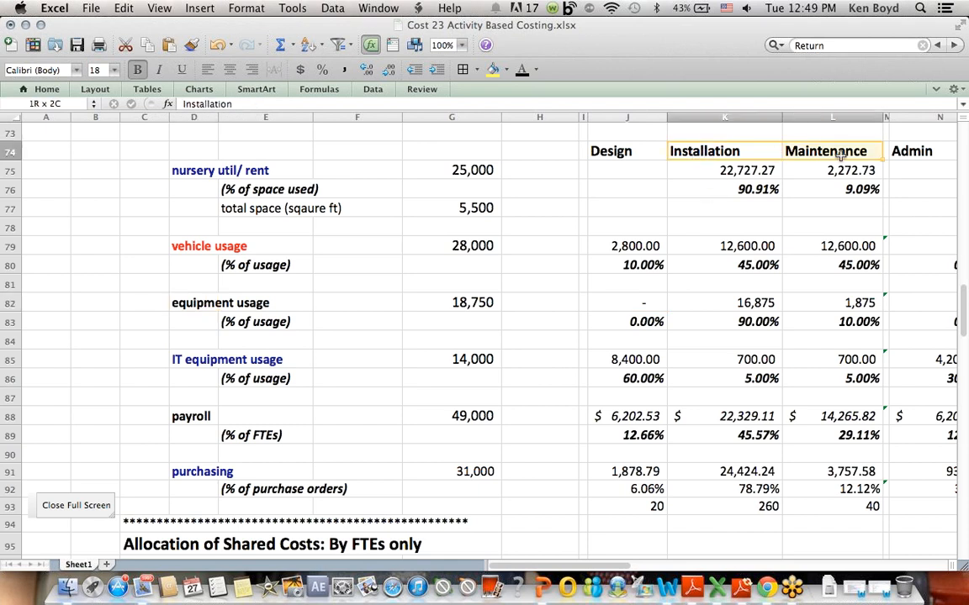
{"action": "left_click", "coordinate": [720, 323]}
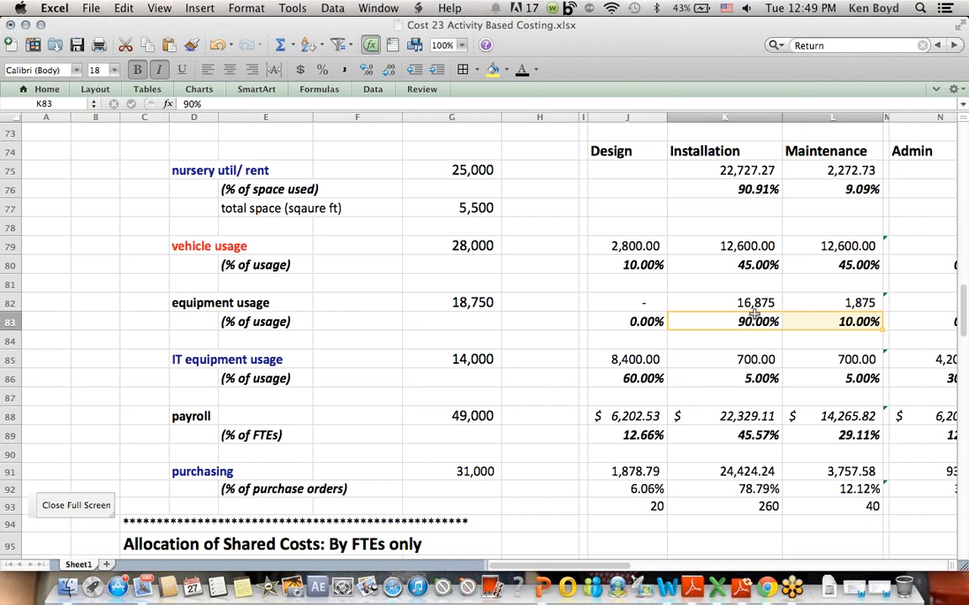
{"action": "left_click", "coordinate": [723, 151]}
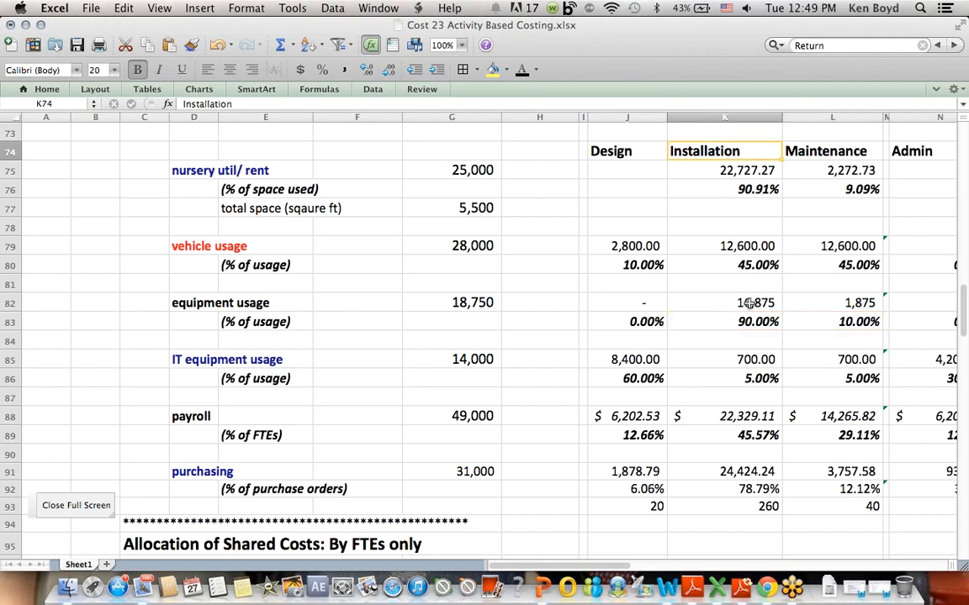
{"action": "left_click", "coordinate": [723, 303]}
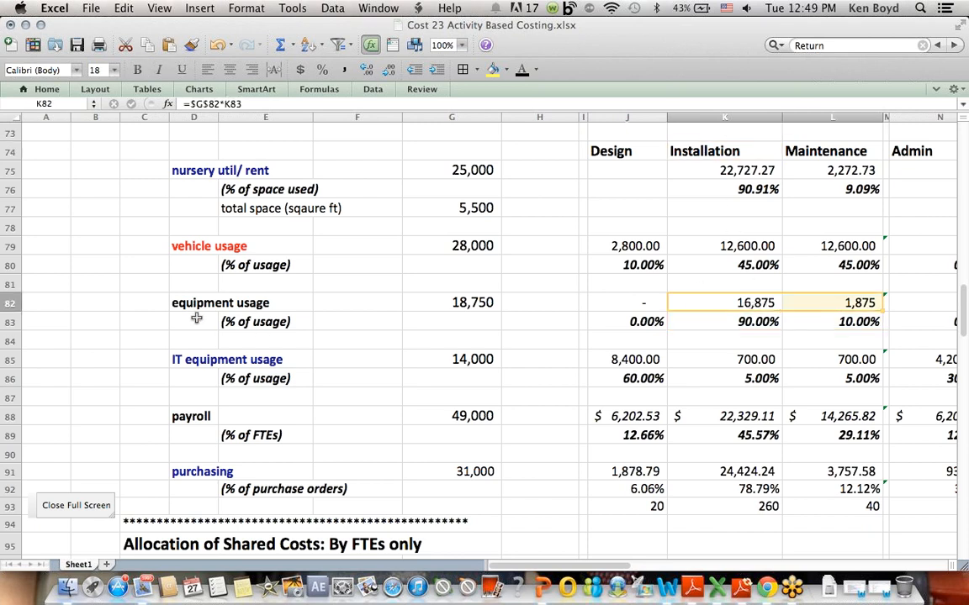
{"action": "left_click", "coordinate": [195, 303]}
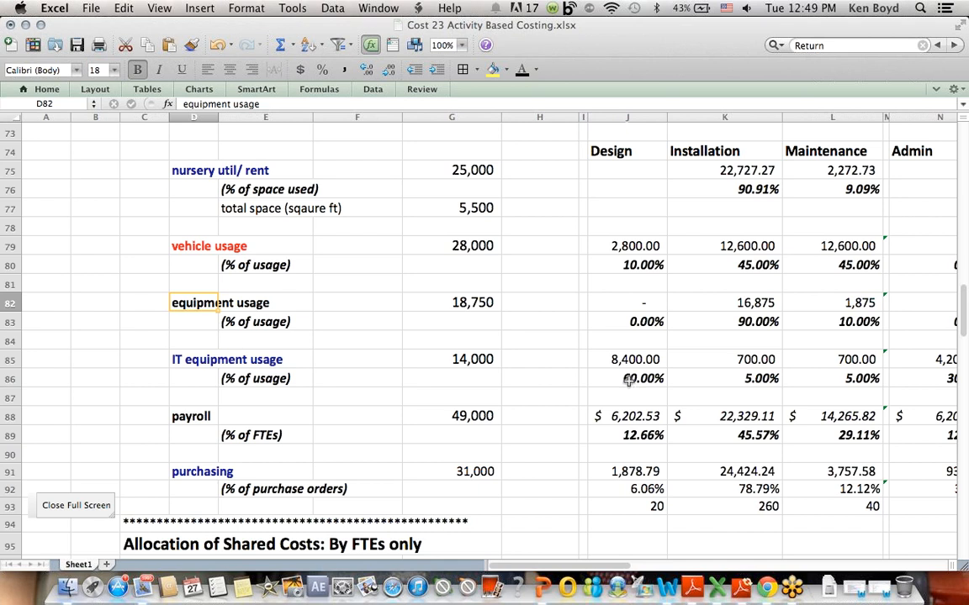
{"action": "left_click", "coordinate": [193, 378]}
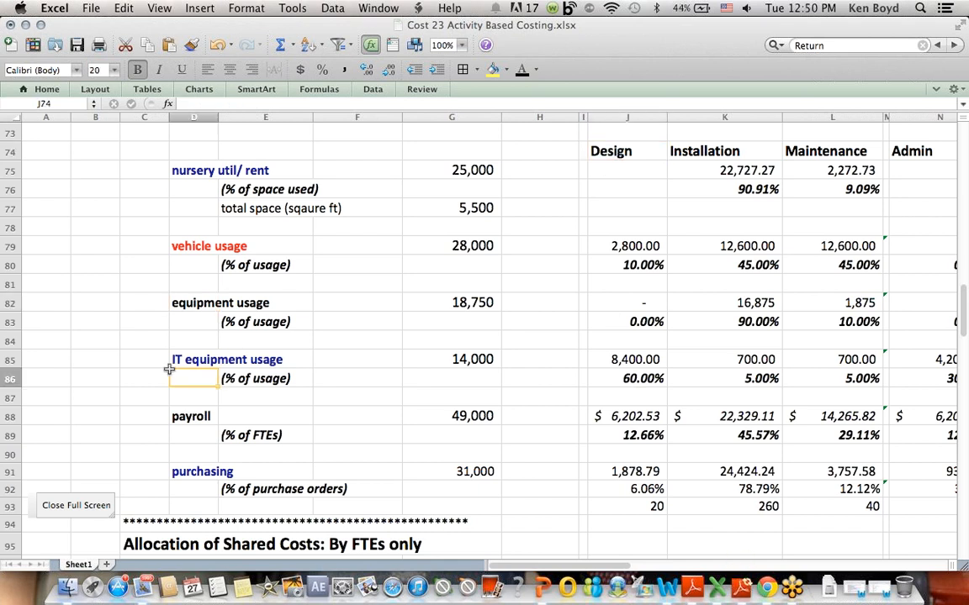
{"action": "left_click", "coordinate": [628, 378]}
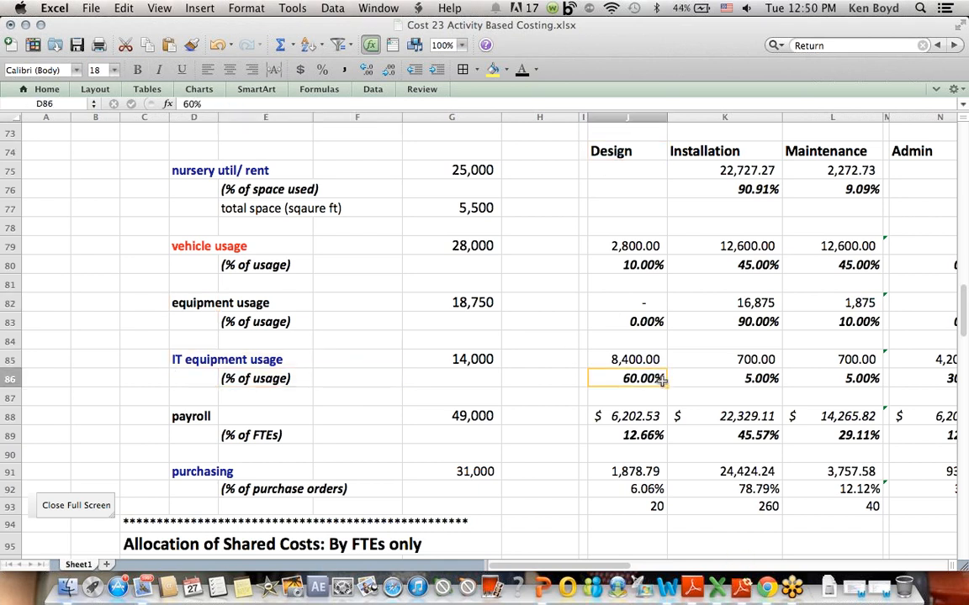
{"action": "left_click", "coordinate": [626, 360]}
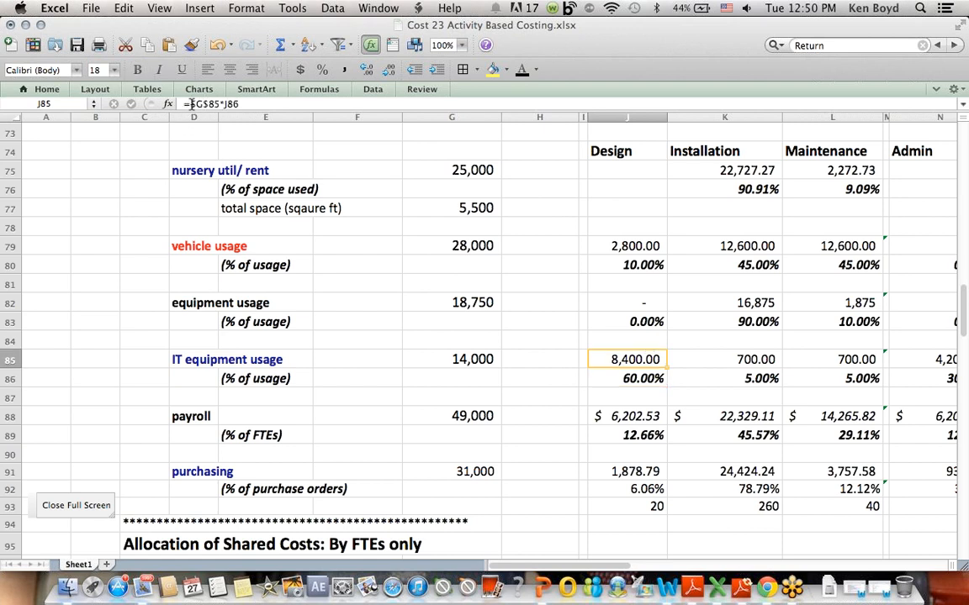
{"action": "left_click", "coordinate": [625, 377]}
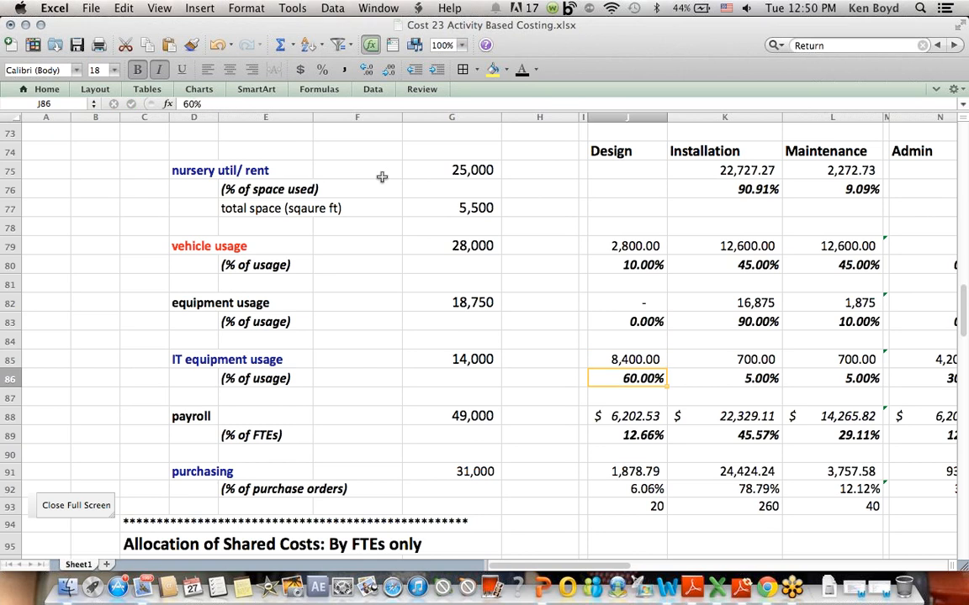
{"action": "mouse_move", "coordinate": [962, 299]}
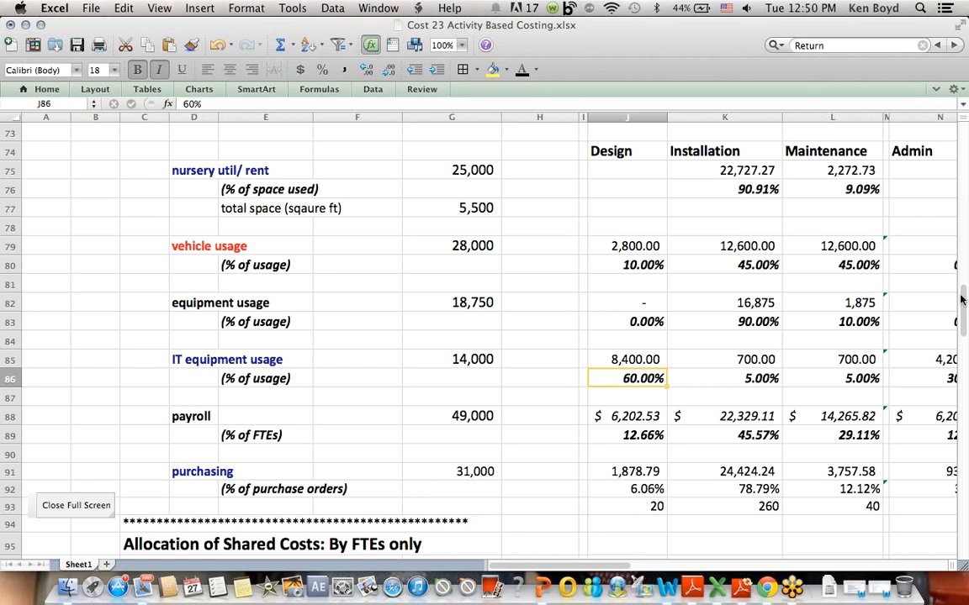
{"action": "scroll", "scroll_direction": "down", "scroll_amount": 3}
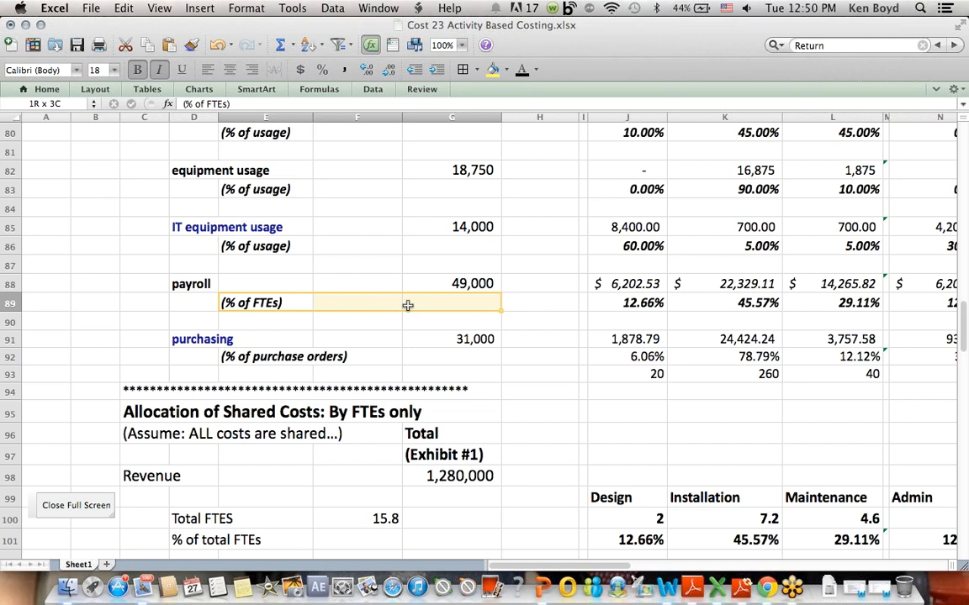
{"action": "left_click", "coordinate": [626, 303]}
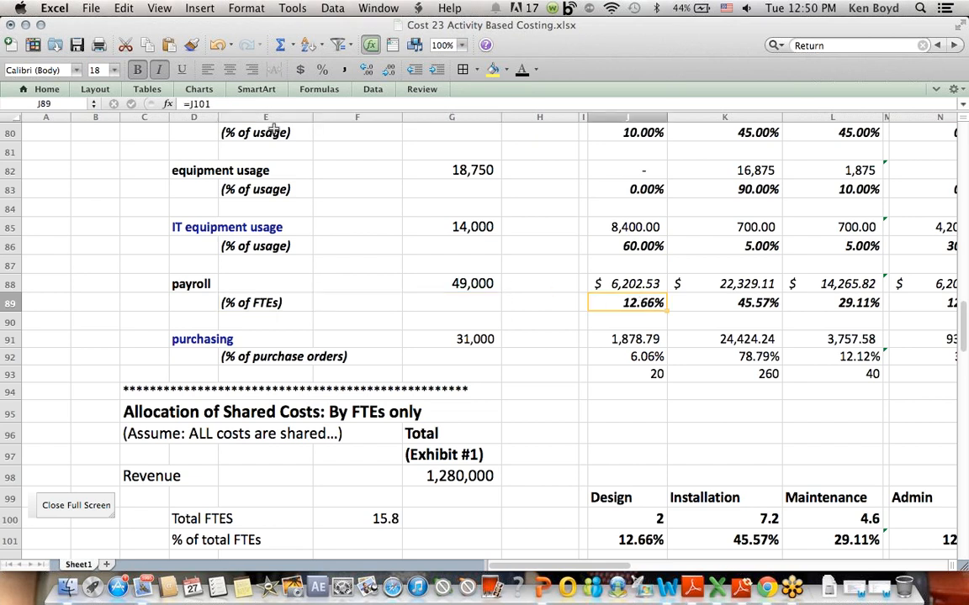
{"action": "mouse_move", "coordinate": [714, 303]}
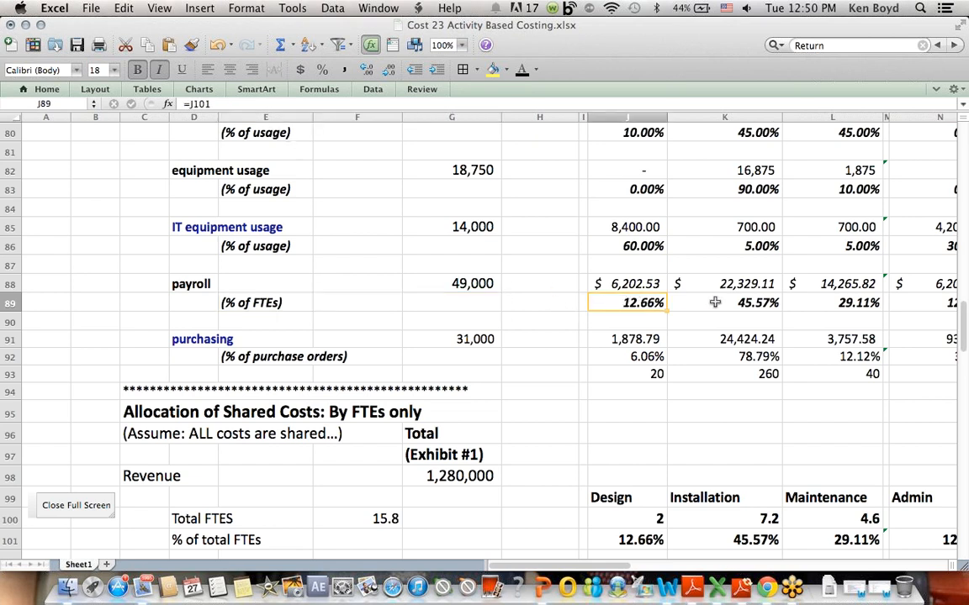
{"action": "left_click", "coordinate": [833, 303]}
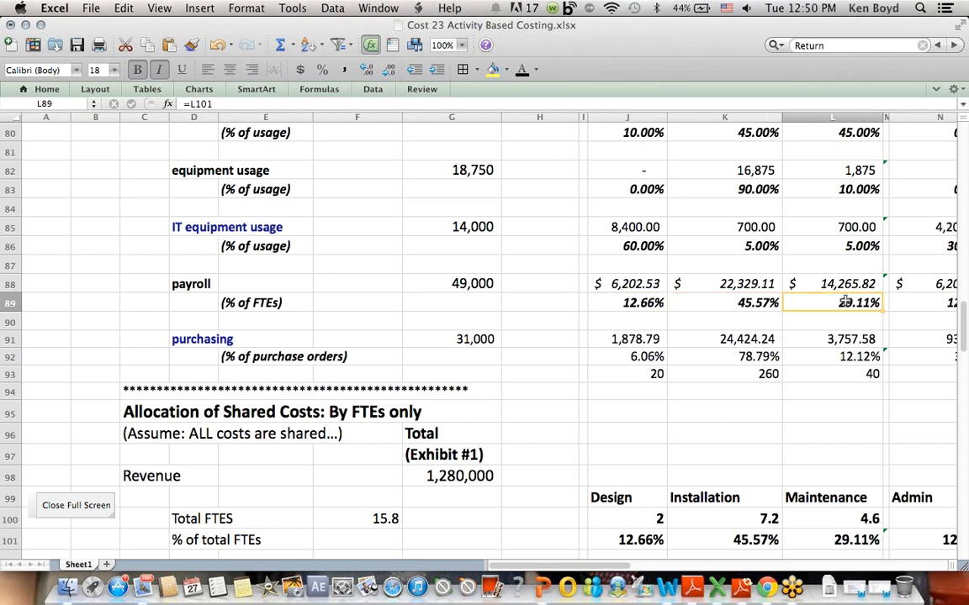
{"action": "left_click", "coordinate": [627, 282]}
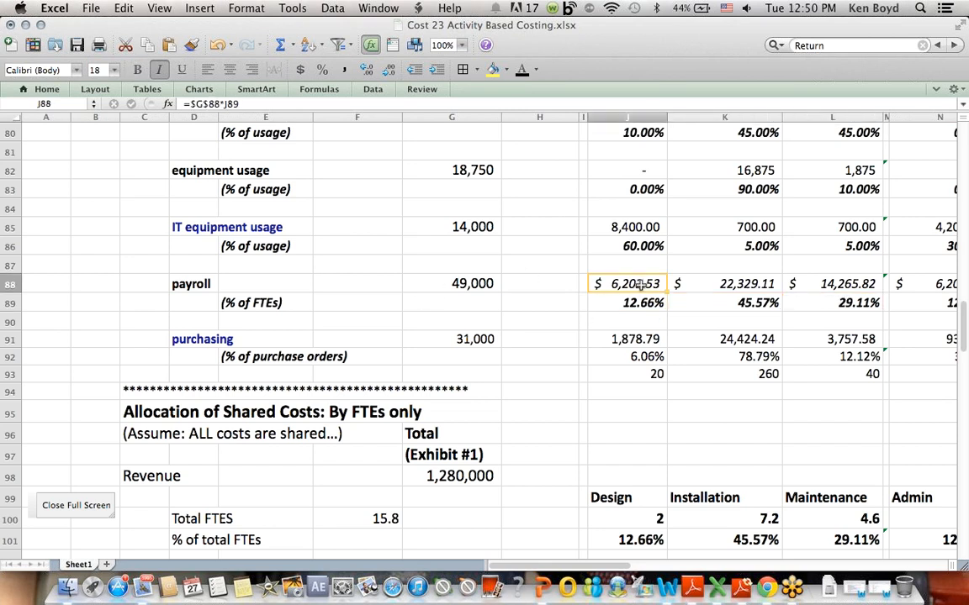
{"action": "double_click", "coordinate": [626, 283]}
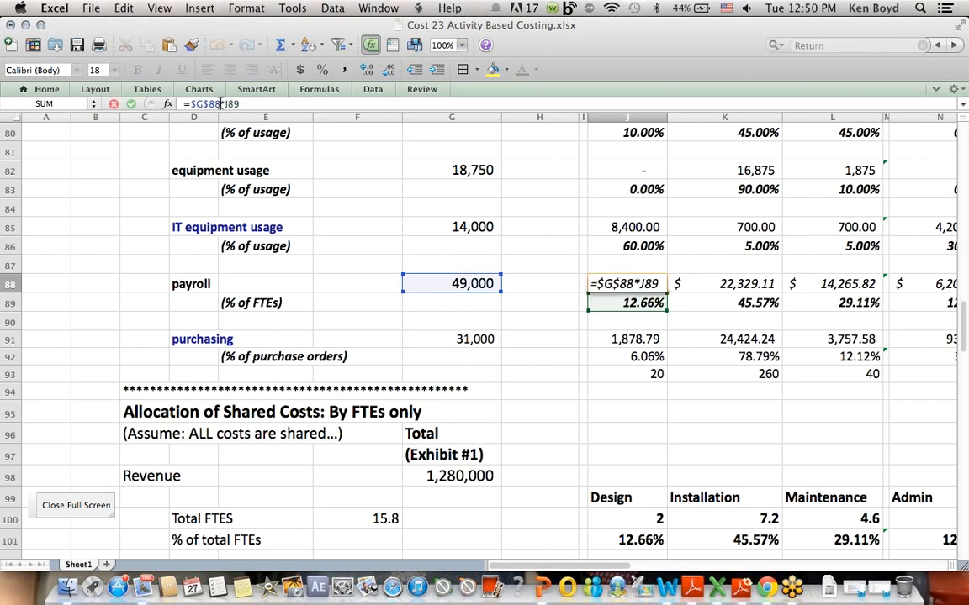
{"action": "key", "text": "Return"}
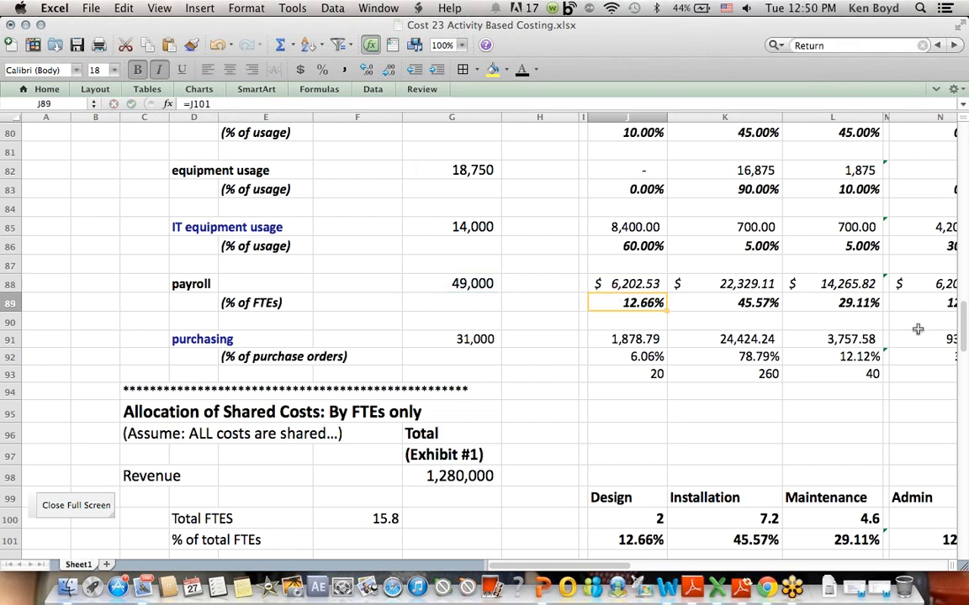
{"action": "scroll", "scroll_direction": "up", "scroll_amount": 3}
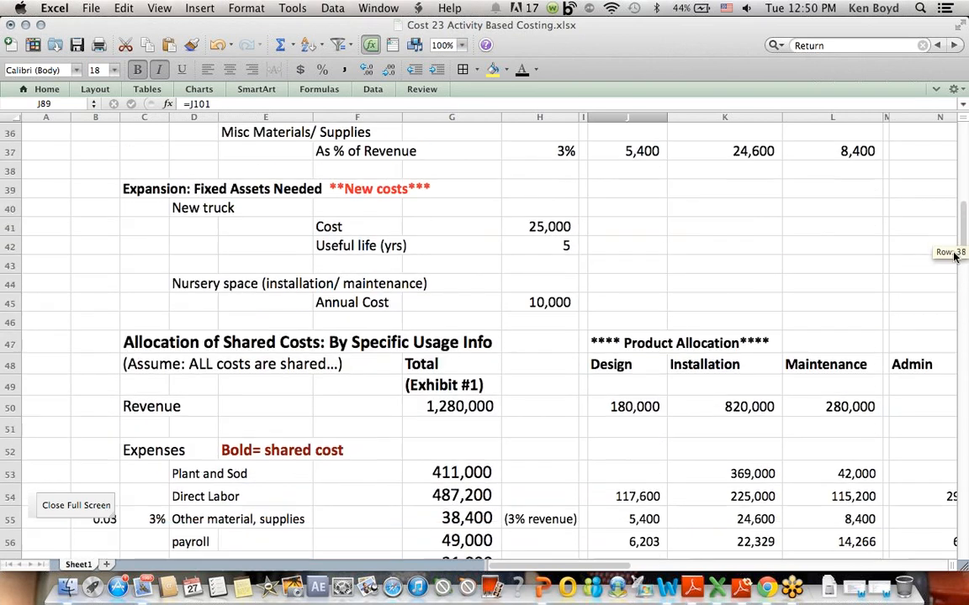
{"action": "scroll", "scroll_direction": "down", "scroll_amount": 3}
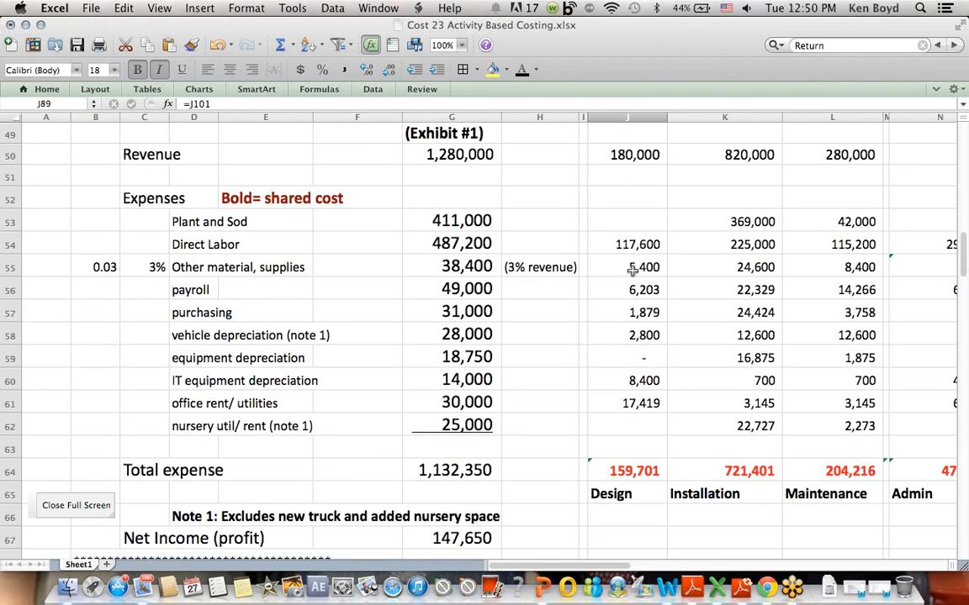
{"action": "left_click", "coordinate": [629, 289]}
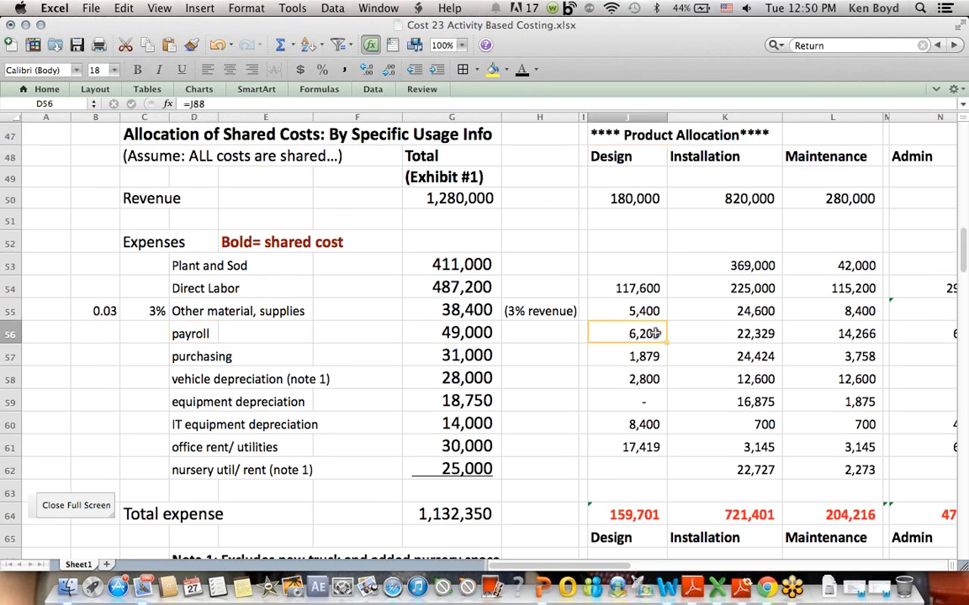
{"action": "scroll", "scroll_direction": "down", "scroll_amount": 3}
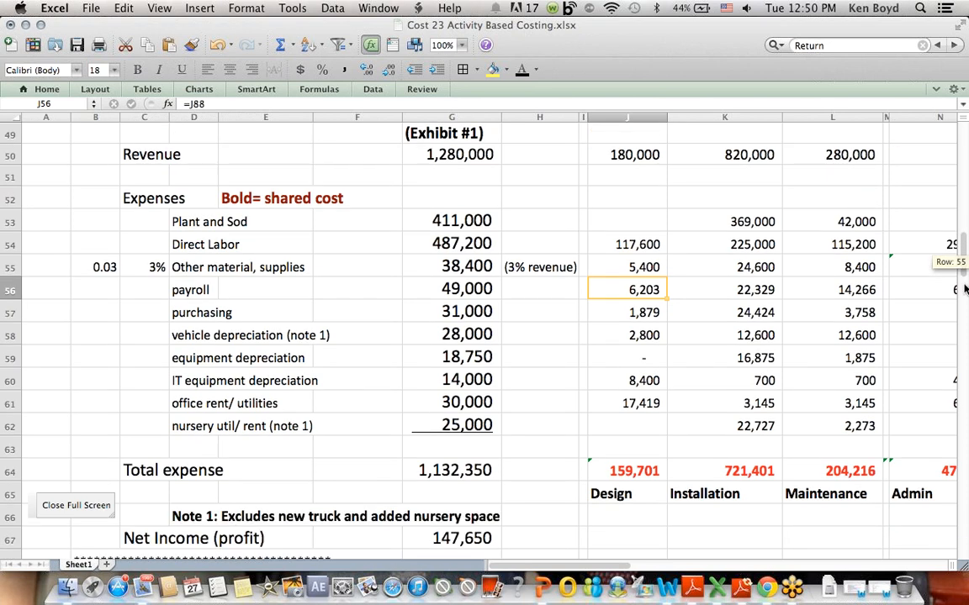
{"action": "scroll", "scroll_direction": "down", "scroll_amount": 3}
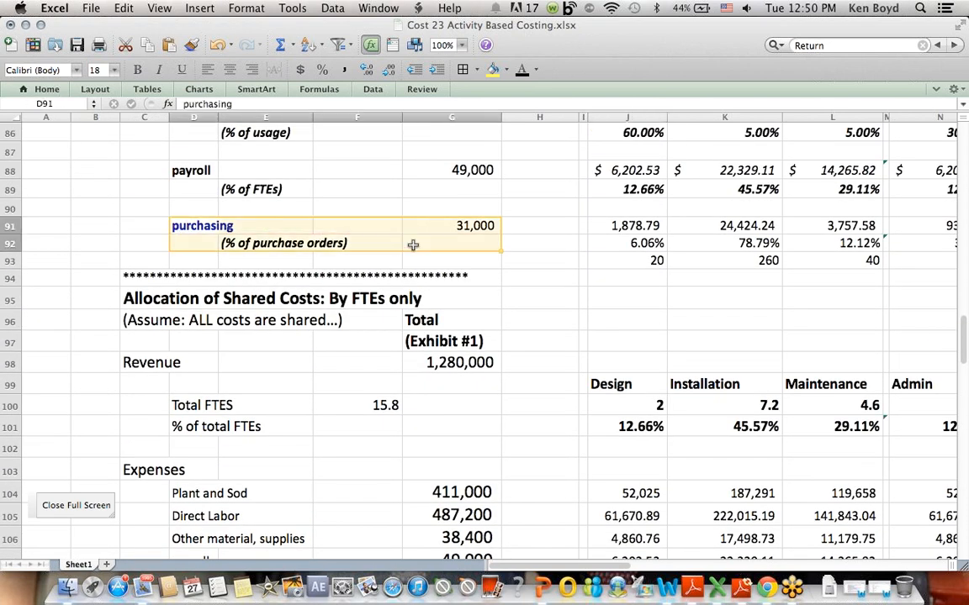
{"action": "left_click", "coordinate": [628, 259]}
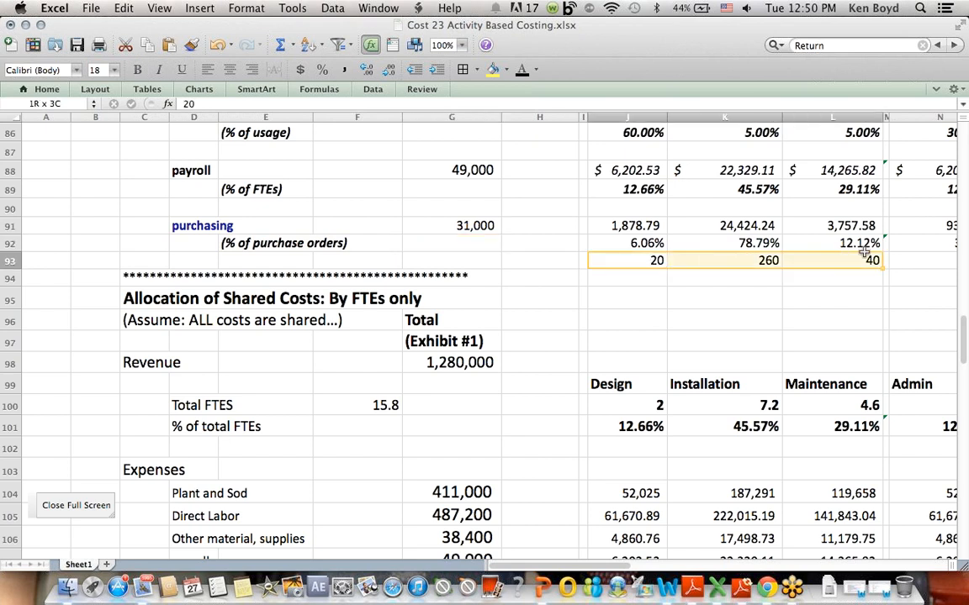
{"action": "left_click", "coordinate": [625, 242]}
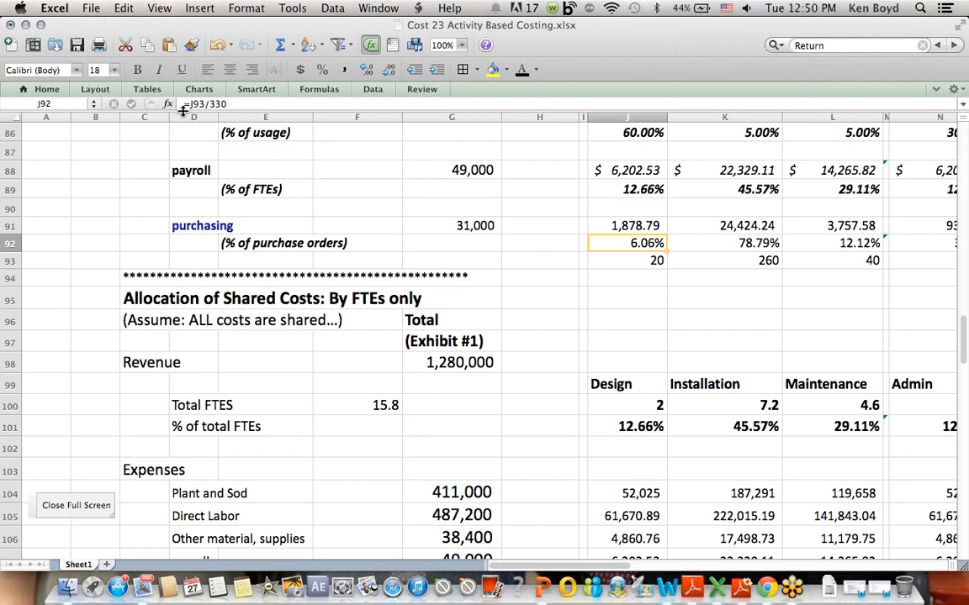
{"action": "left_click", "coordinate": [625, 259]}
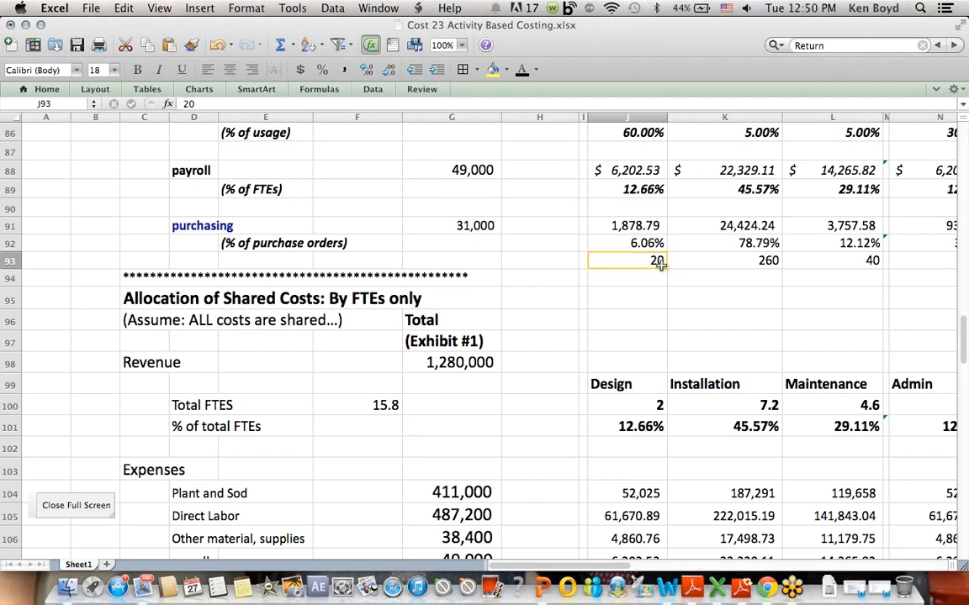
{"action": "left_click", "coordinate": [636, 225]}
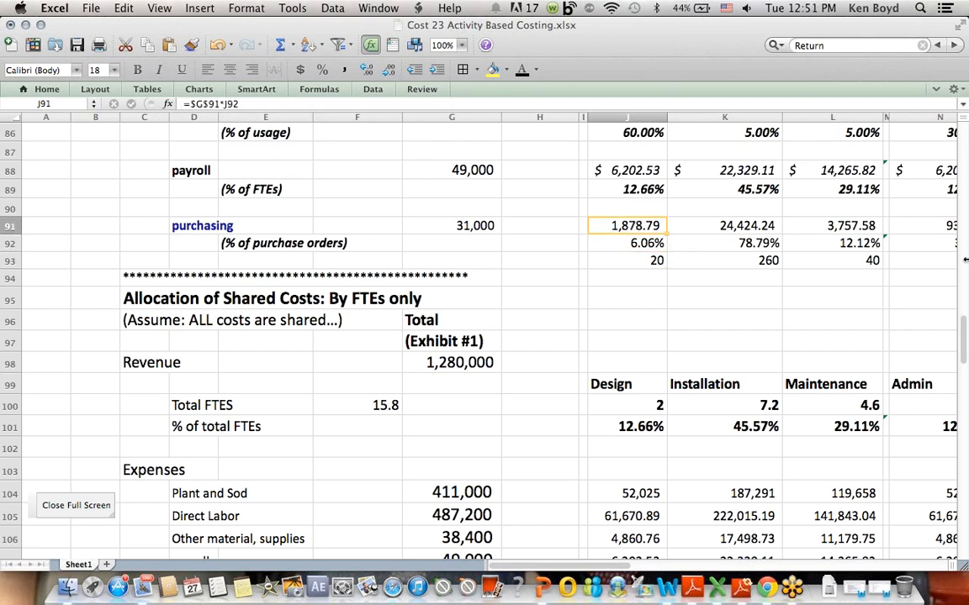
{"action": "scroll", "scroll_direction": "up", "scroll_amount": 3}
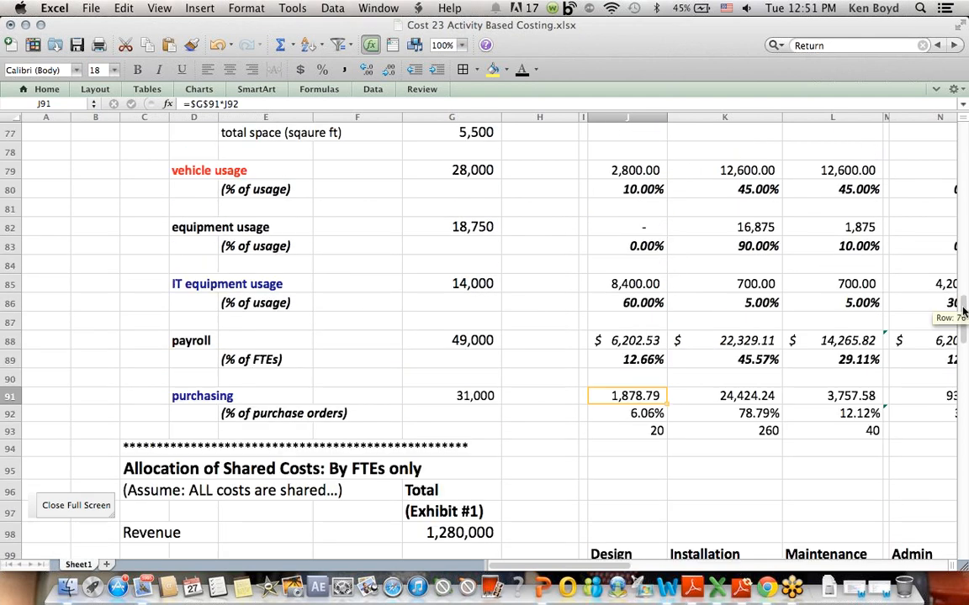
{"action": "scroll", "scroll_direction": "up", "scroll_amount": 3}
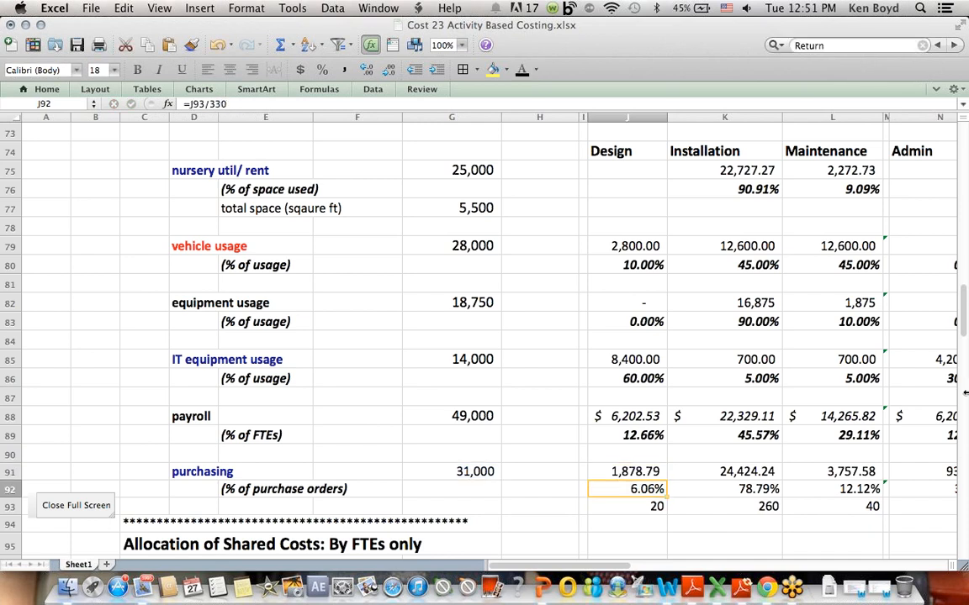
{"action": "scroll", "scroll_direction": "up", "scroll_amount": 3}
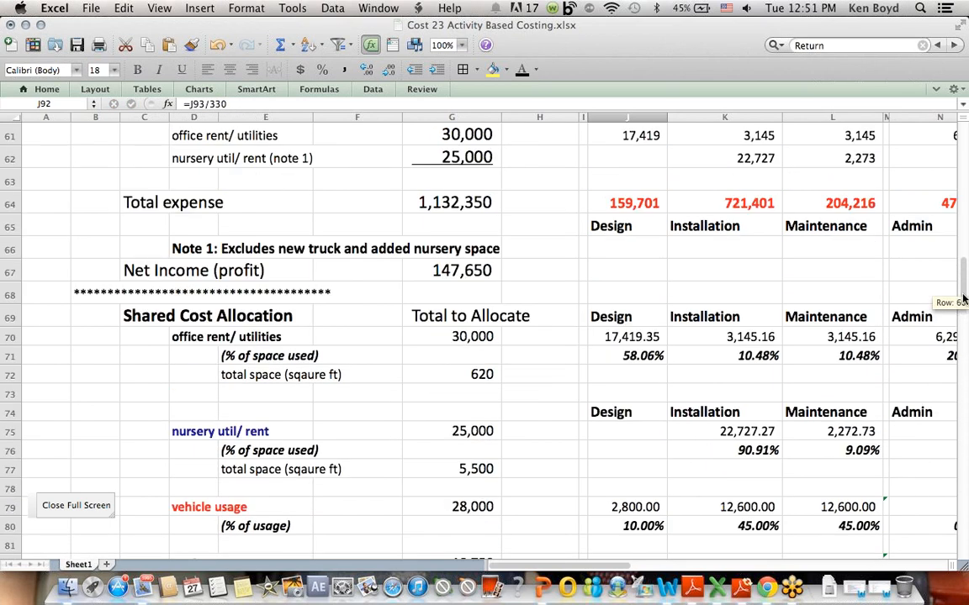
{"action": "scroll", "scroll_direction": "up", "scroll_amount": 3}
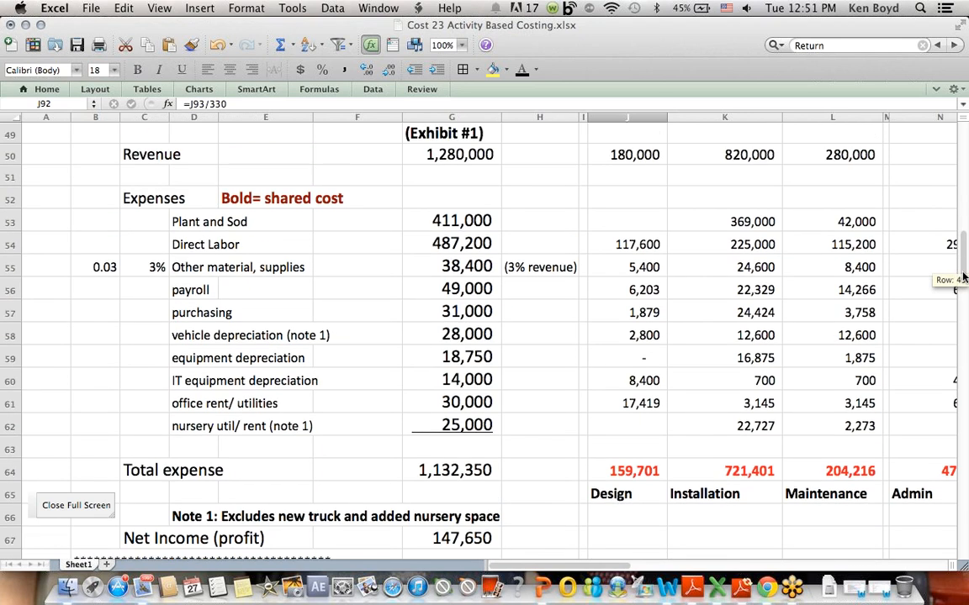
{"action": "scroll", "scroll_direction": "down", "scroll_amount": 3}
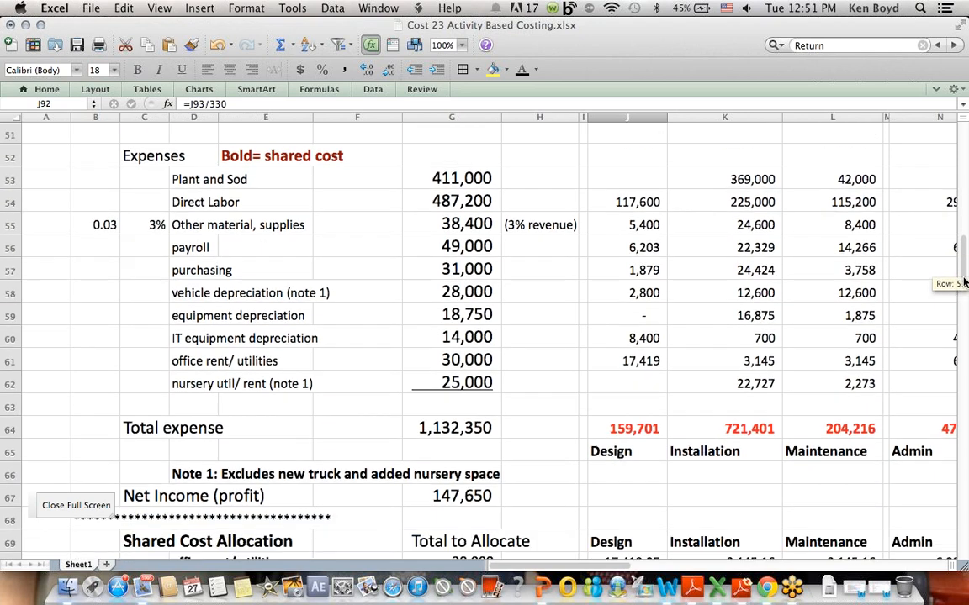
{"action": "left_click", "coordinate": [626, 269]}
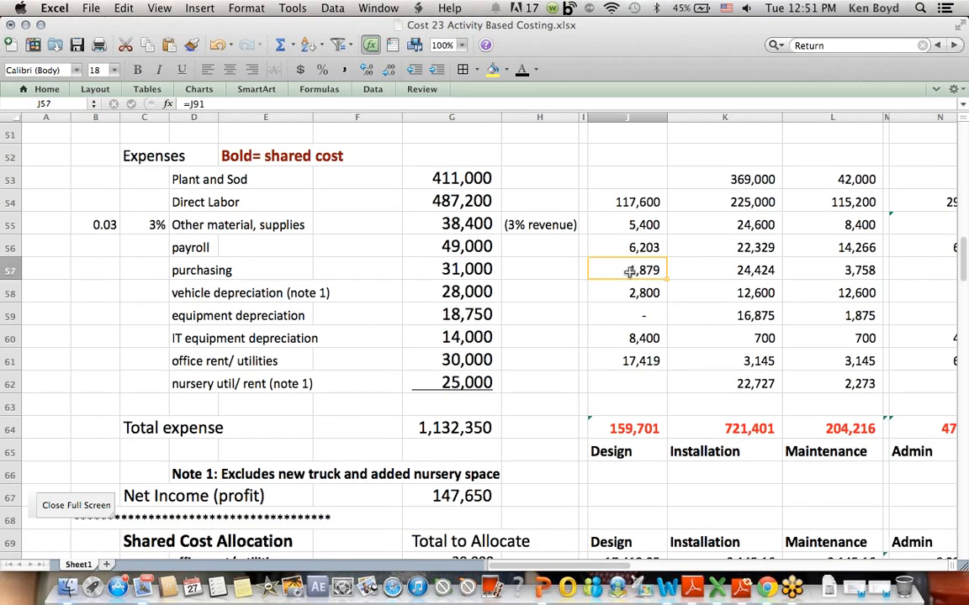
{"action": "left_click", "coordinate": [202, 269]}
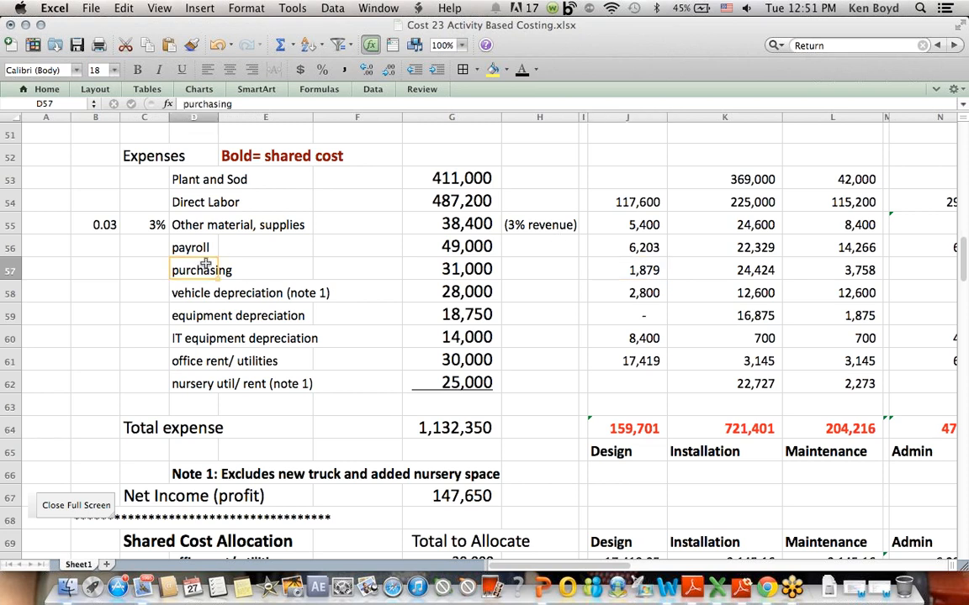
{"action": "scroll", "scroll_direction": "up", "scroll_amount": 3}
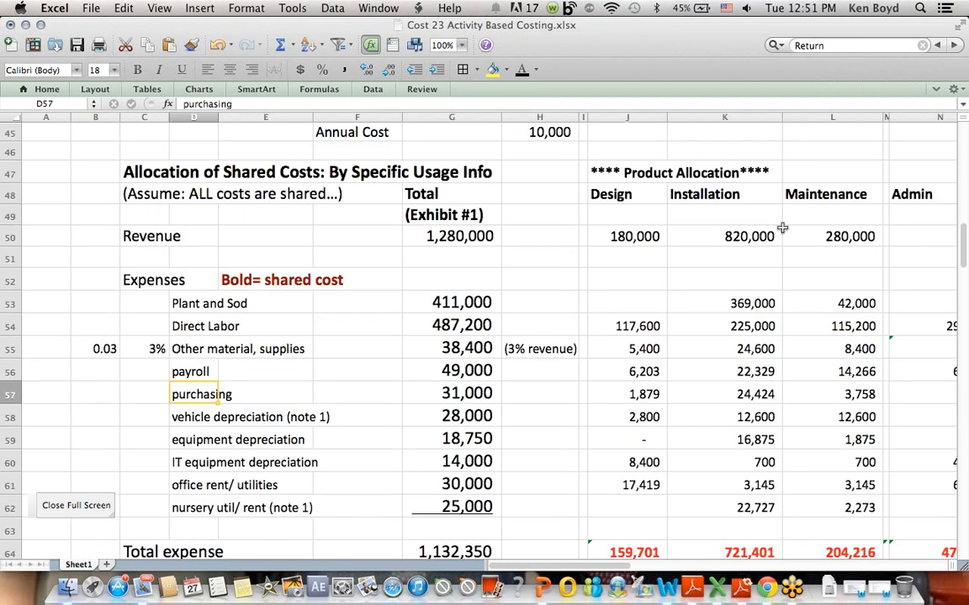
{"action": "left_click", "coordinate": [626, 196]}
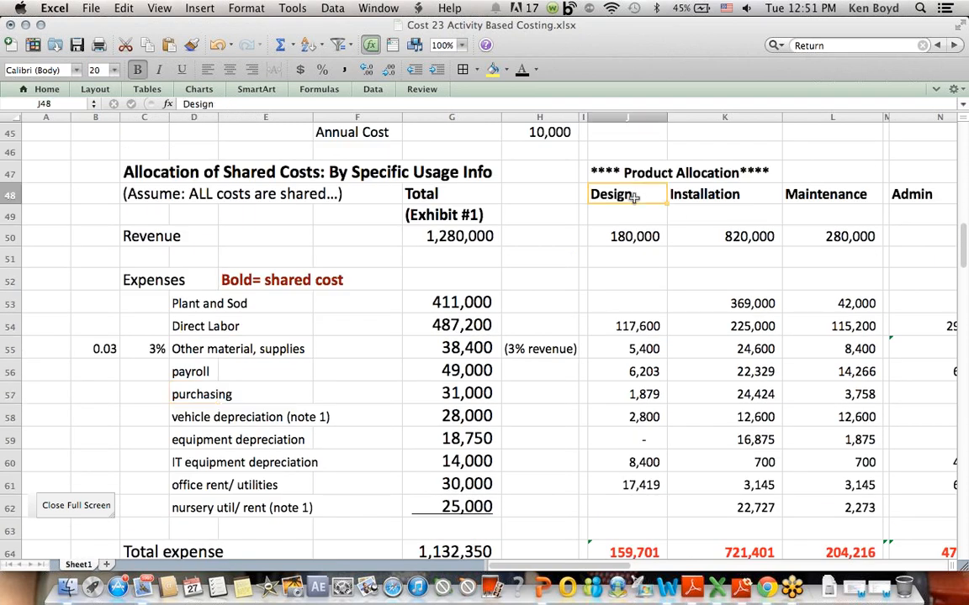
{"action": "mouse_move", "coordinate": [545, 293]}
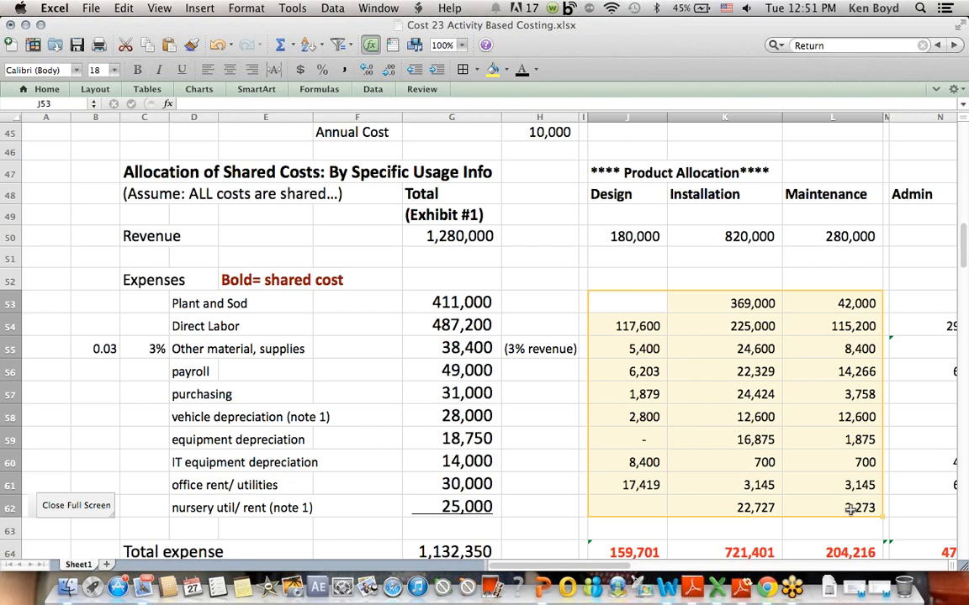
{"action": "left_click", "coordinate": [831, 279]}
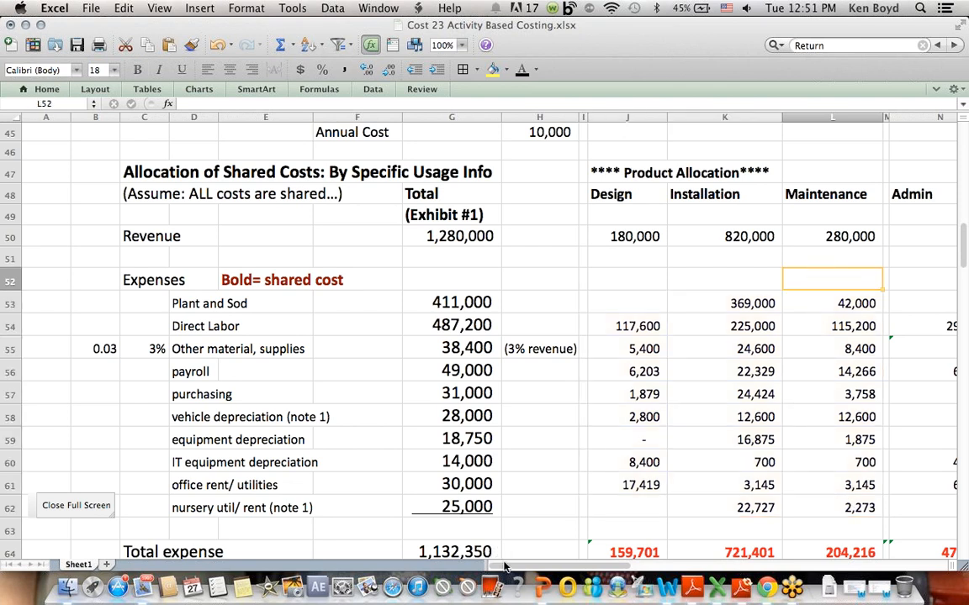
{"action": "scroll", "scroll_direction": "right", "scroll_amount": 3}
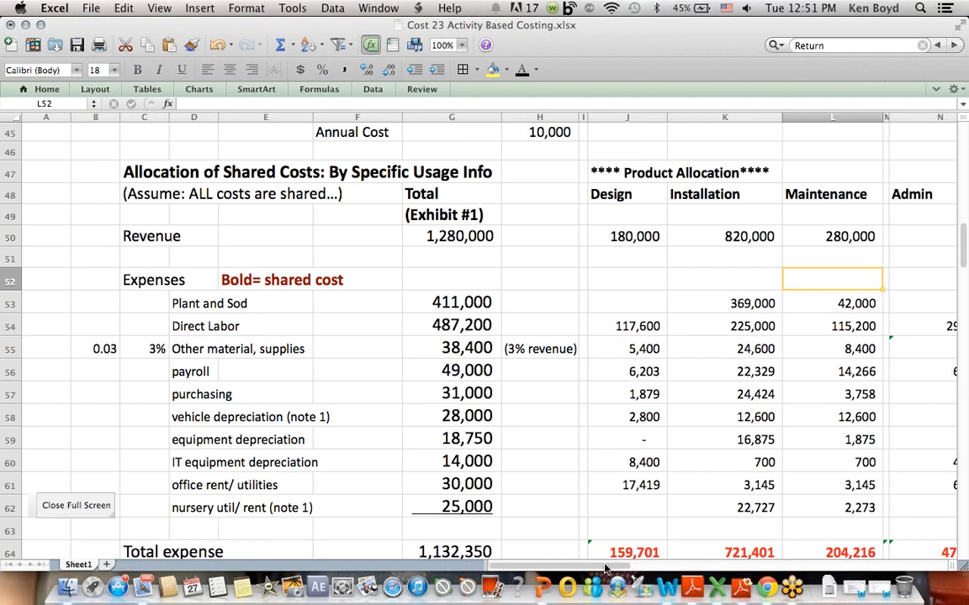
{"action": "scroll", "scroll_direction": "right", "scroll_amount": 3}
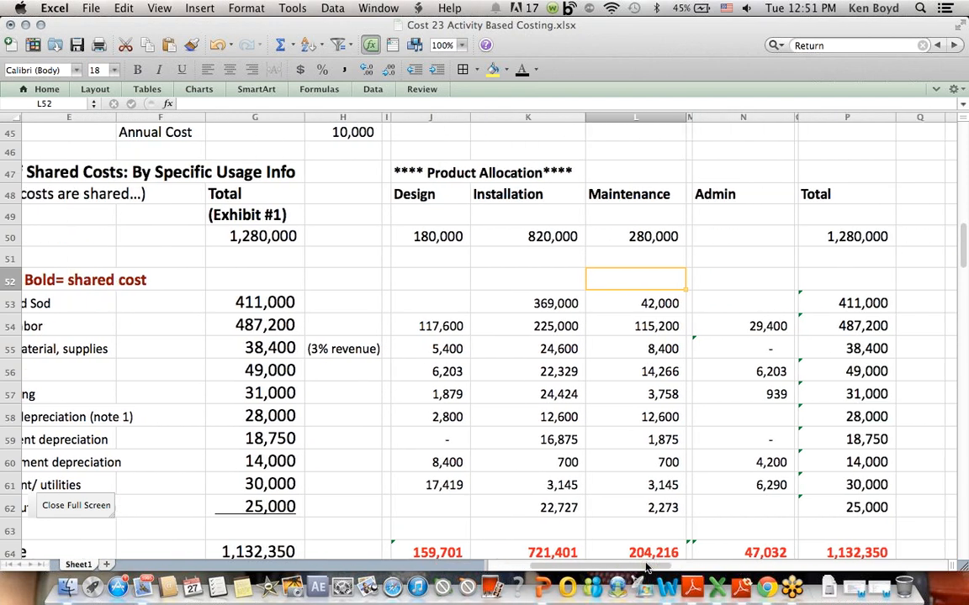
{"action": "left_click", "coordinate": [846, 303]}
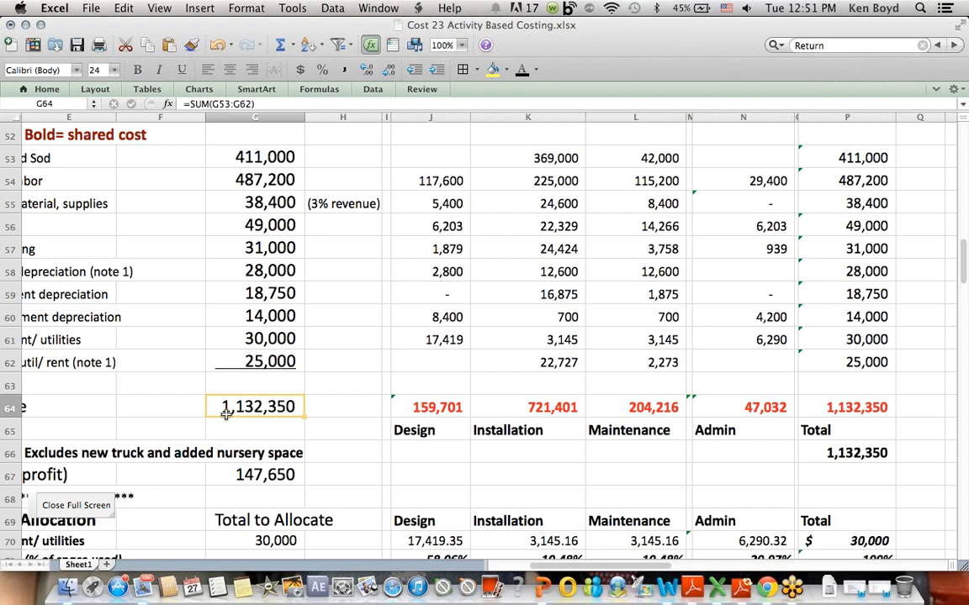
{"action": "left_click", "coordinate": [847, 407]}
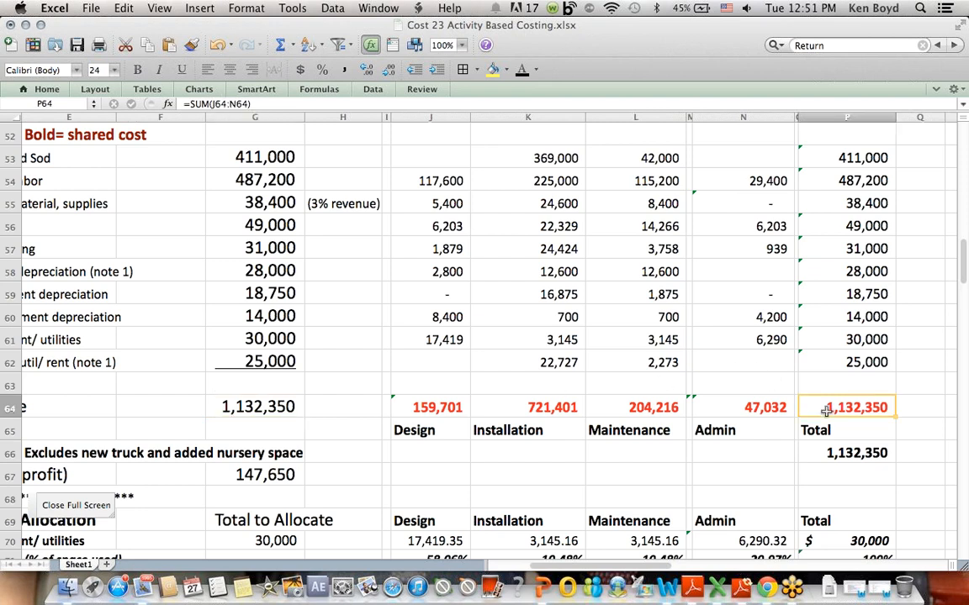
{"action": "left_click", "coordinate": [848, 452]}
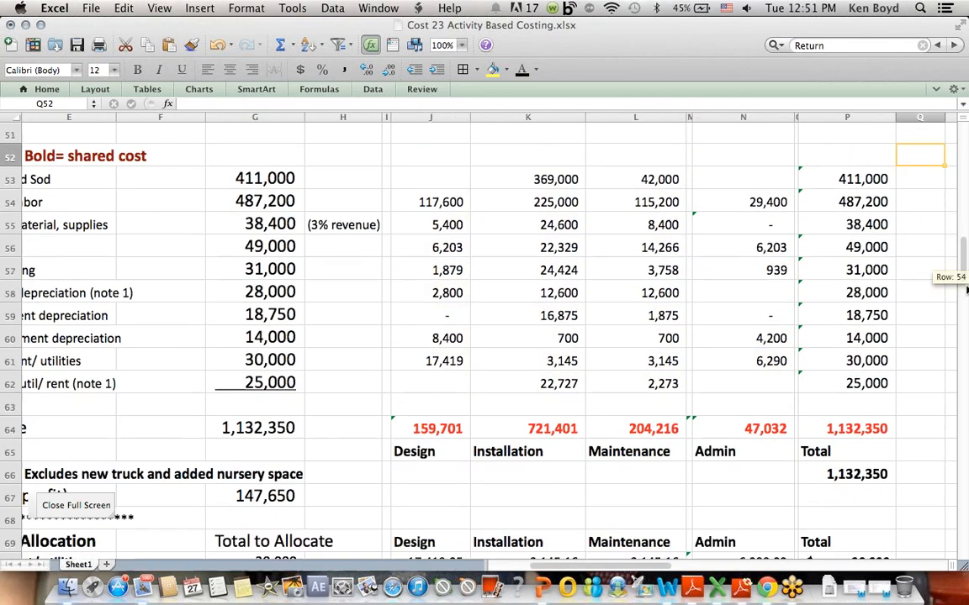
{"action": "scroll", "scroll_direction": "down", "scroll_amount": 3}
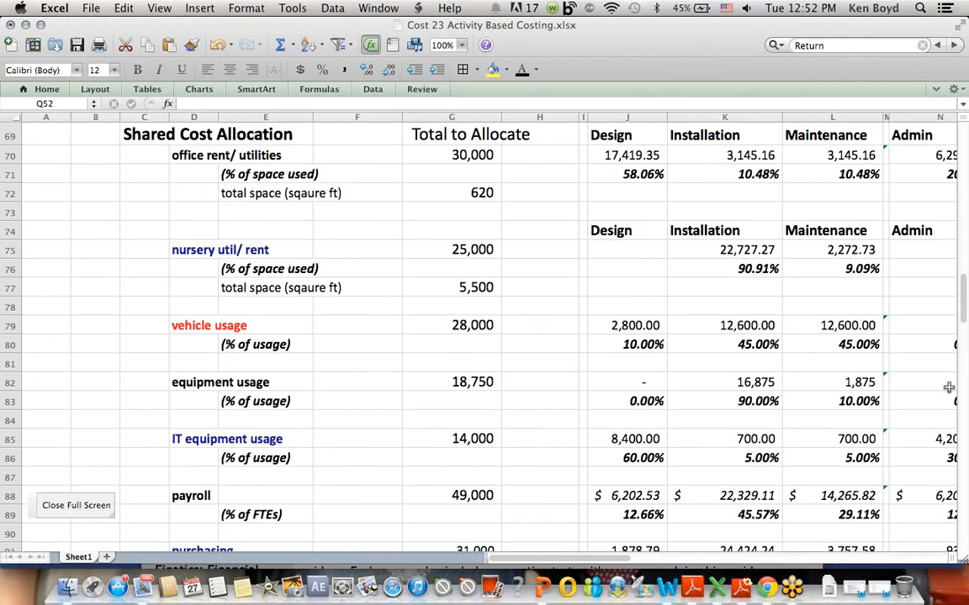
{"action": "mouse_move", "coordinate": [902, 315]}
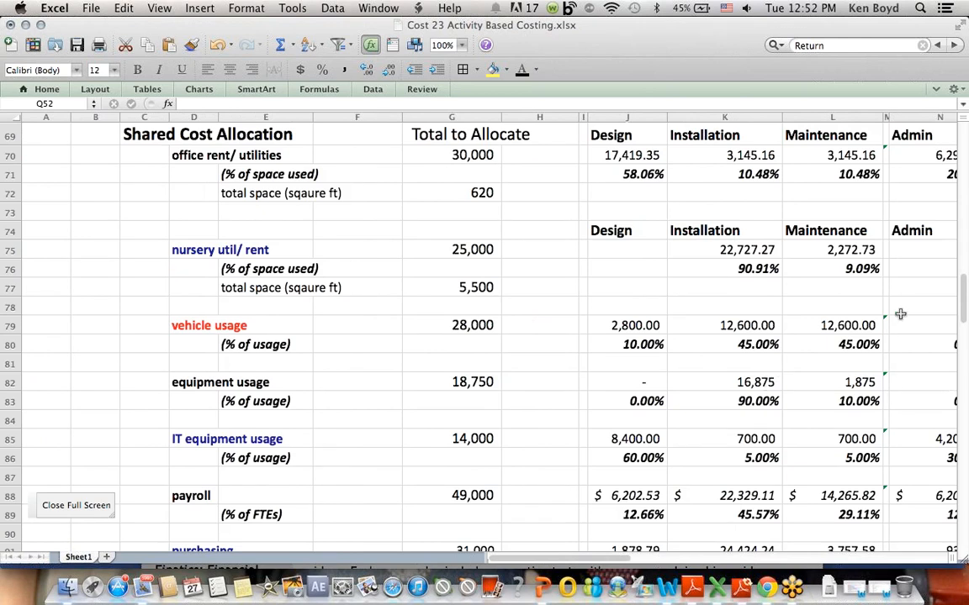
{"action": "scroll", "scroll_direction": "up", "scroll_amount": 3}
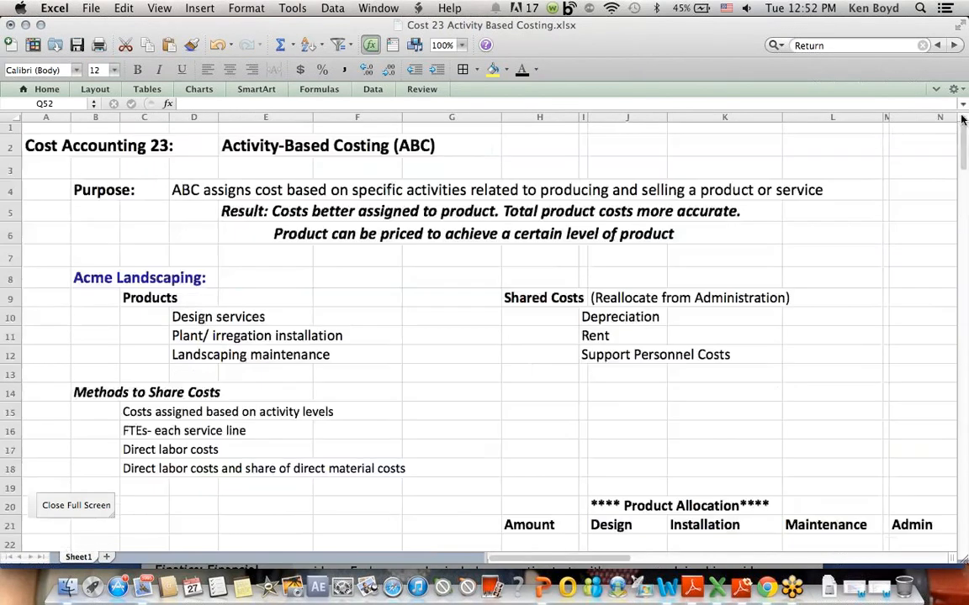
- Switch to Chrome and view the Cost Accounting for Dummies book page
{"action": "left_click", "coordinate": [765, 585]}
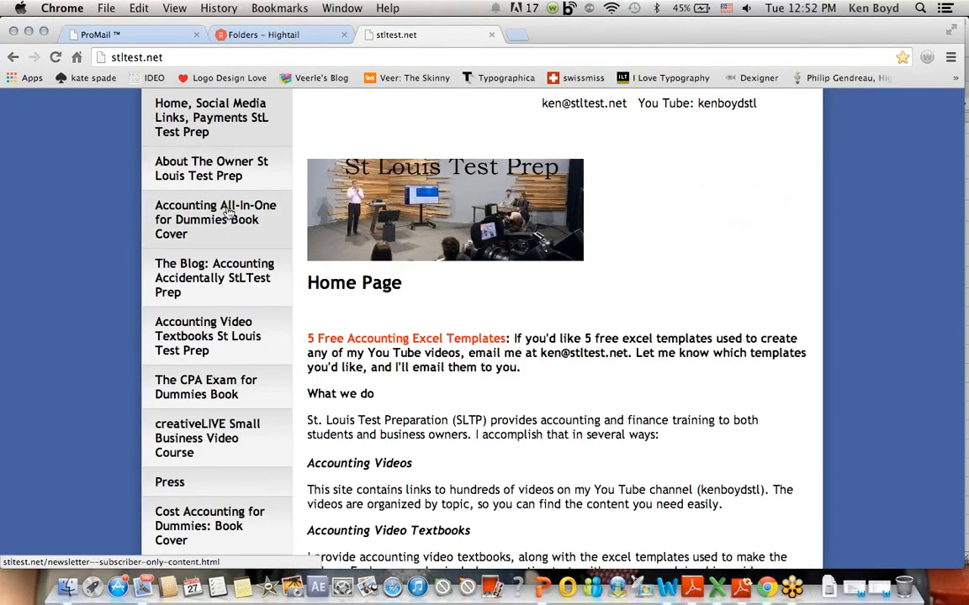
{"action": "mouse_move", "coordinate": [222, 363]}
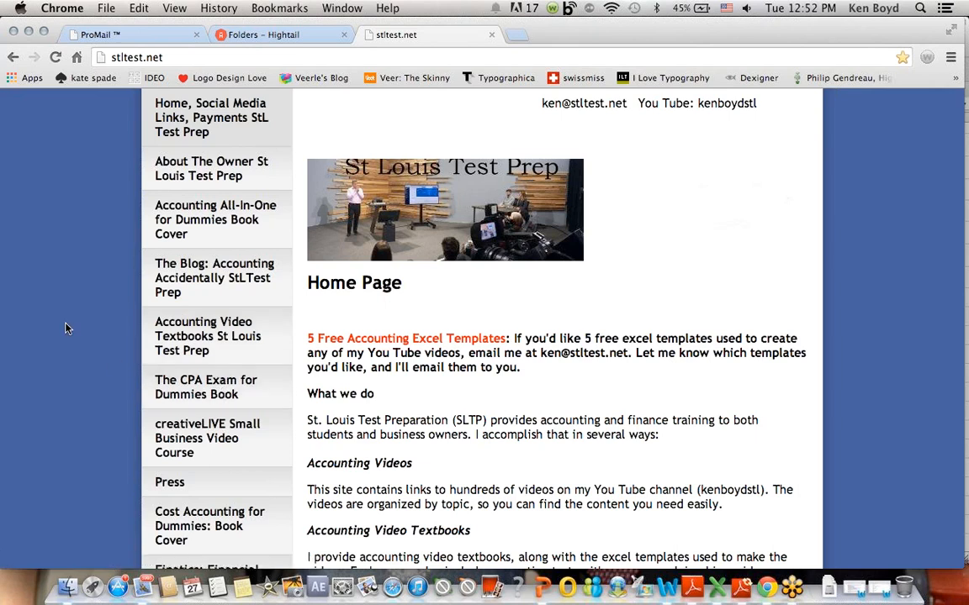
{"action": "scroll", "scroll_direction": "down", "scroll_amount": 3}
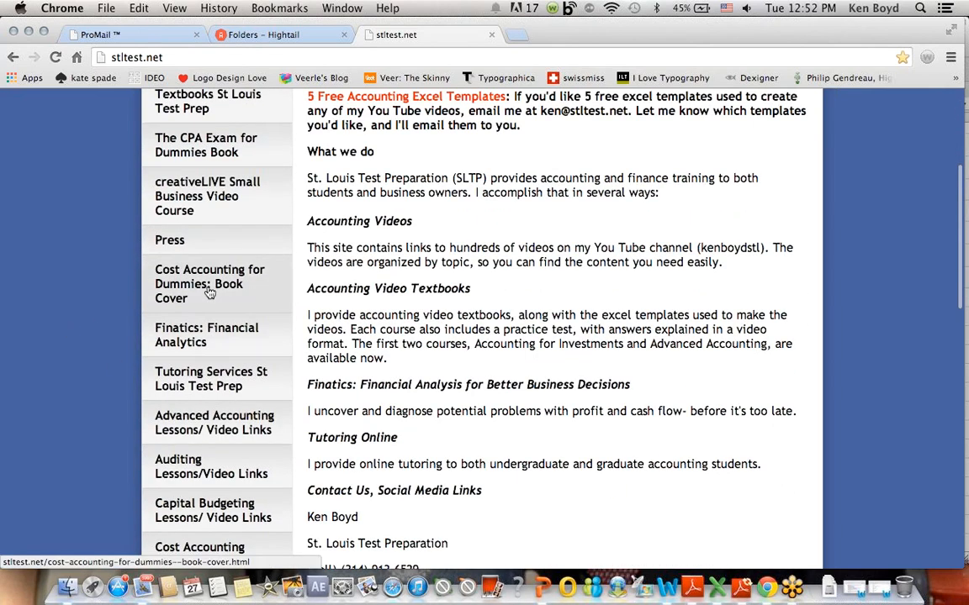
{"action": "left_click", "coordinate": [209, 282]}
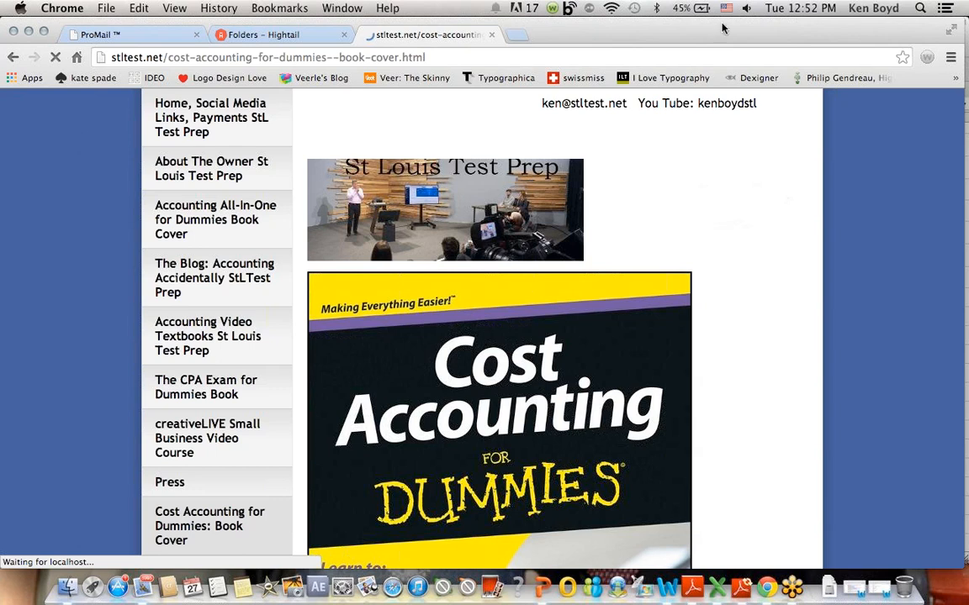
{"action": "mouse_move", "coordinate": [883, 180]}
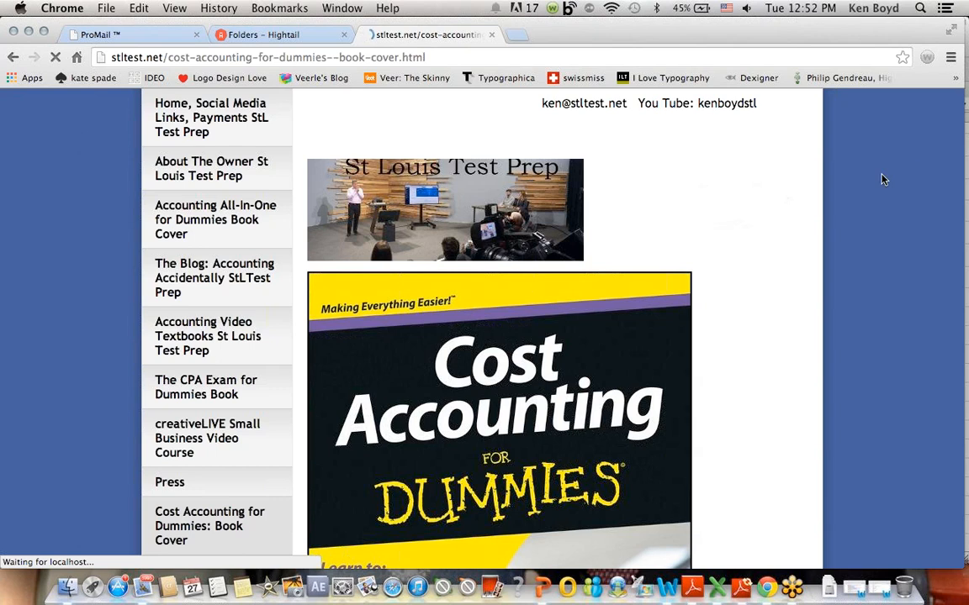
- Open the Tutoring Services page on the St Louis Test Prep site
{"action": "scroll", "scroll_direction": "down", "scroll_amount": 3}
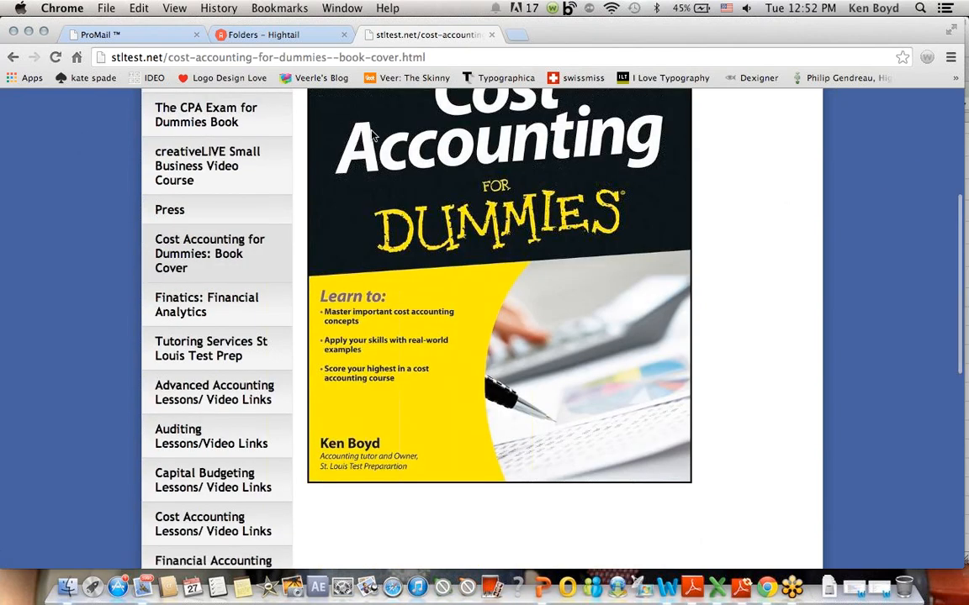
{"action": "left_click", "coordinate": [212, 348]}
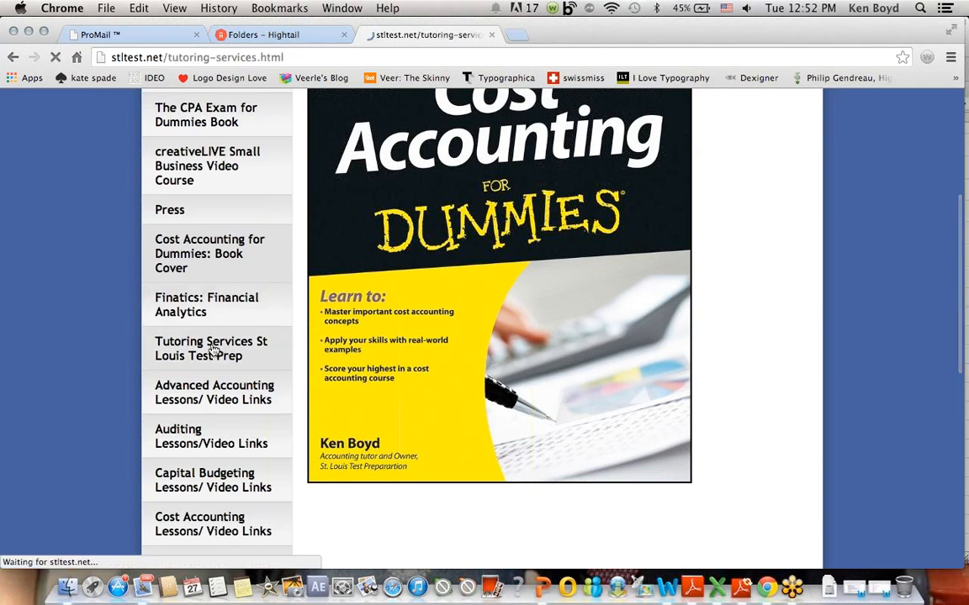
{"action": "scroll", "scroll_direction": "up", "scroll_amount": 3}
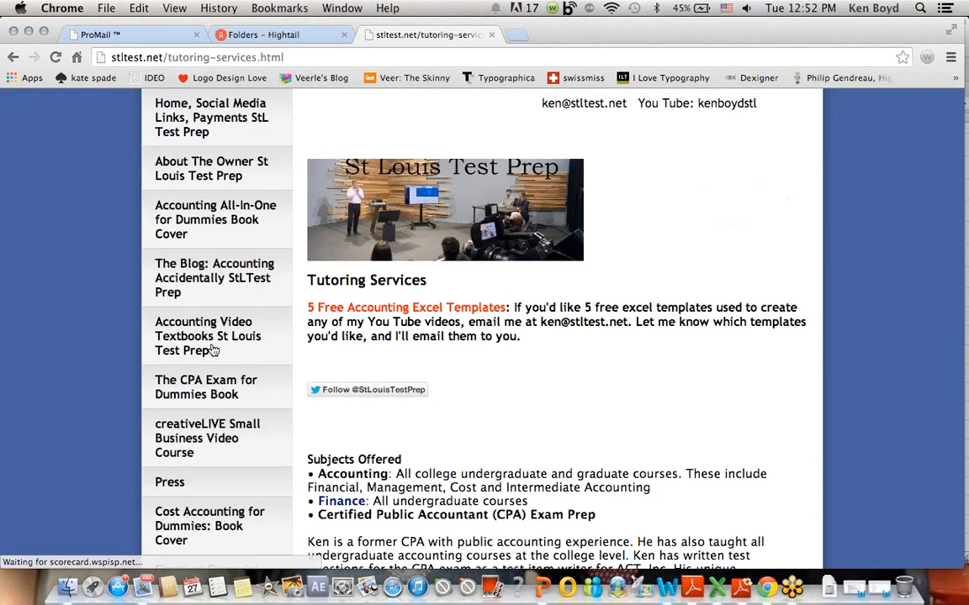